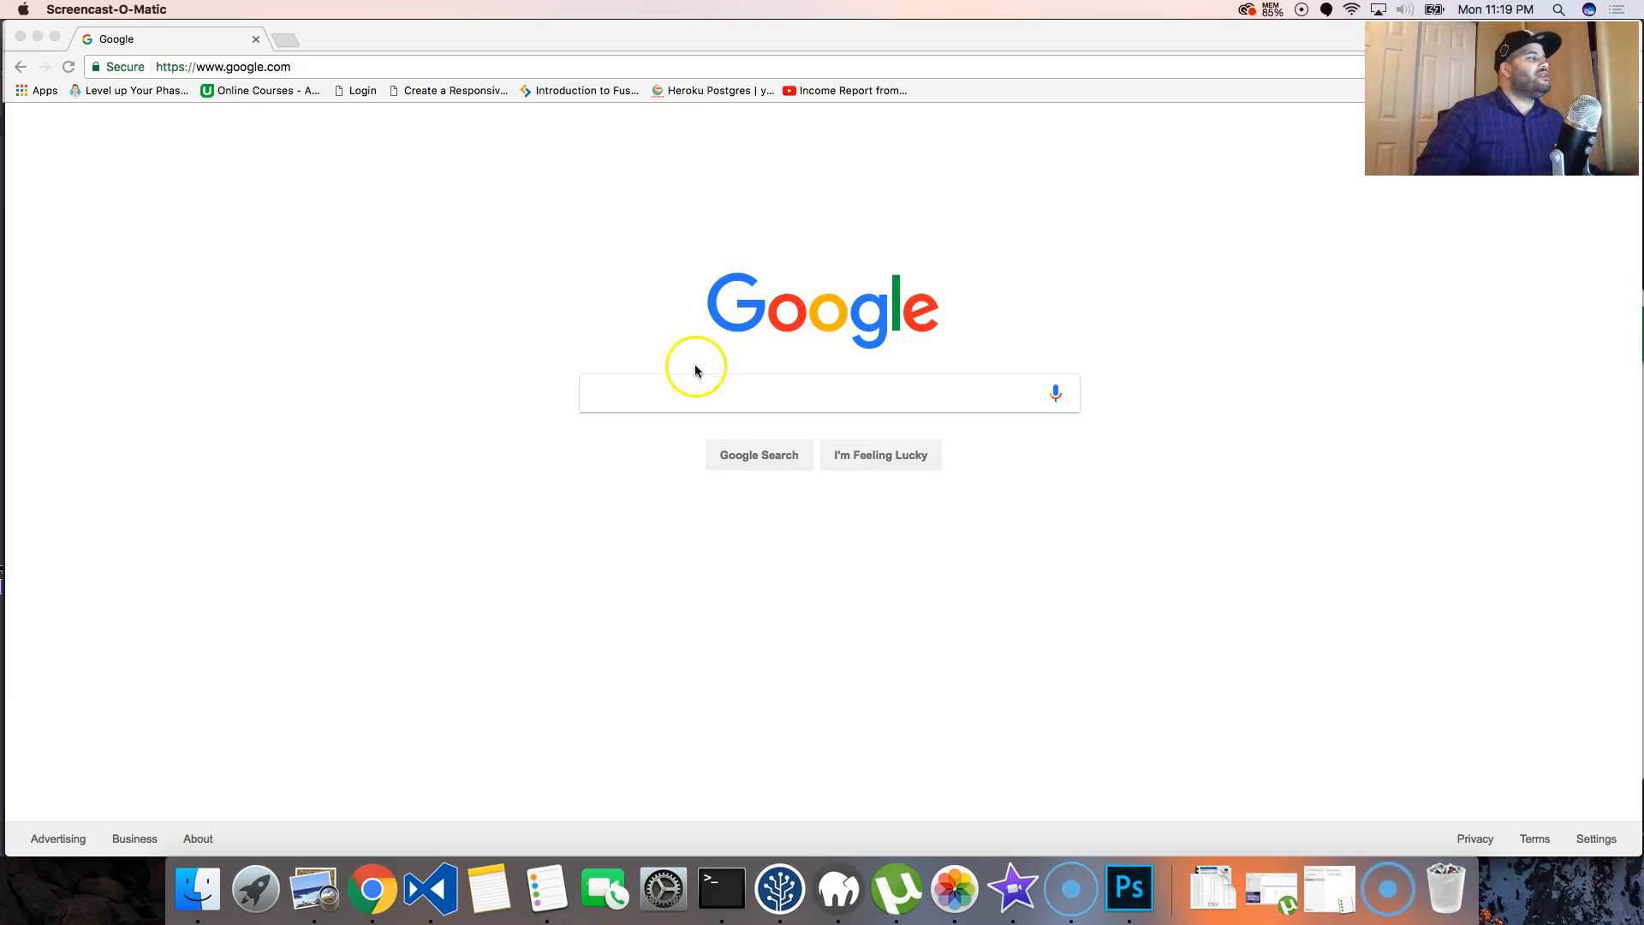
Search Google for 'html'.
text(html)
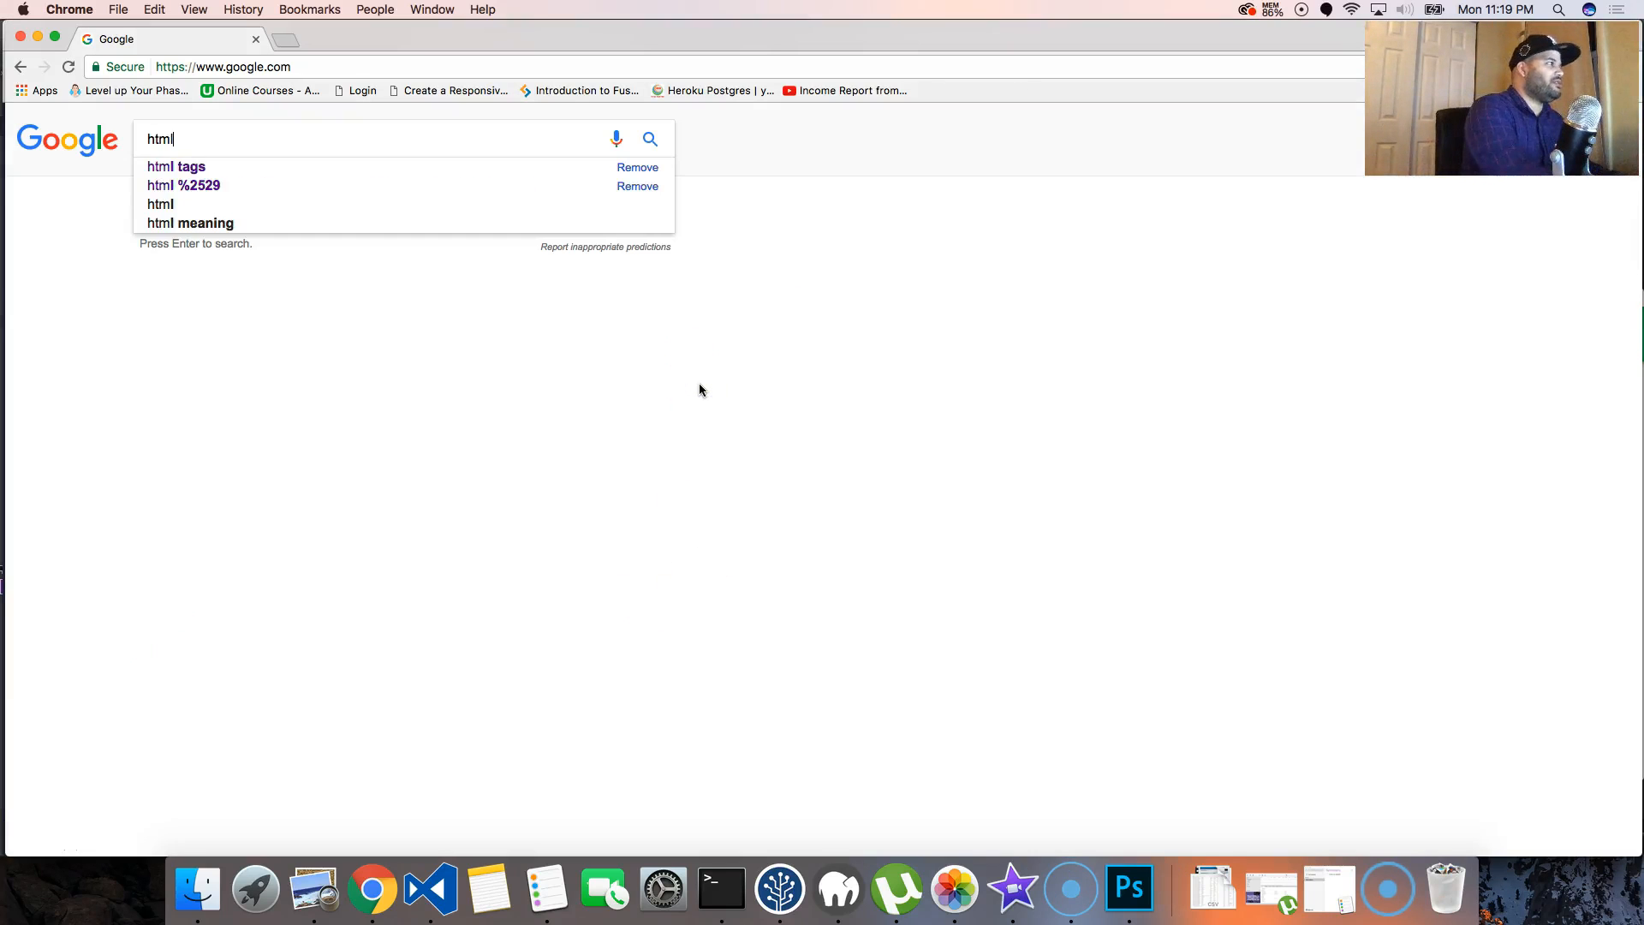
key(Return)
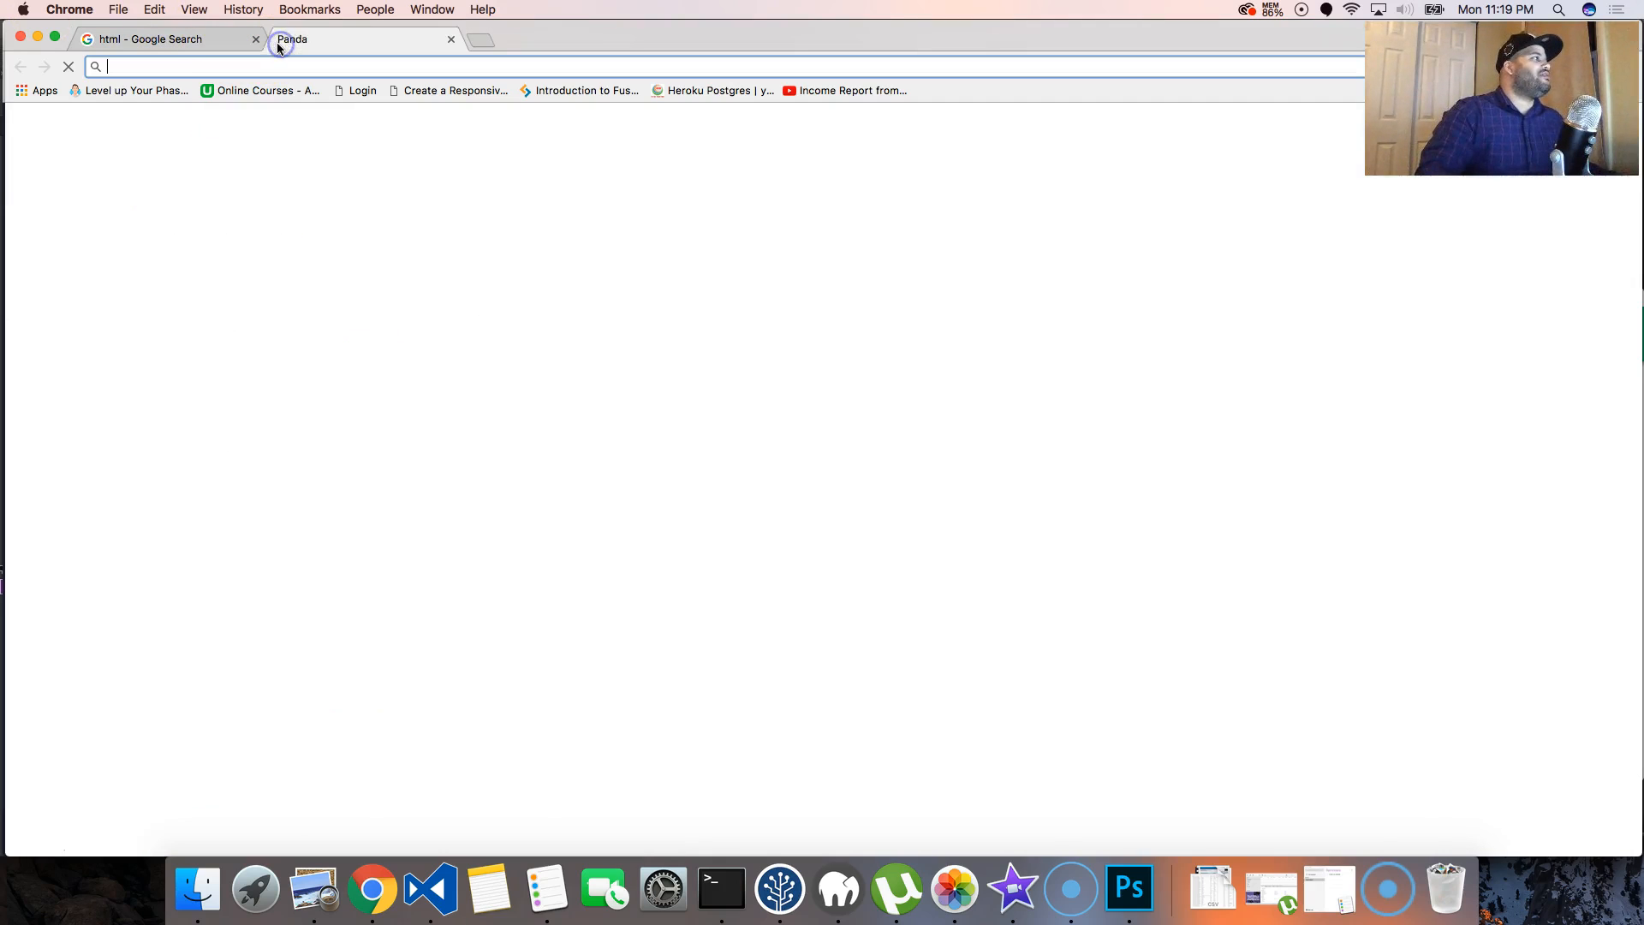
text(www.starwars.com)
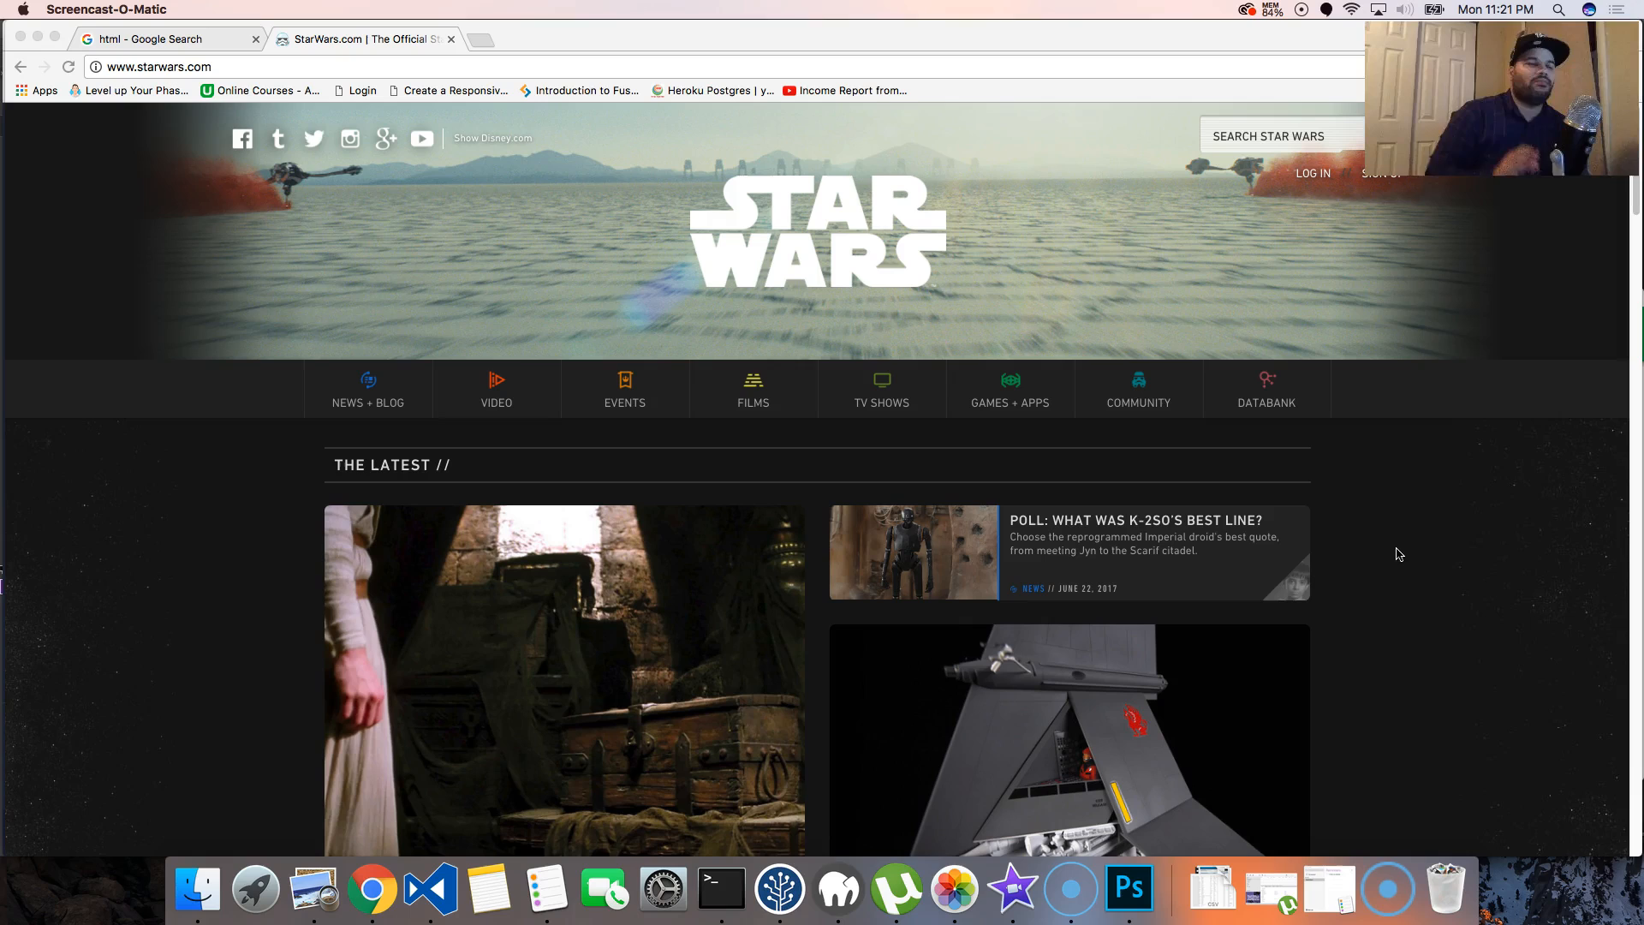
mouse_move(288, 439)
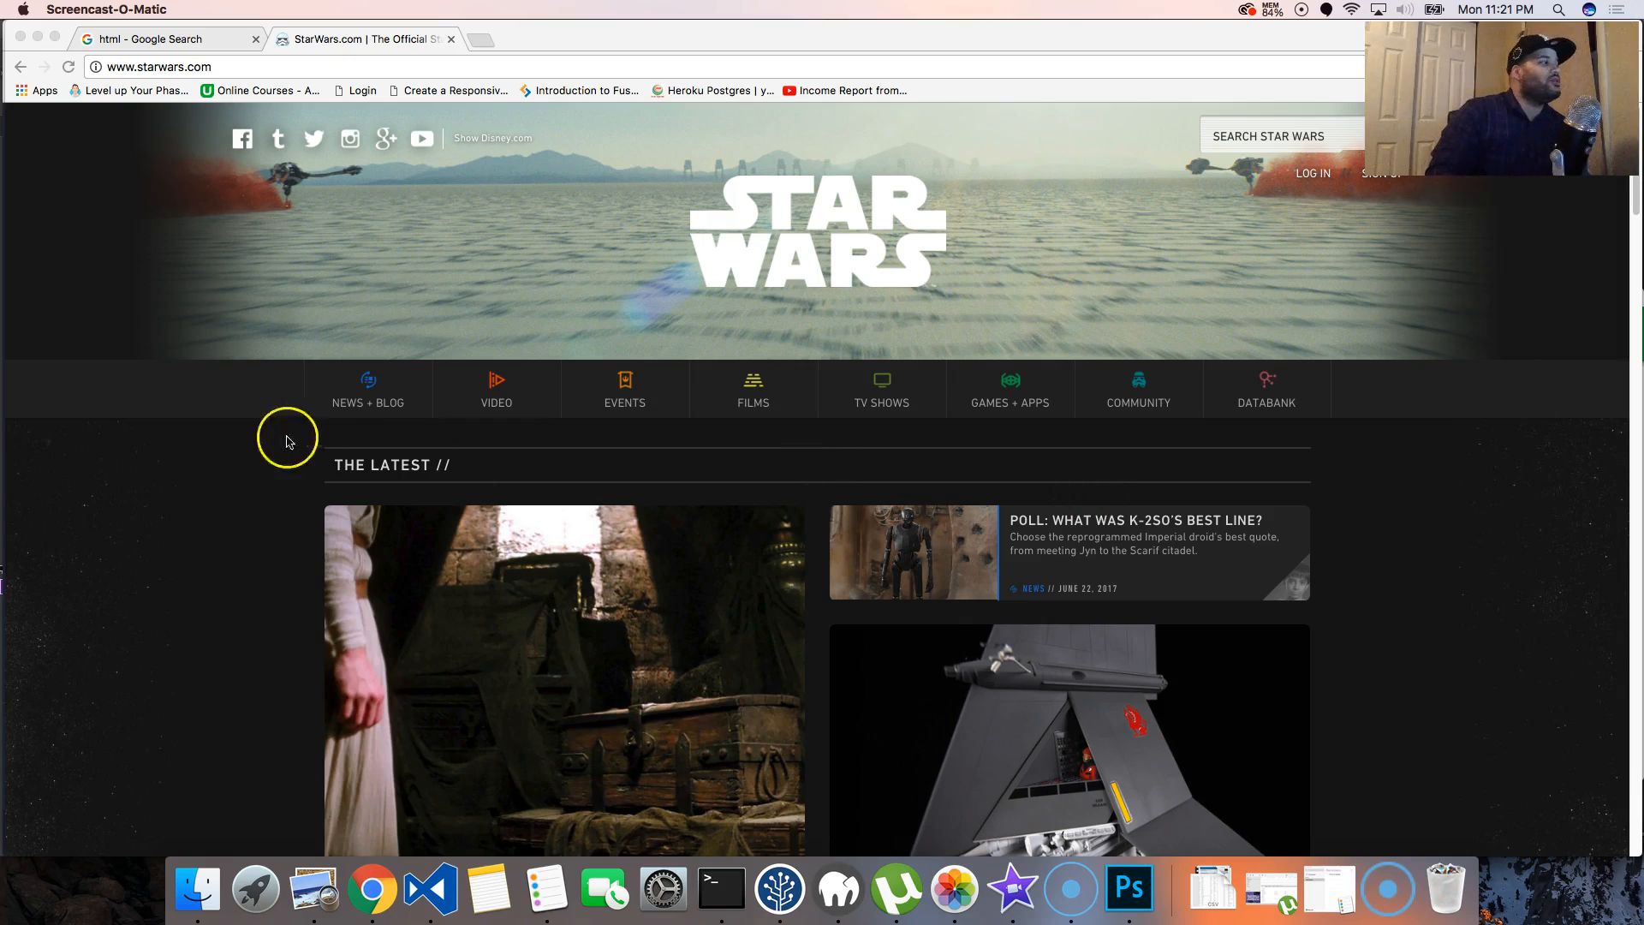
mouse_move(828, 188)
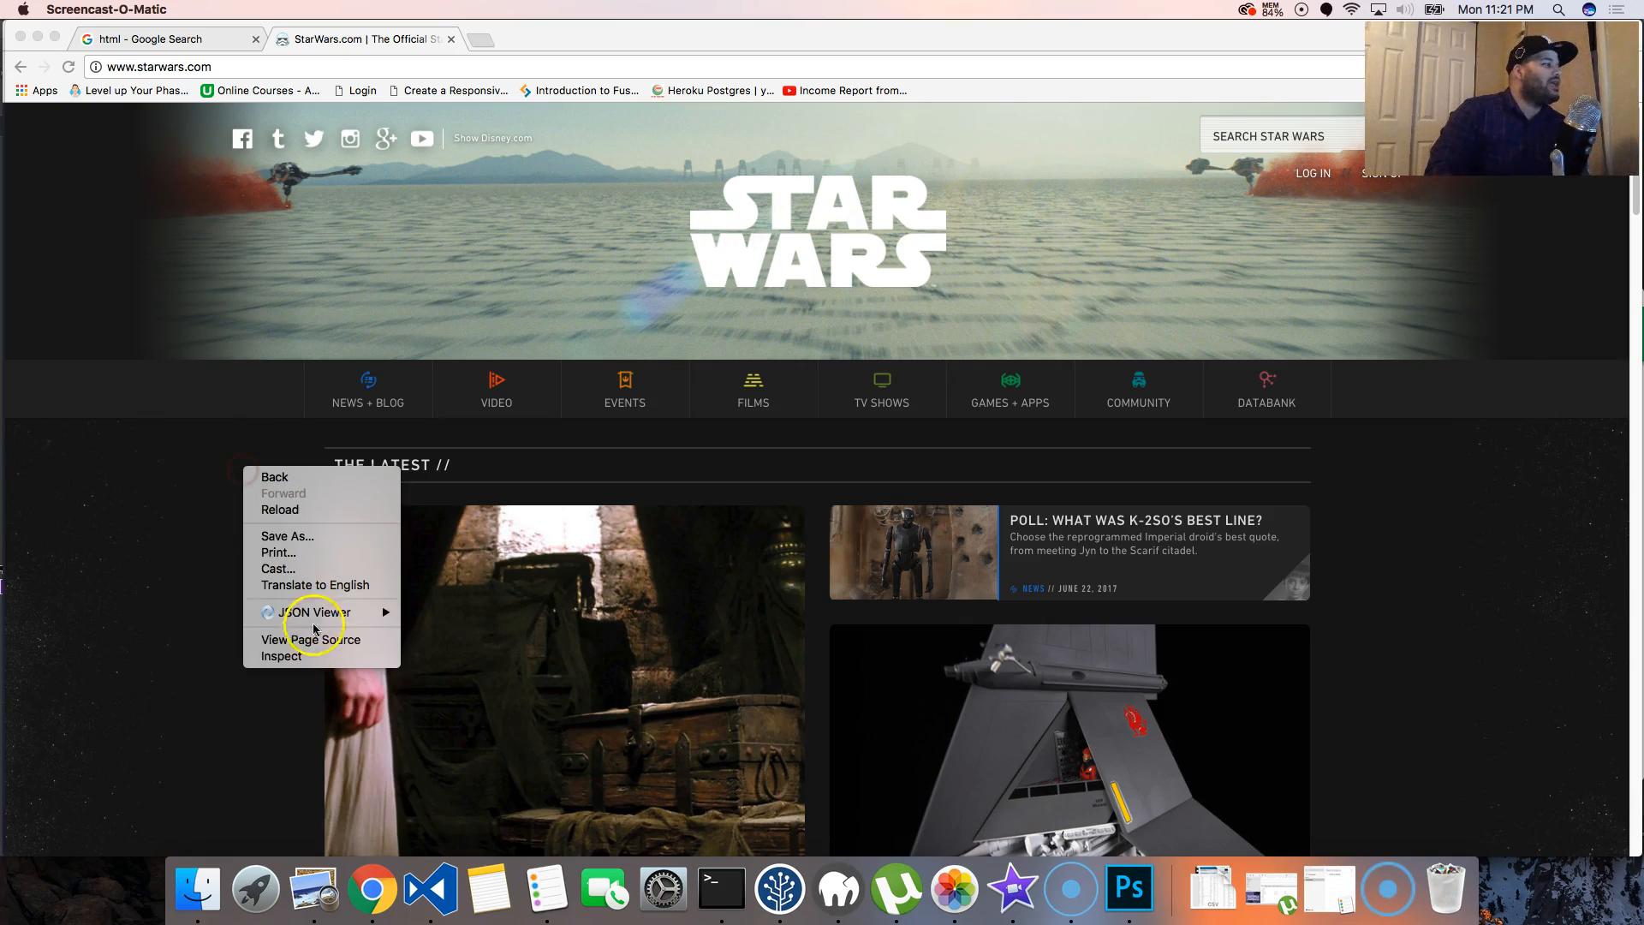
mouse_move(280, 657)
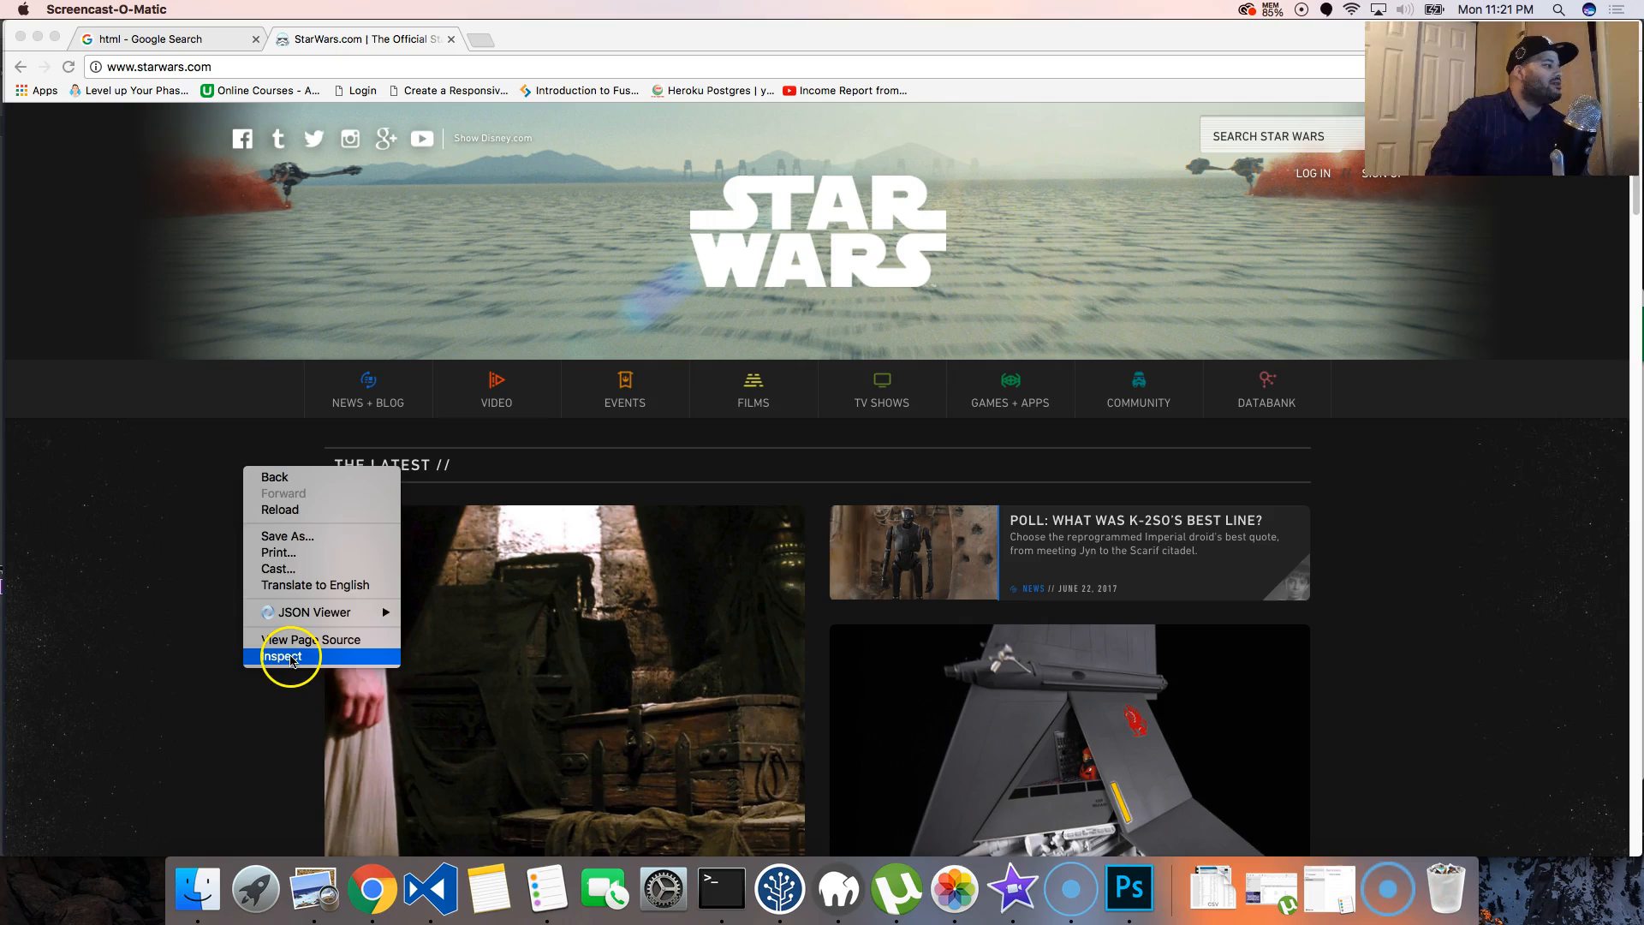
Choose Inspect to open DevTools on the StarWars.com Elements panel.
click(282, 657)
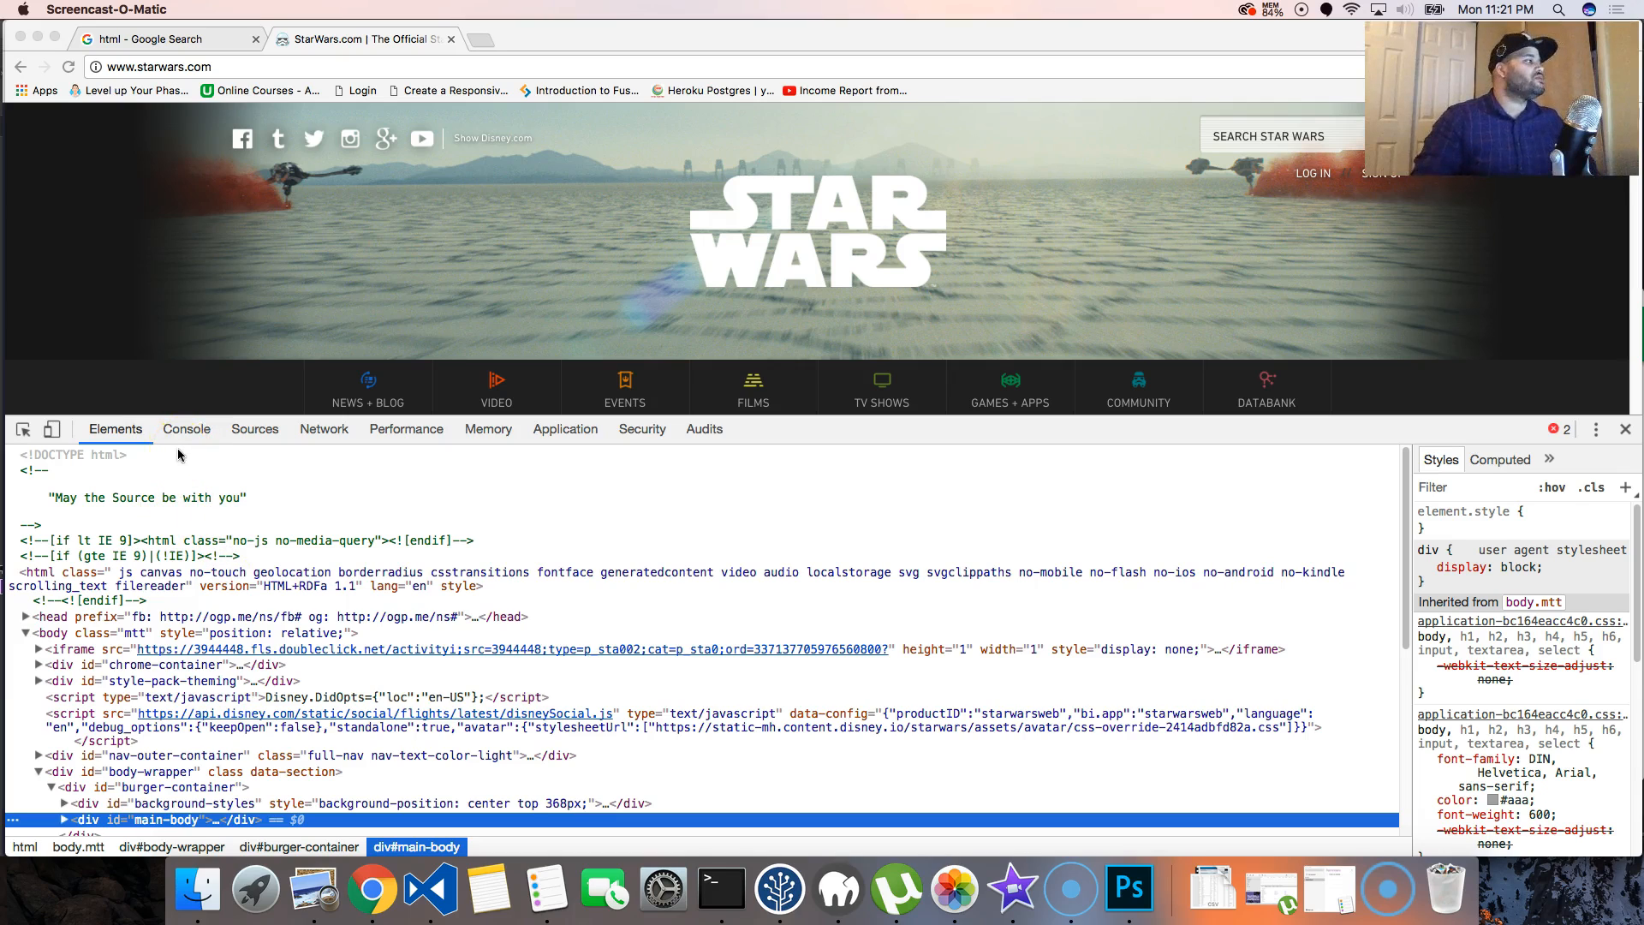
mouse_move(428, 473)
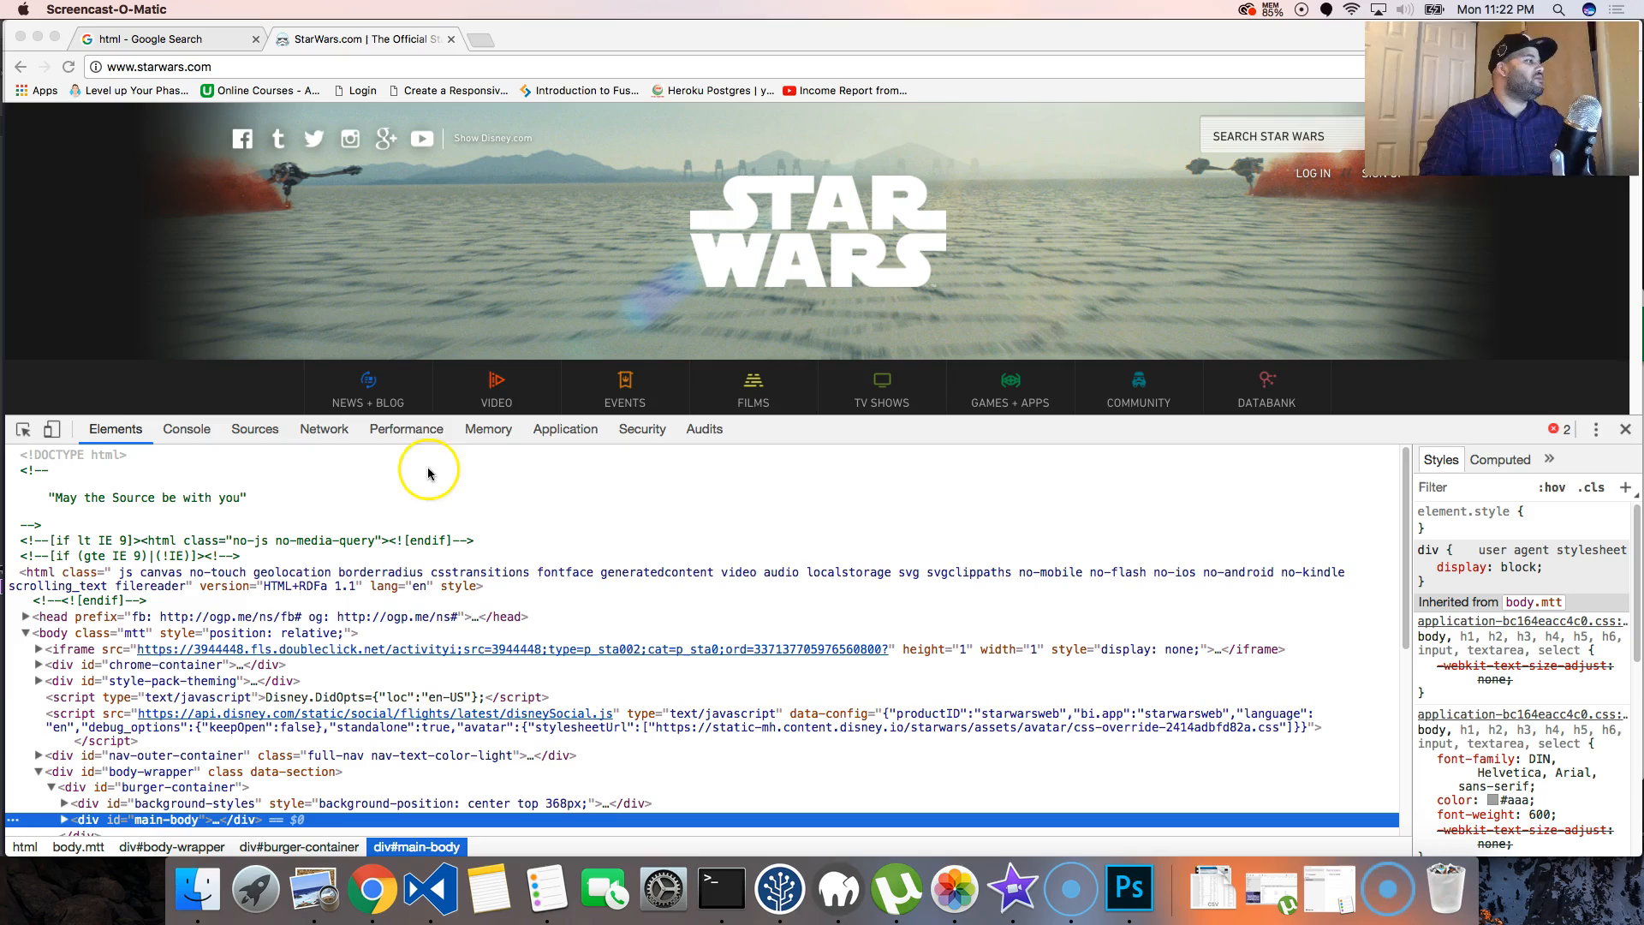
mouse_move(649, 451)
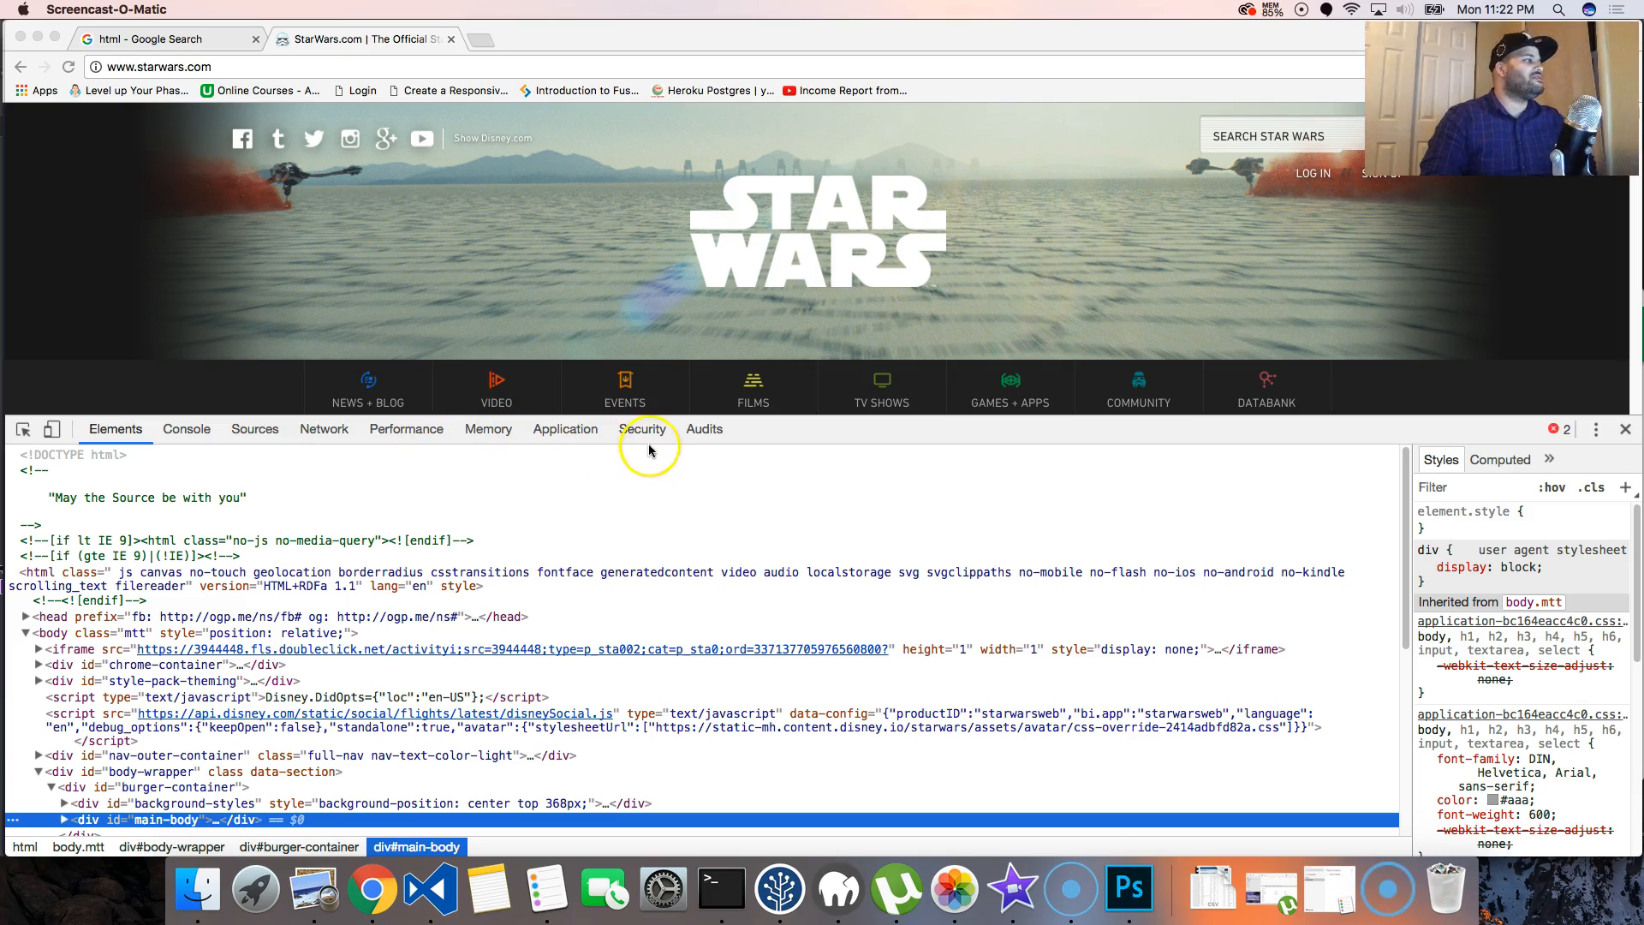
mouse_move(726, 486)
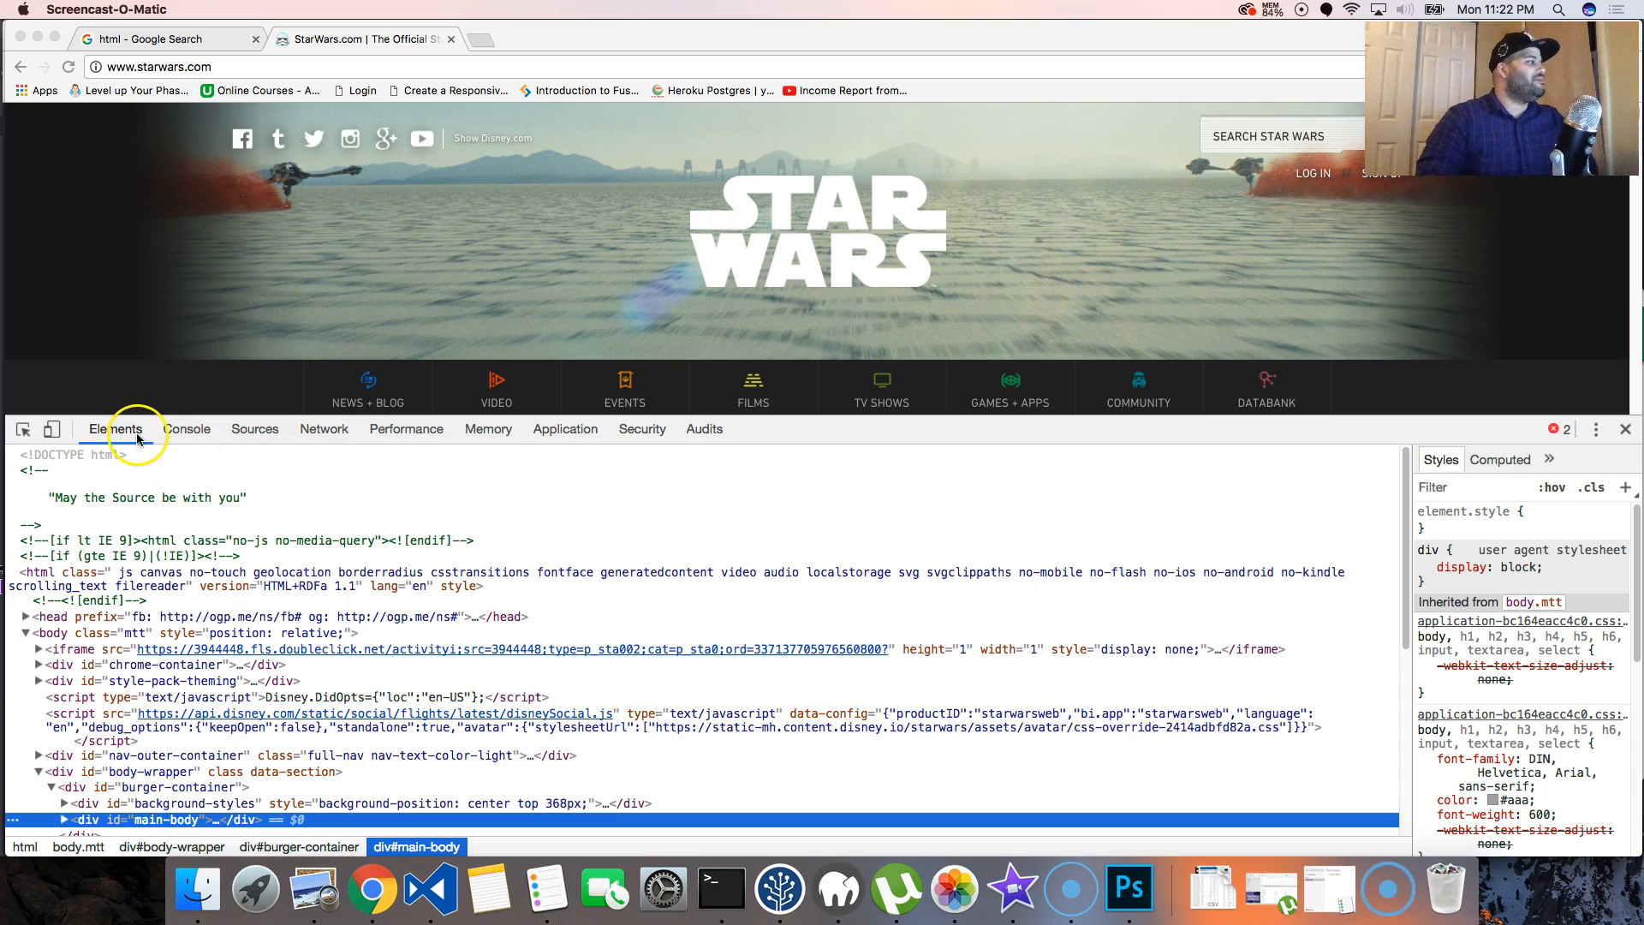
mouse_move(136, 587)
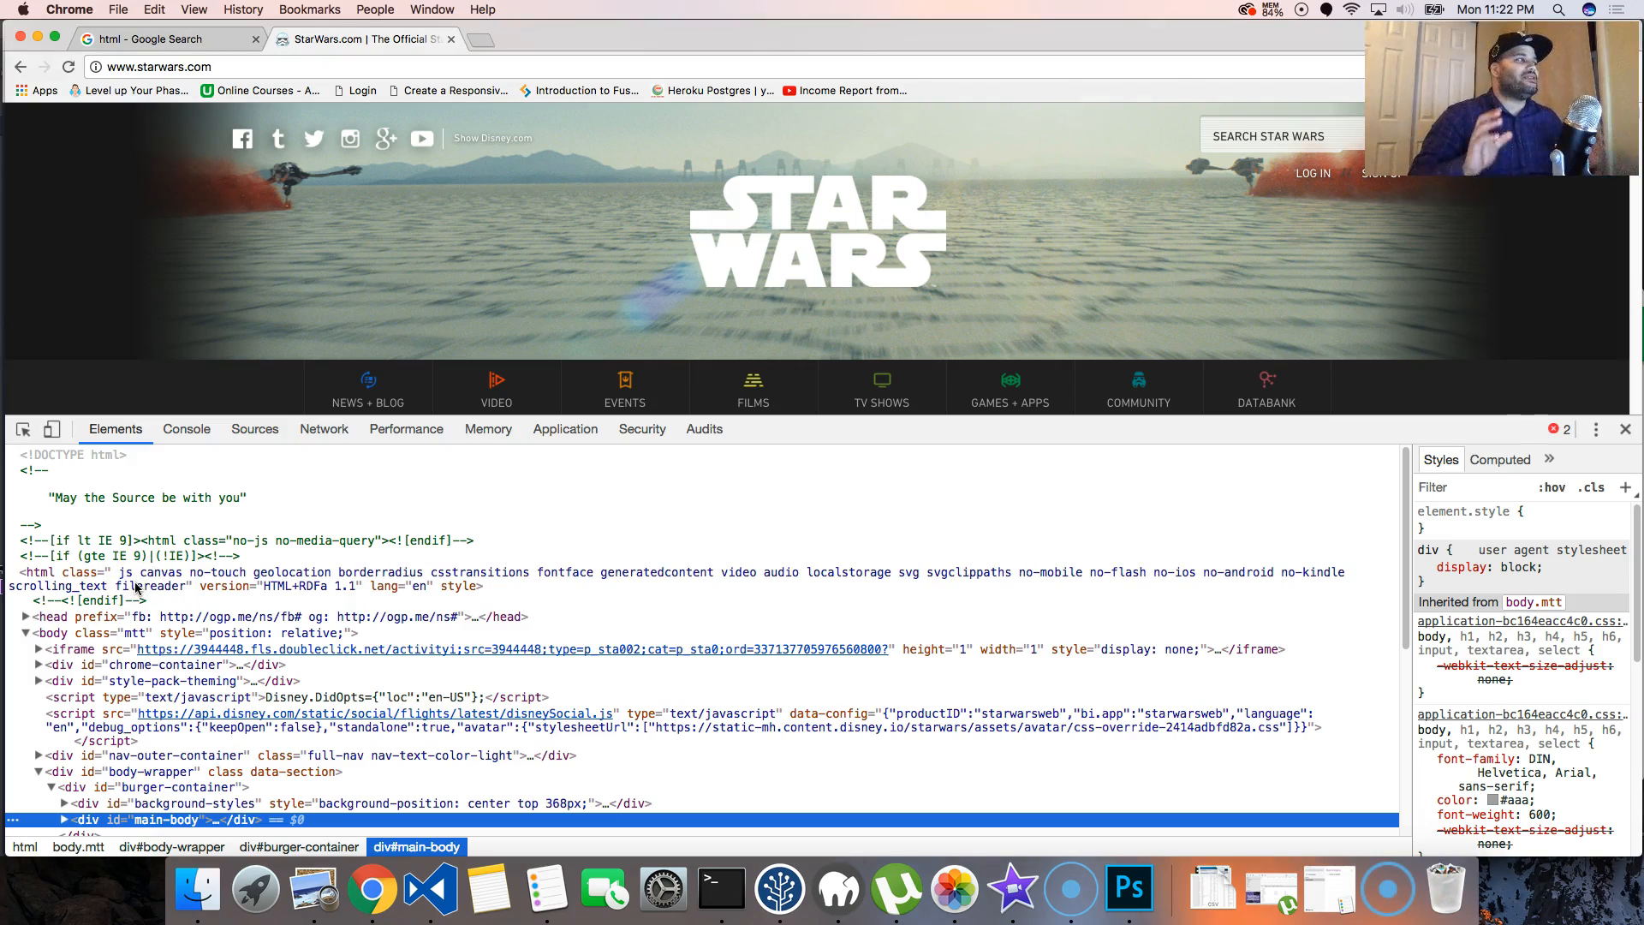
Select the <body class="mtt"> element in the Elements tree to show its styles.
scroll(down, 3)
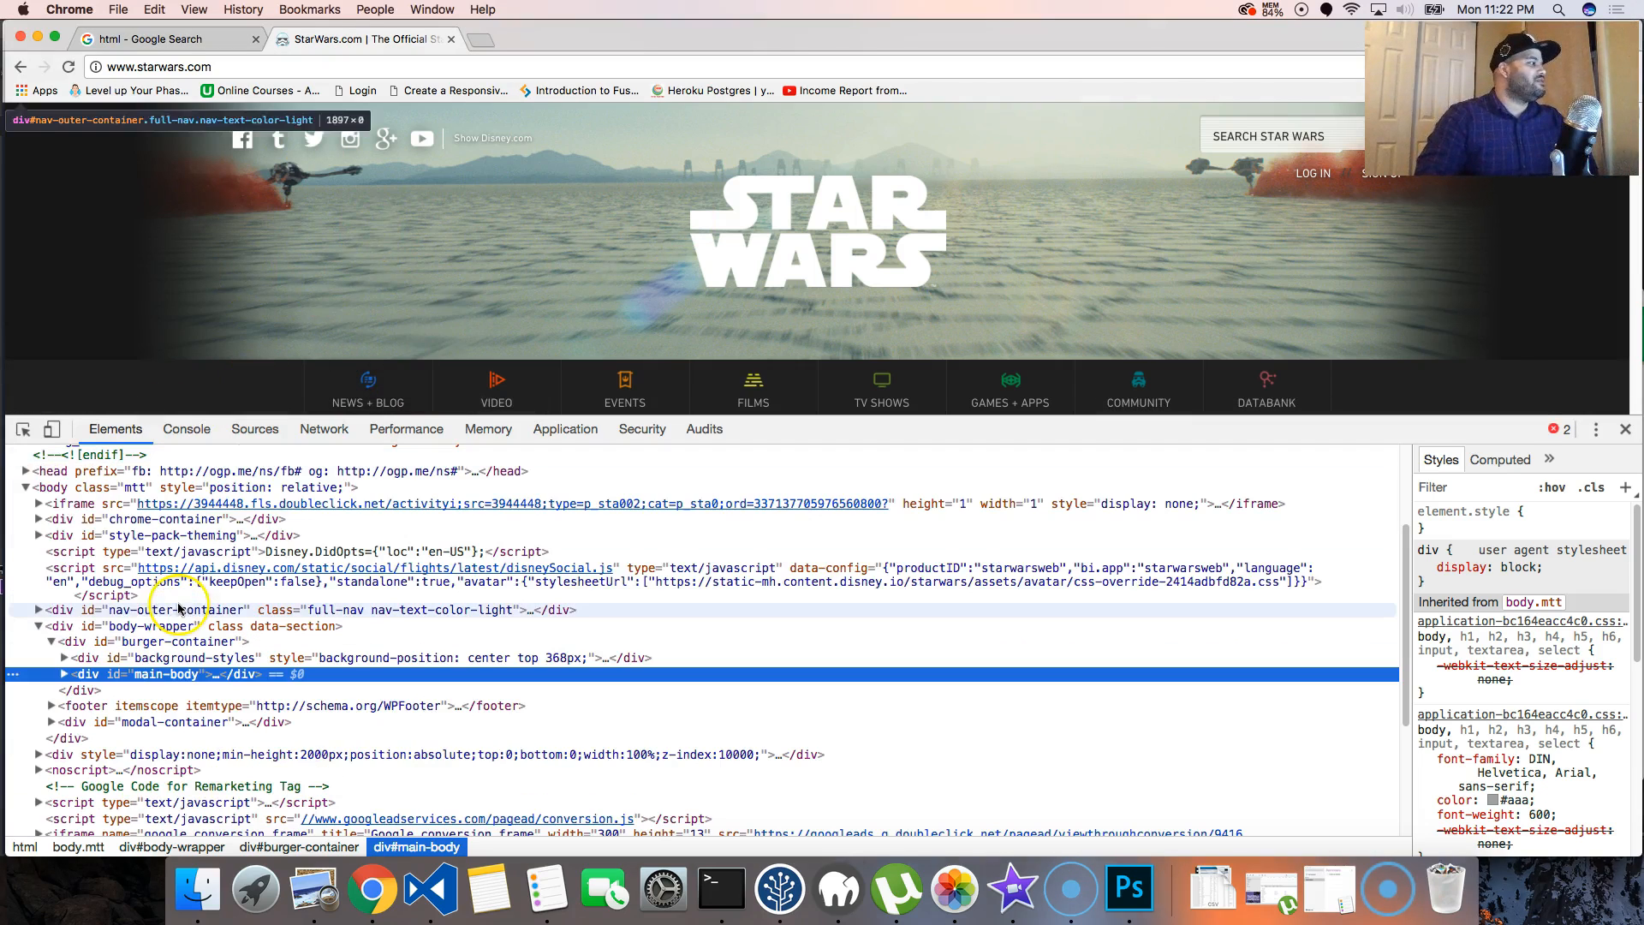
mouse_move(52, 487)
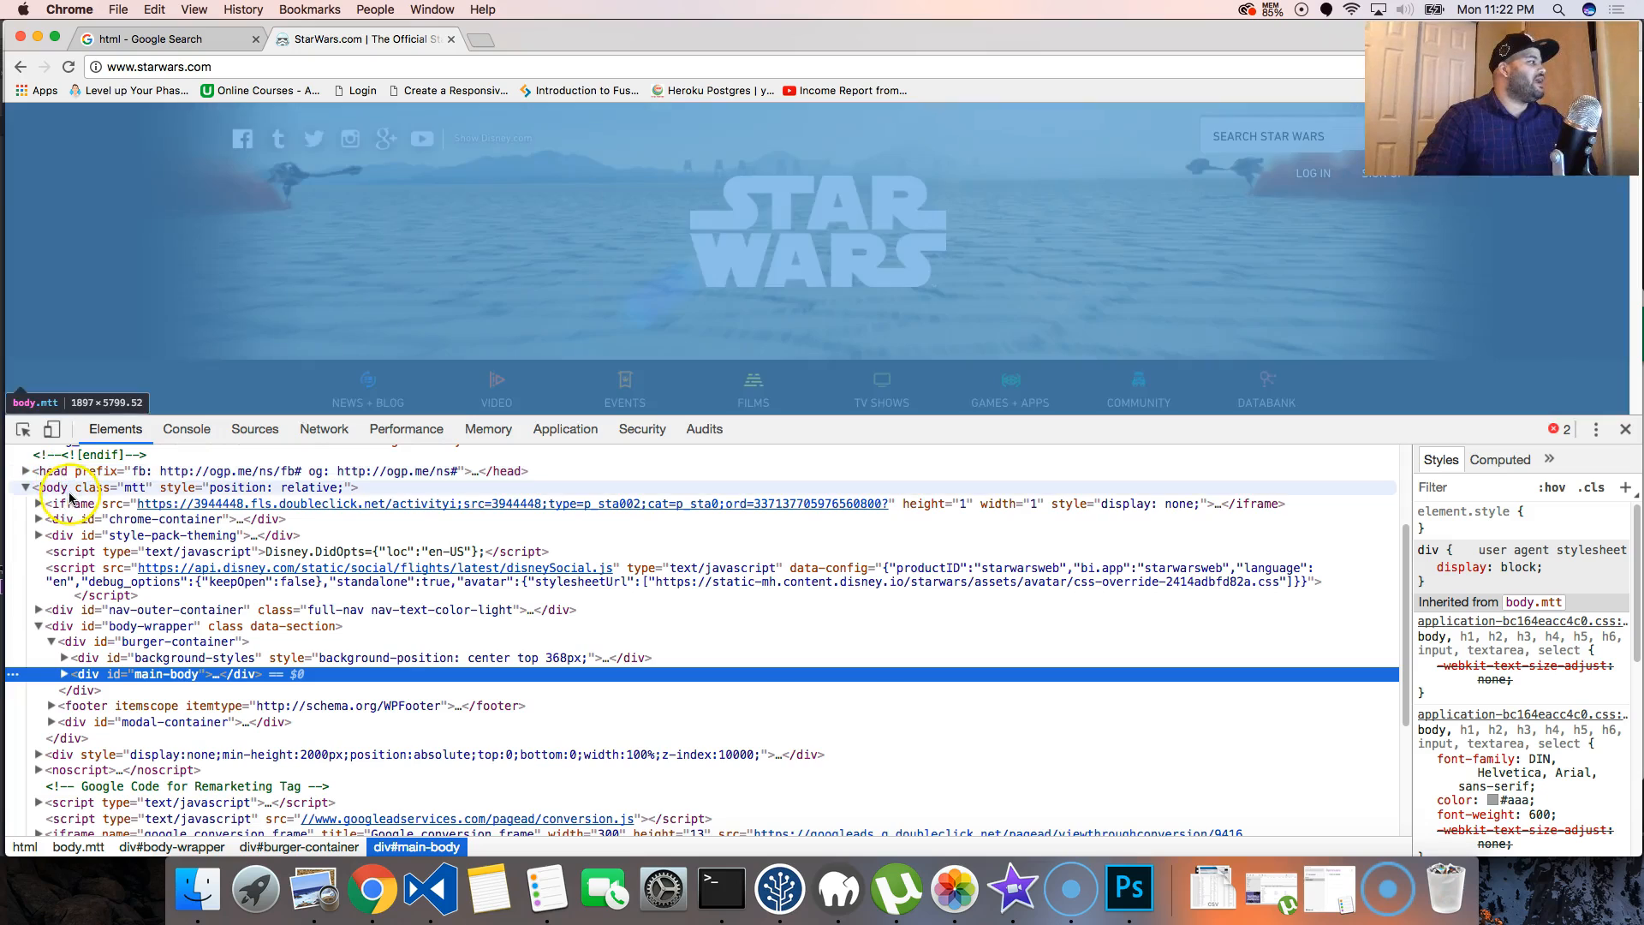
scroll(up, 3)
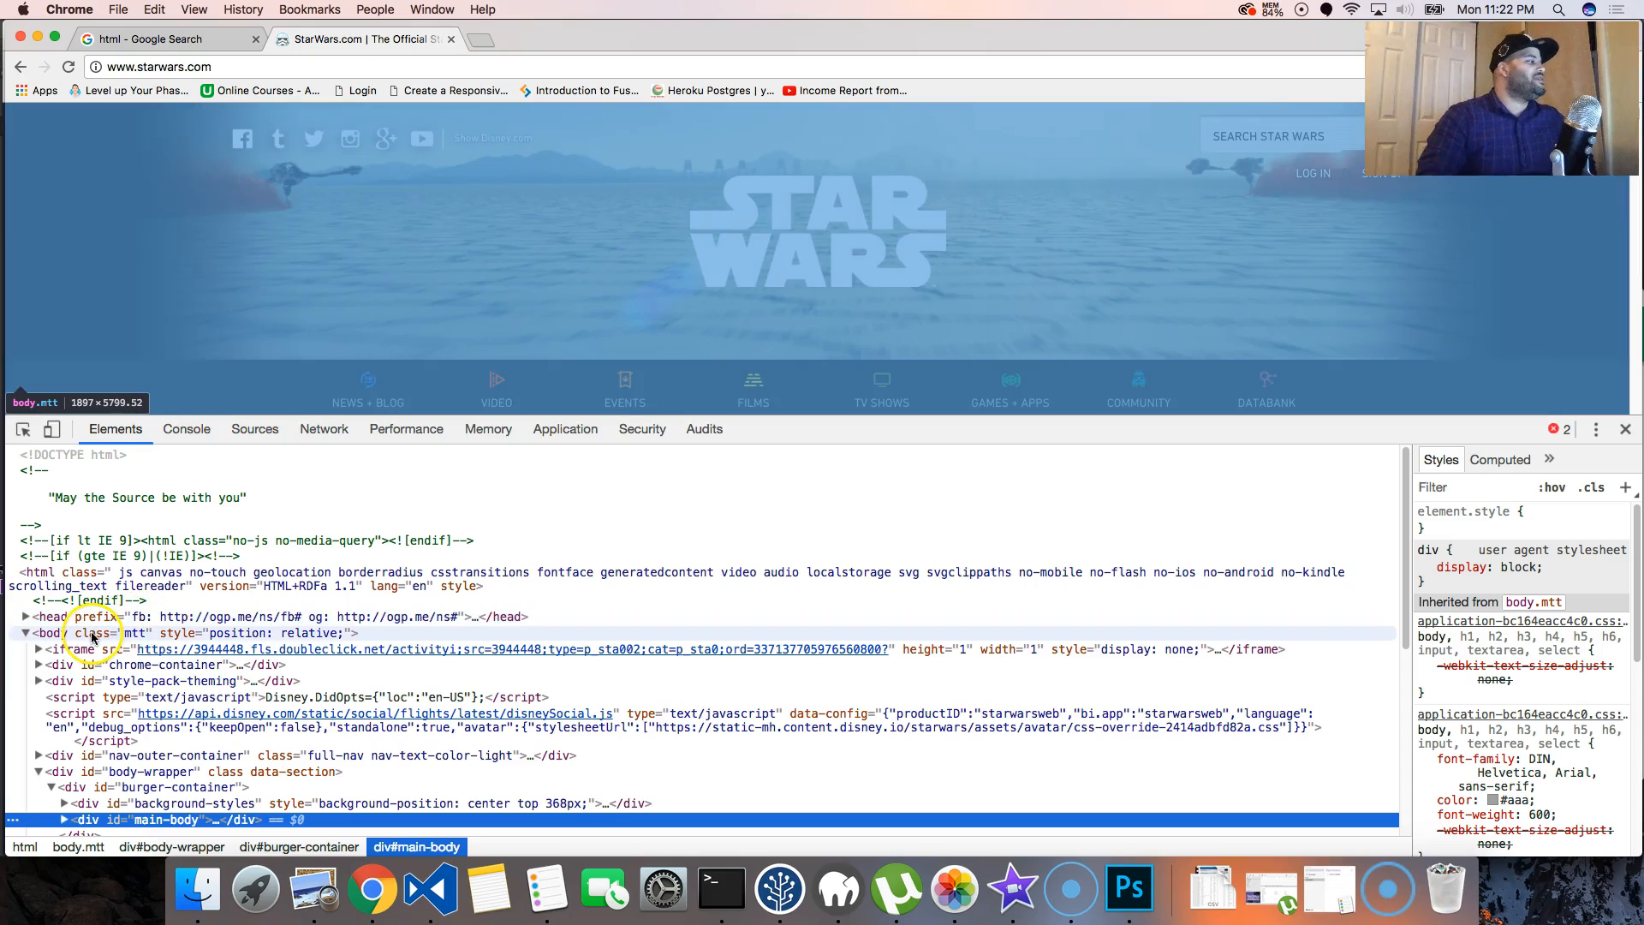
click(53, 629)
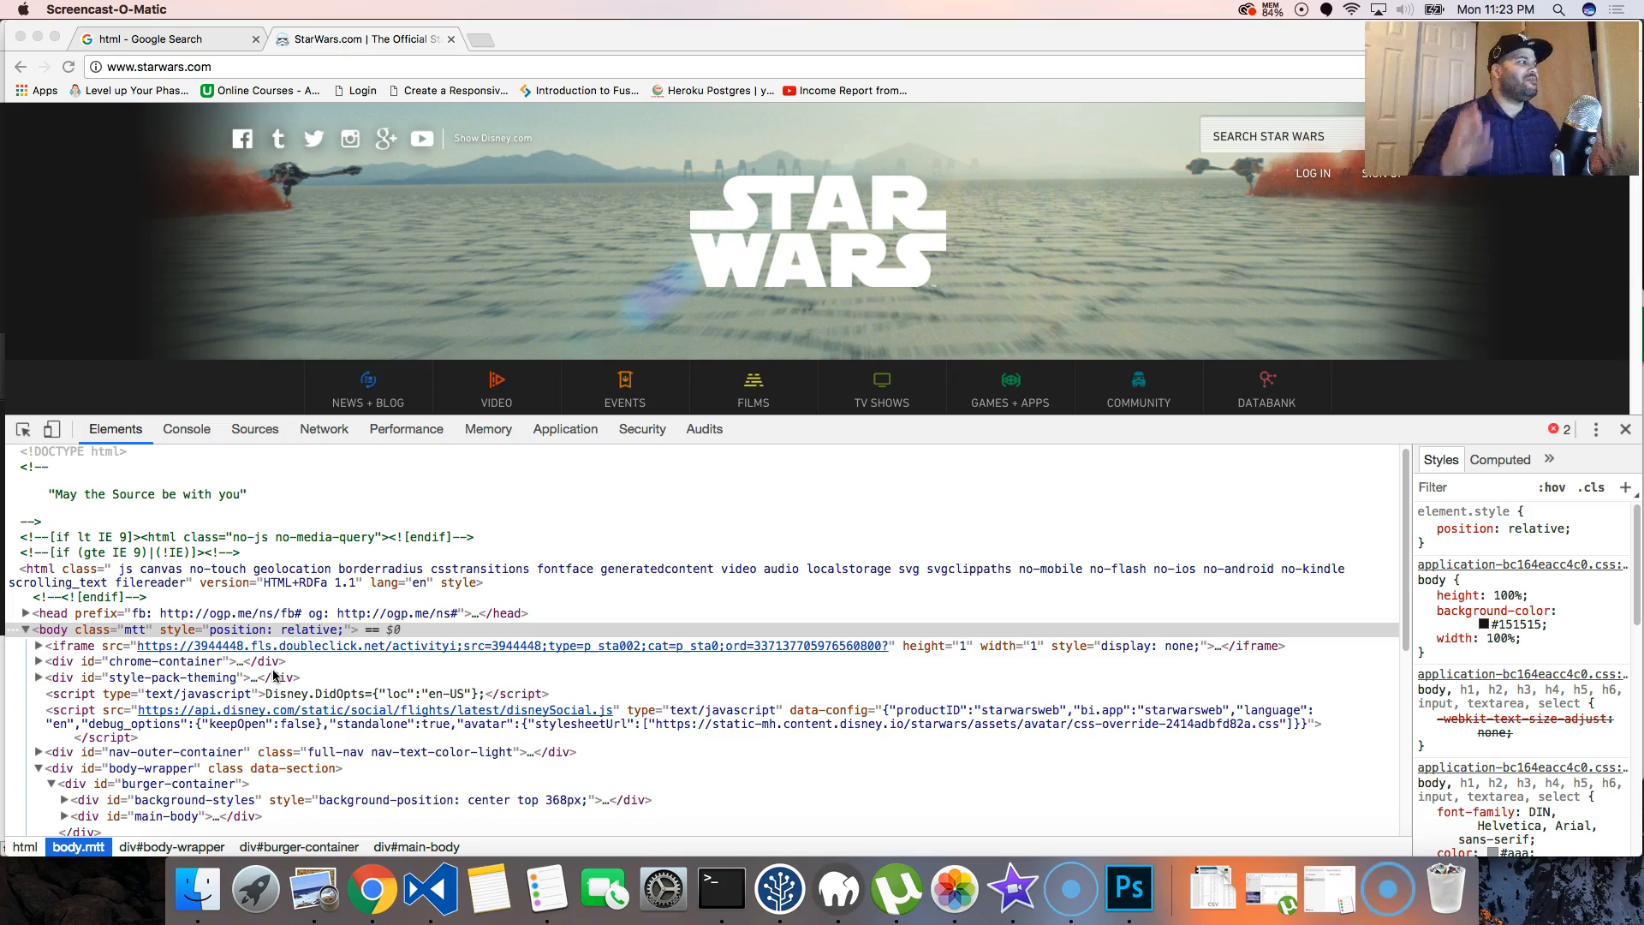
Browse the body's nested markup, then switch to the WebD2 Common HTML Tags tab.
scroll(down, 3)
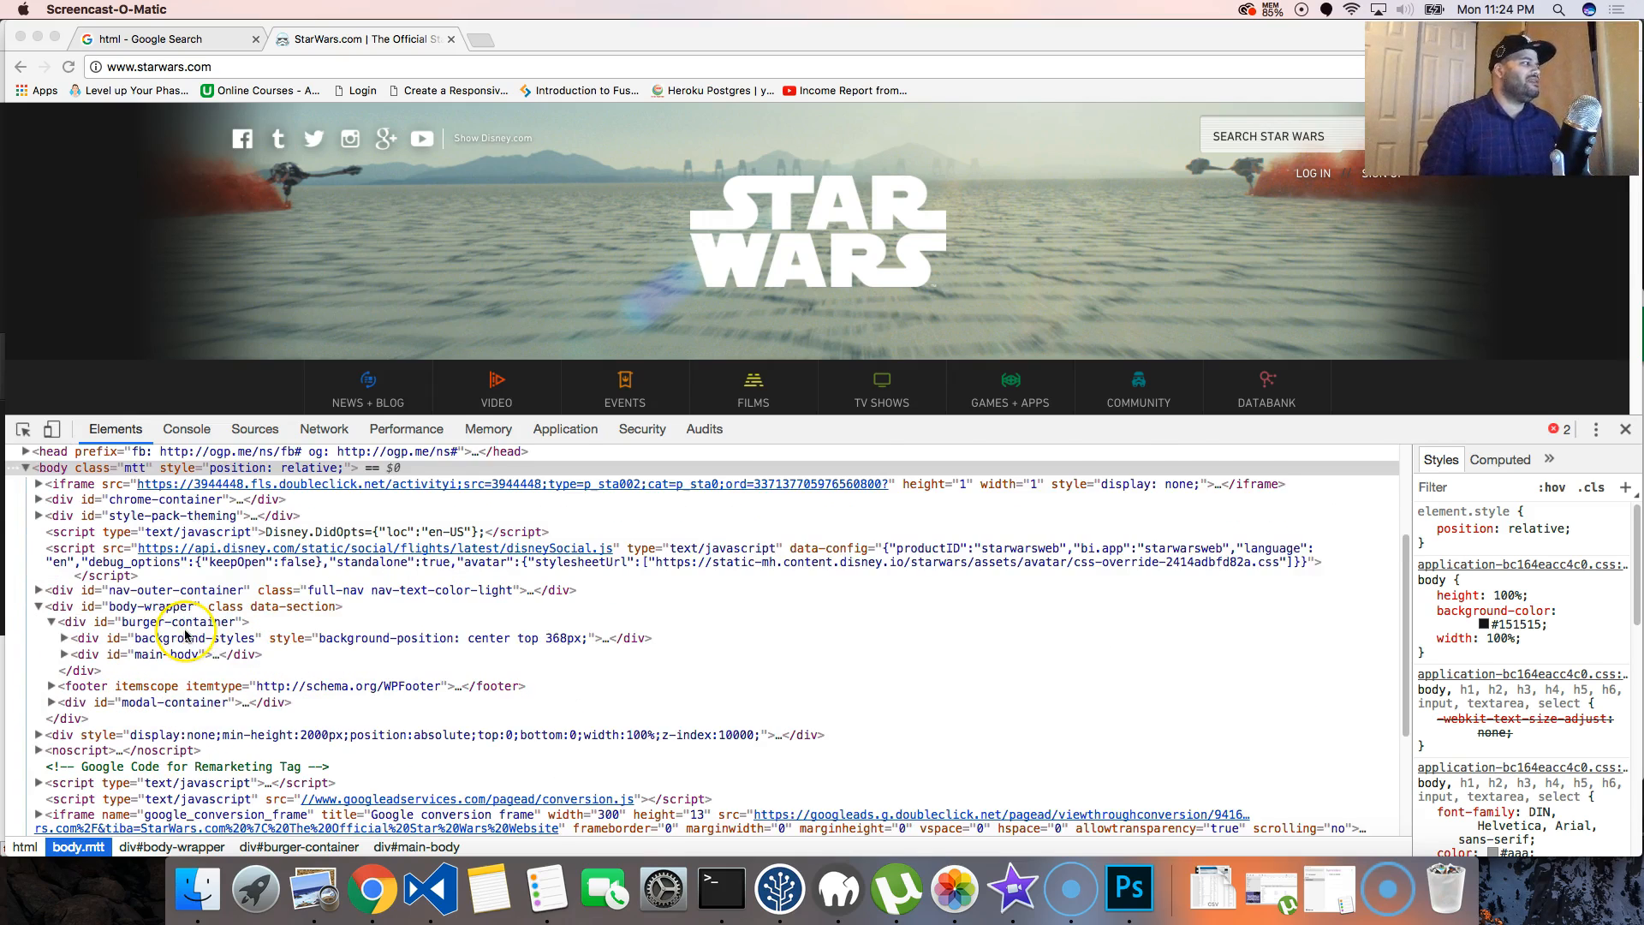
scroll(down, 3)
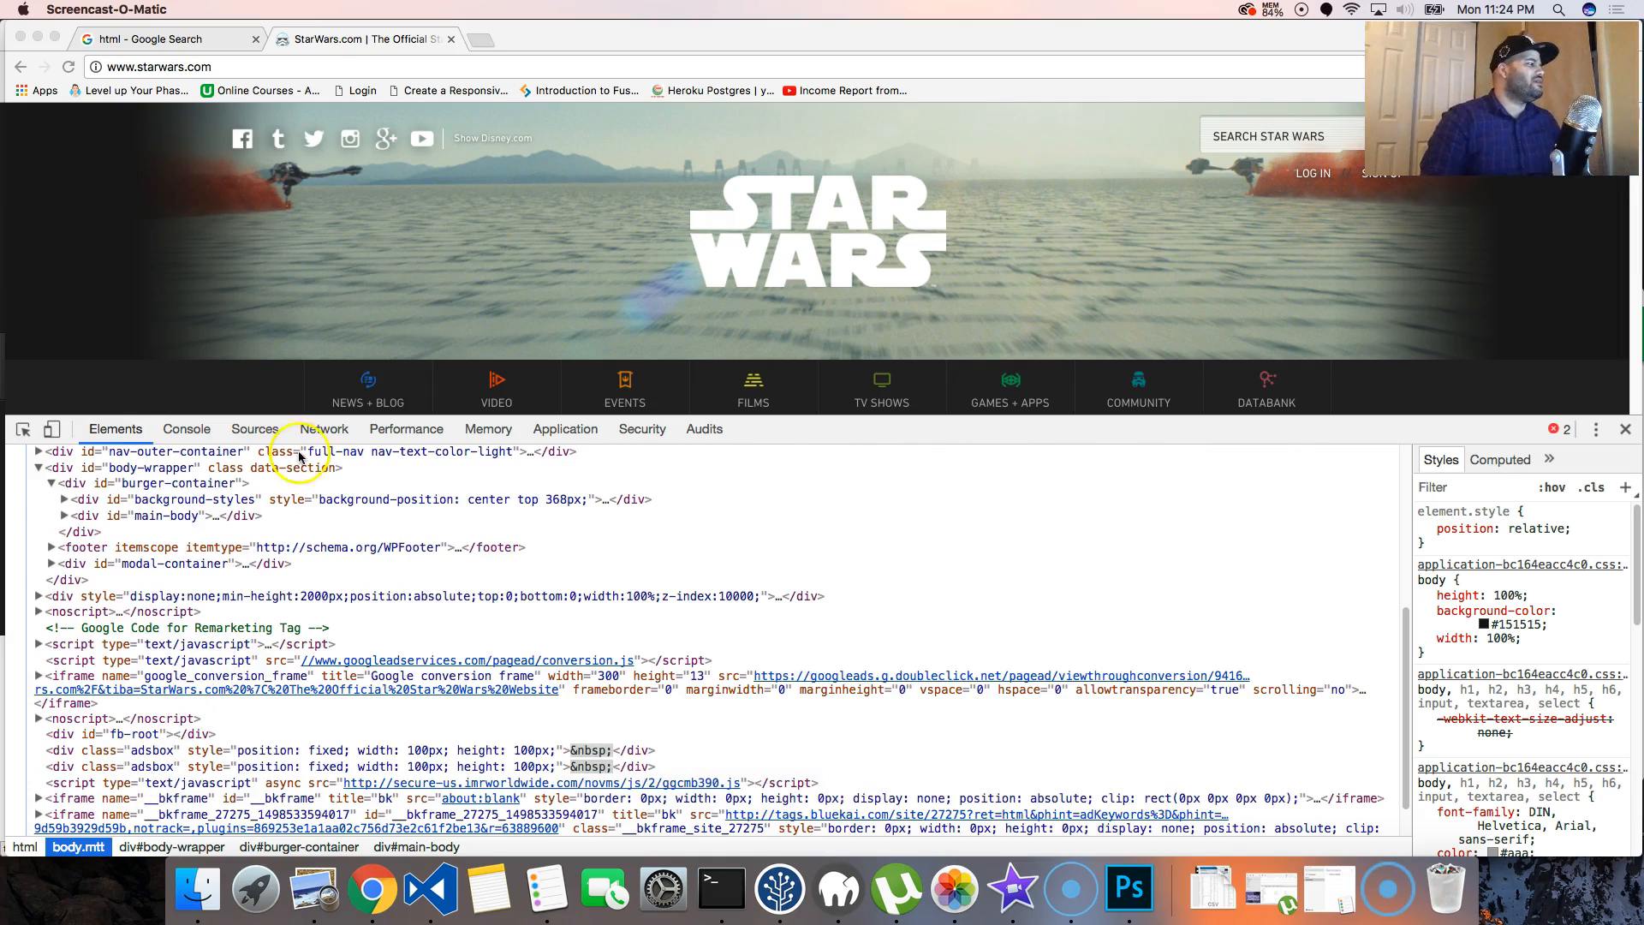
mouse_move(585, 42)
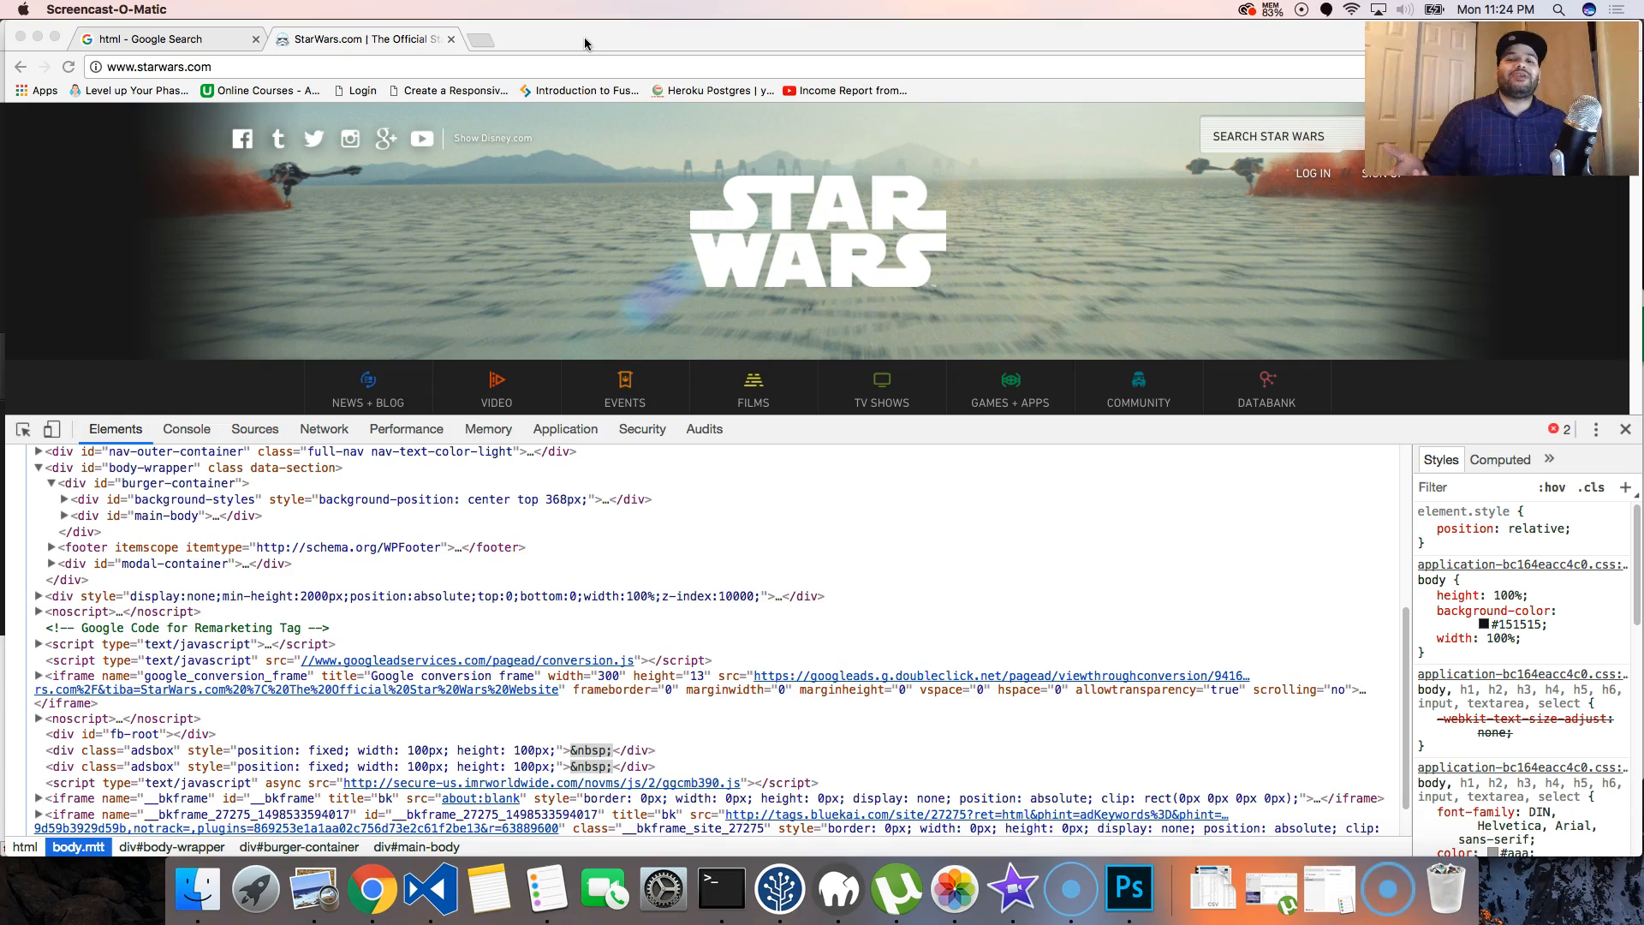
click(116, 66)
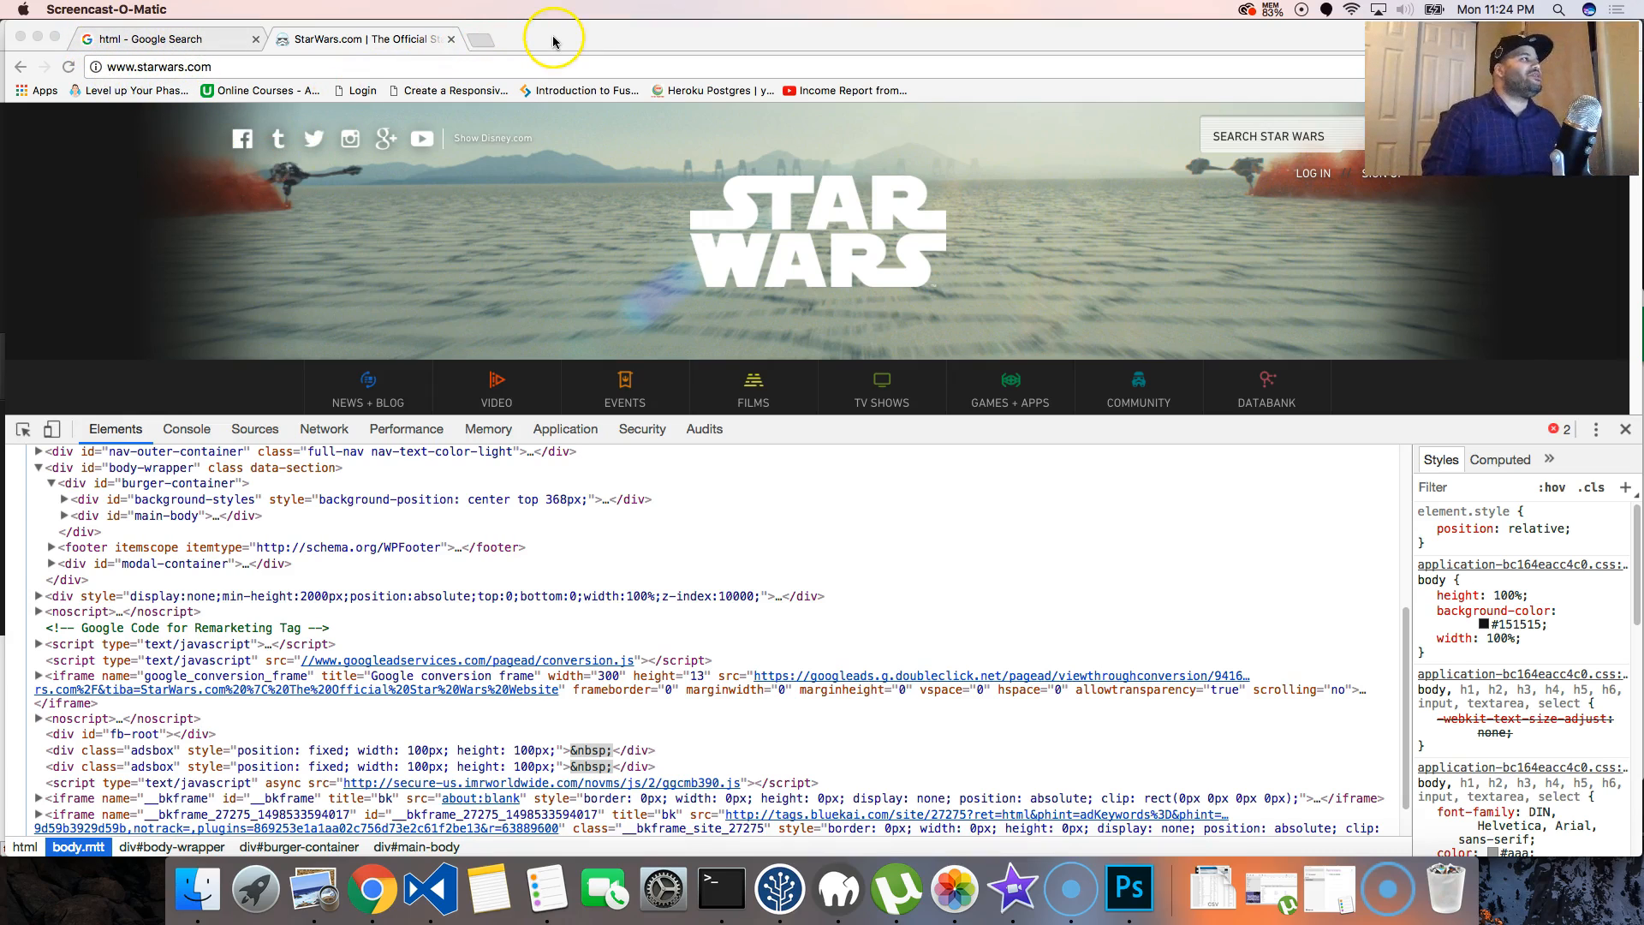
mouse_move(553, 41)
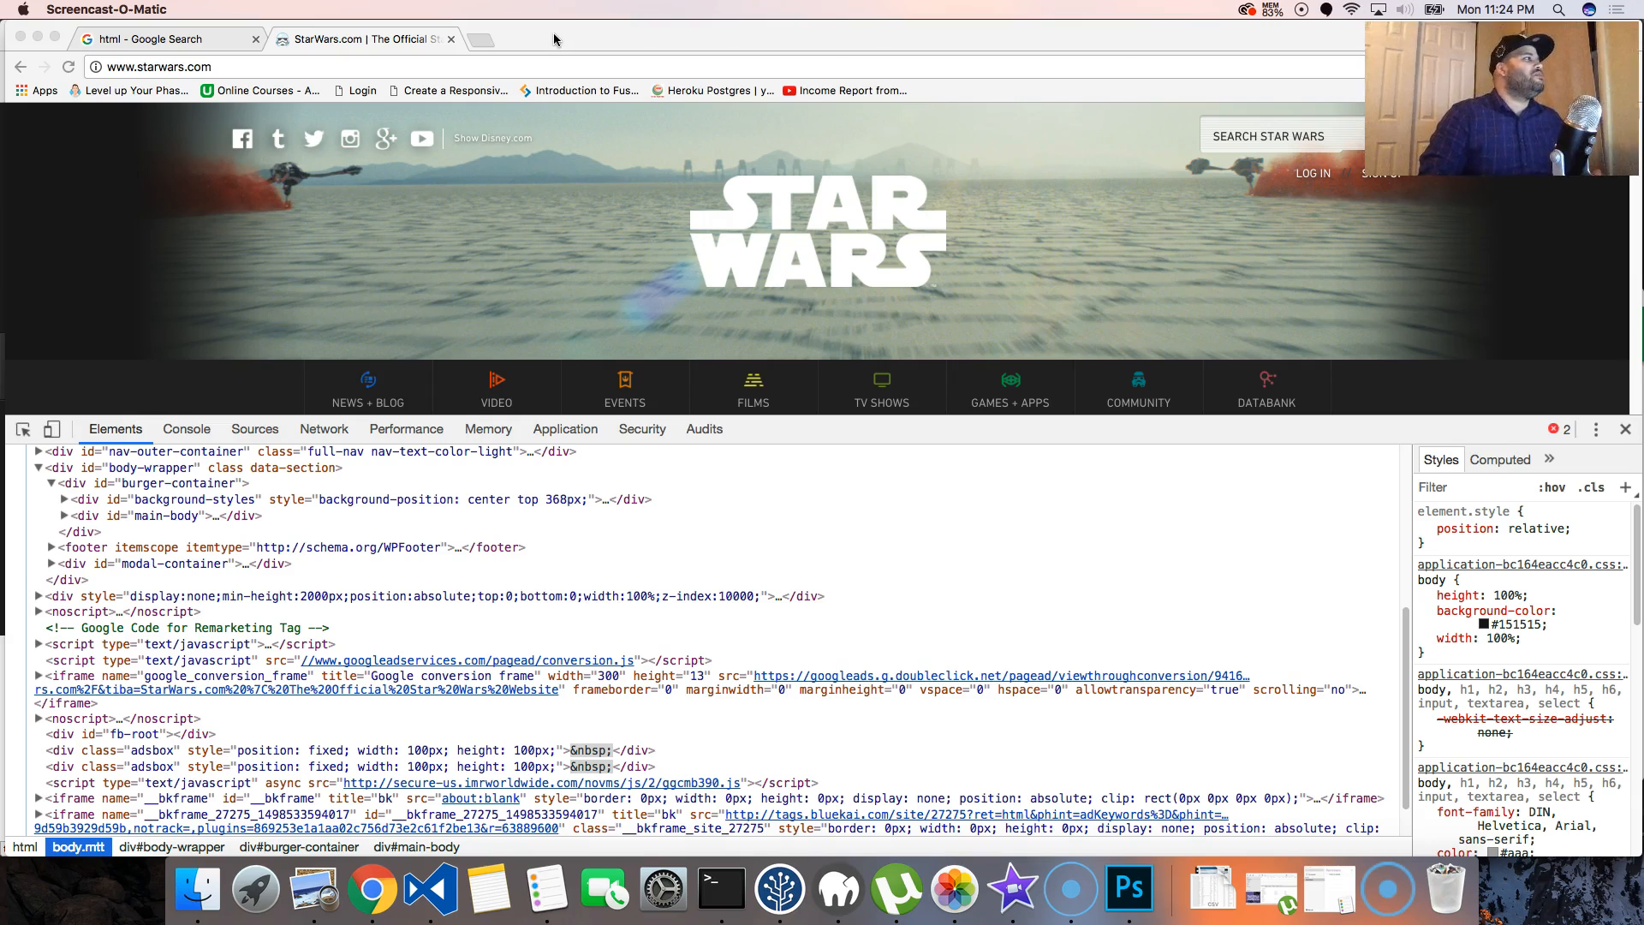
click(747, 38)
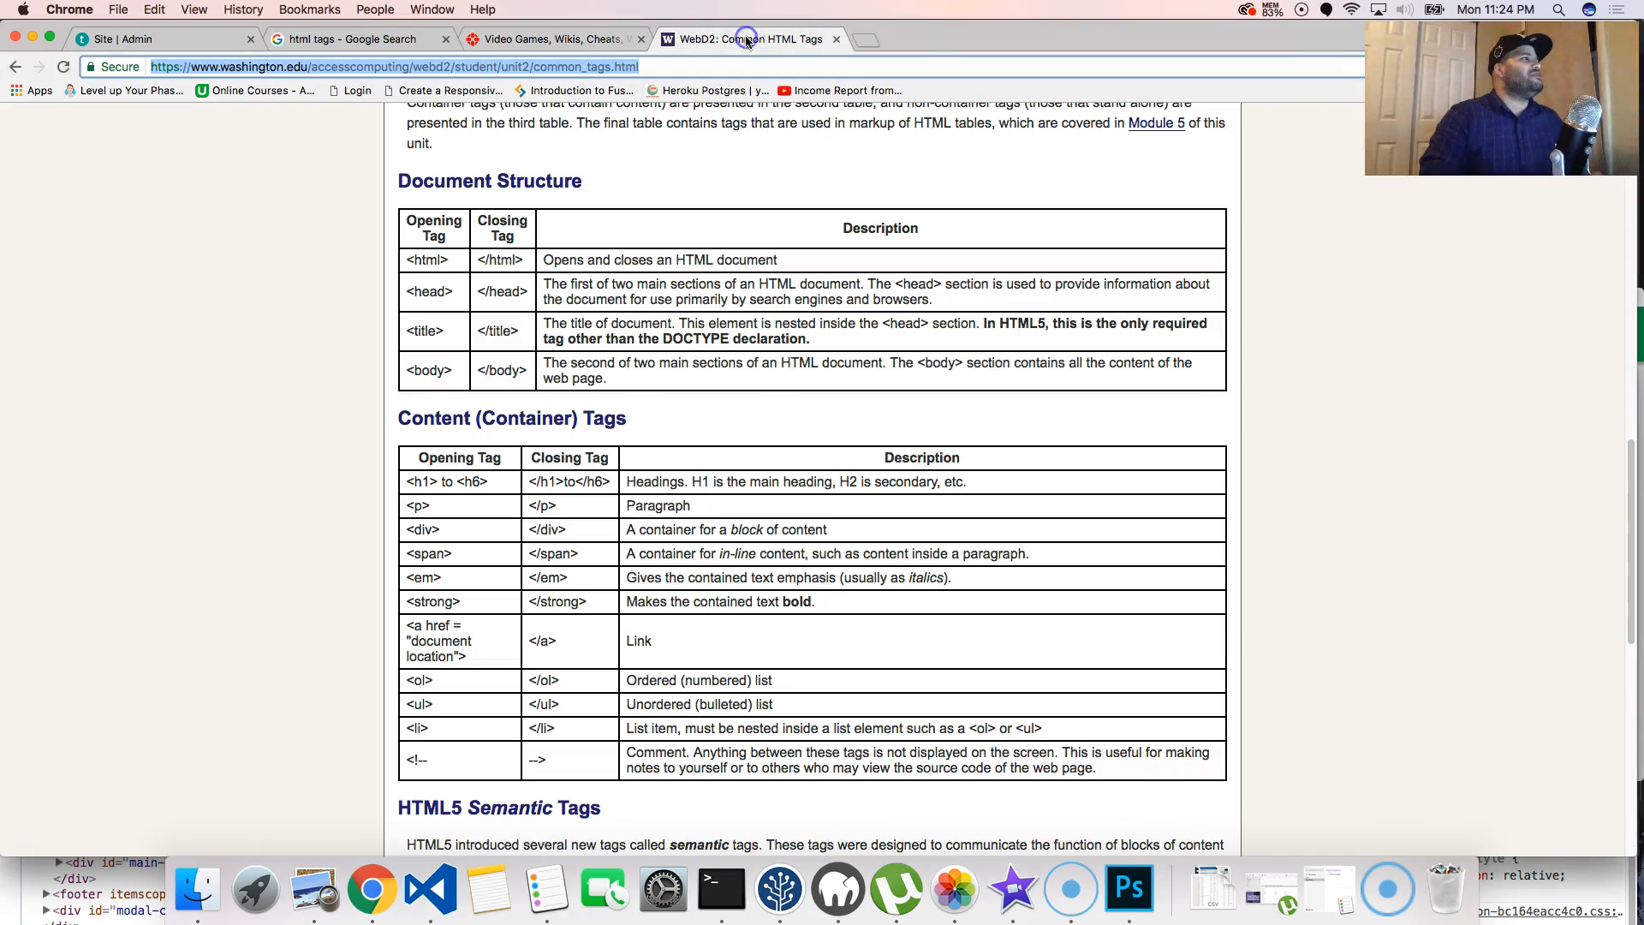
mouse_move(747, 39)
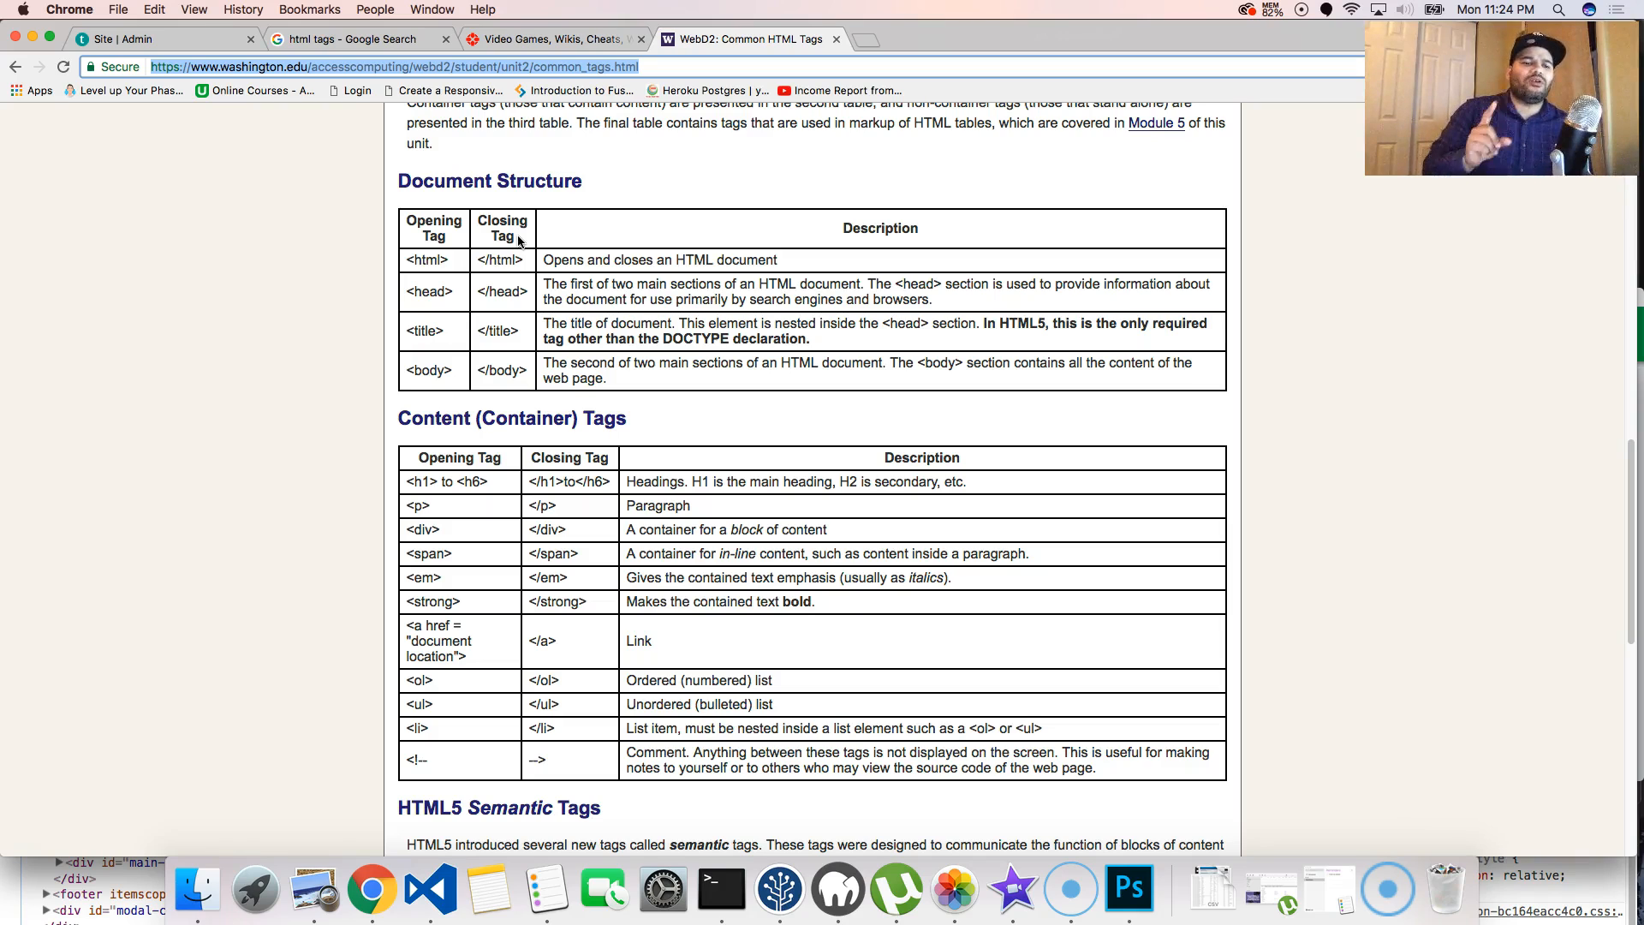
mouse_move(281, 351)
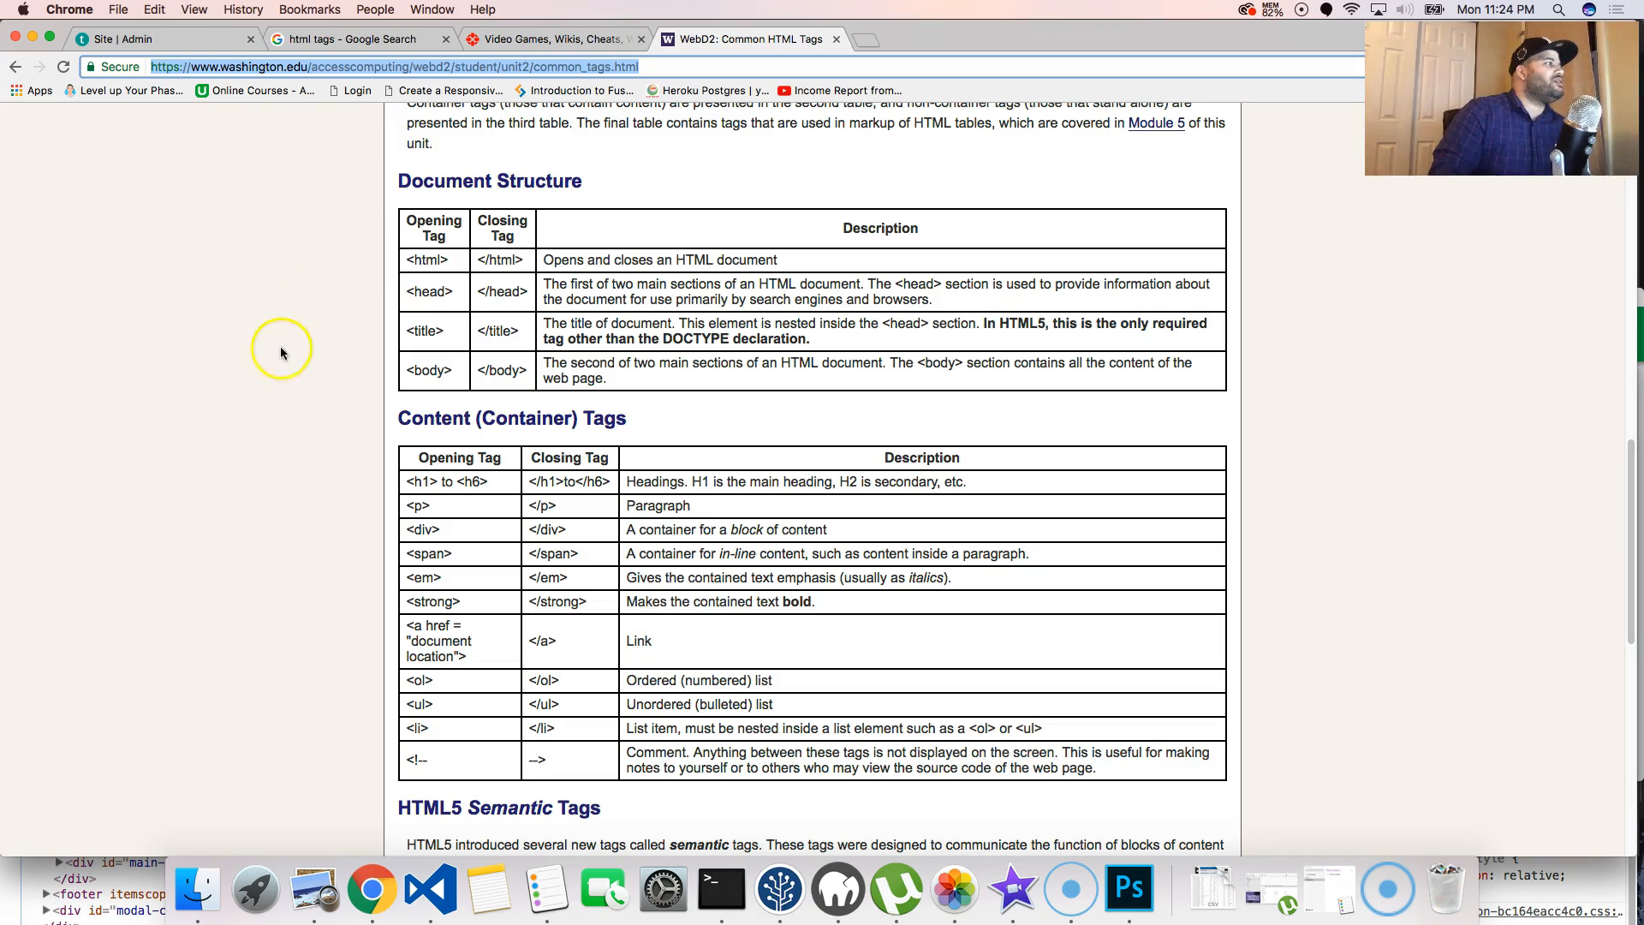
mouse_move(407, 401)
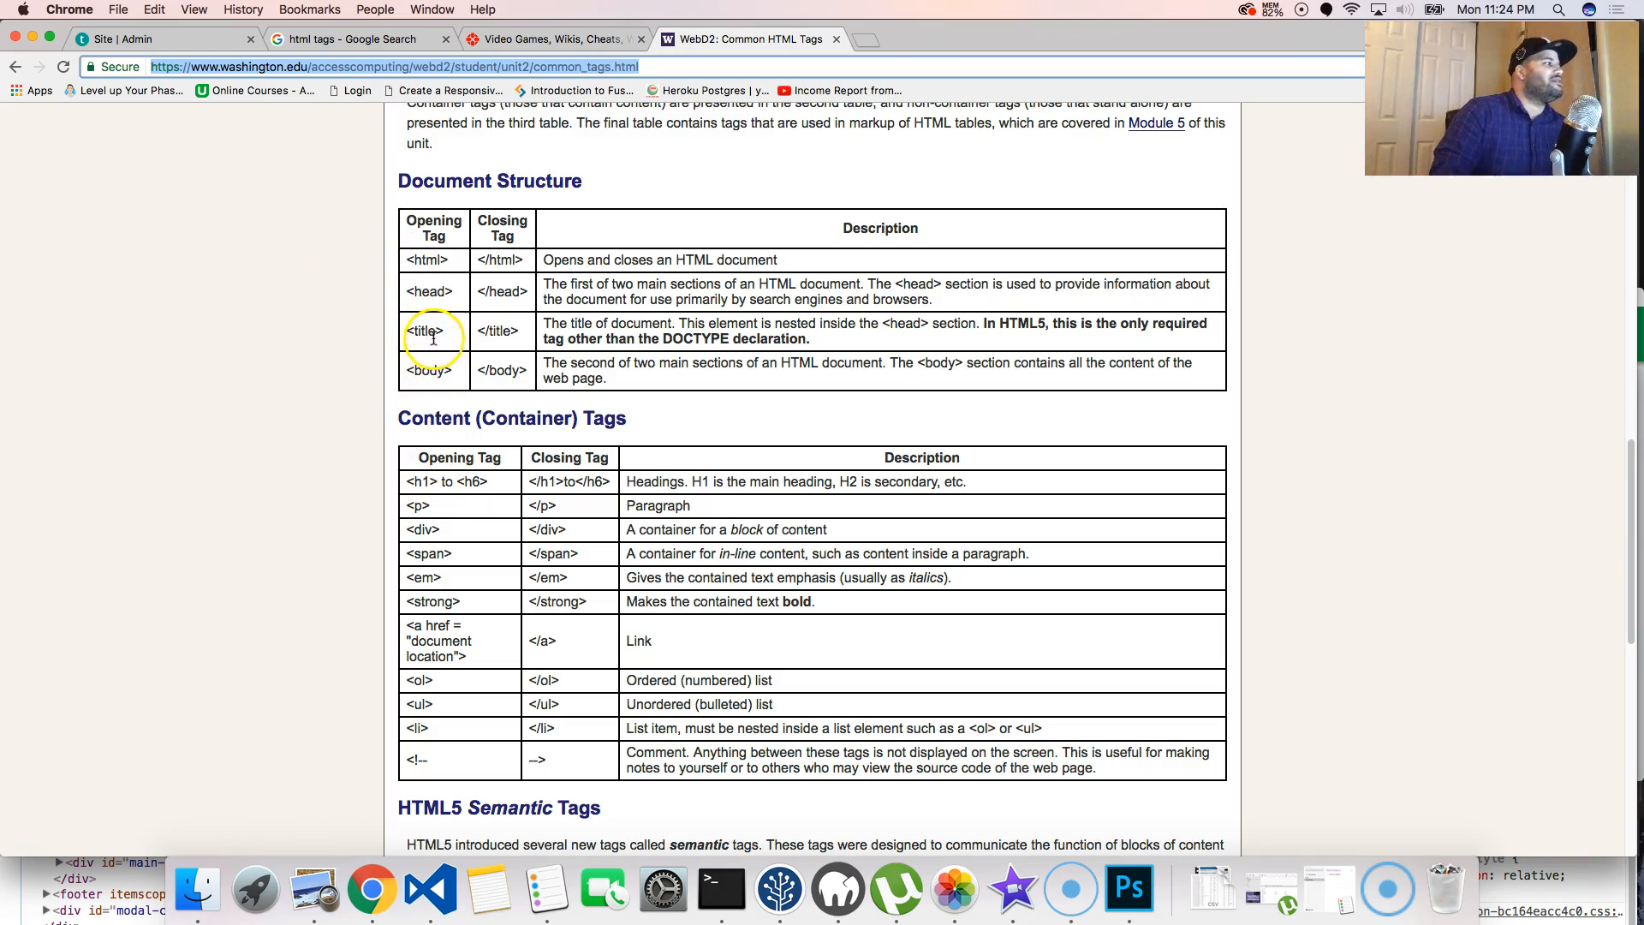
Scroll past the Document Structure table to Content (Container) Tags.
scroll(down, 3)
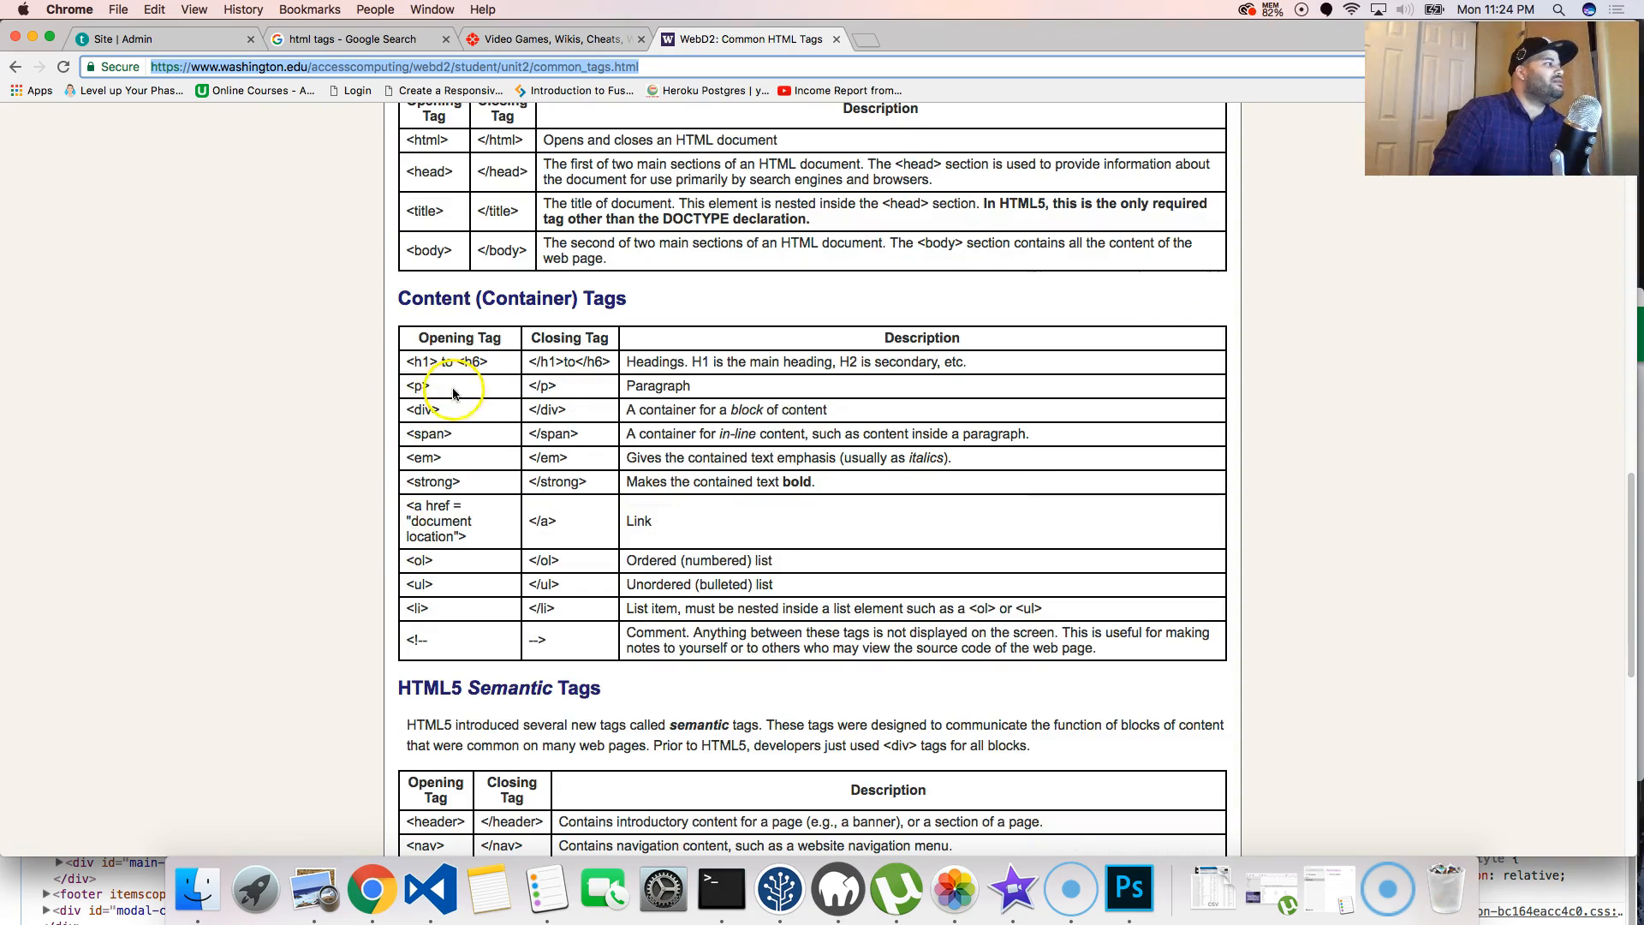
mouse_move(484, 362)
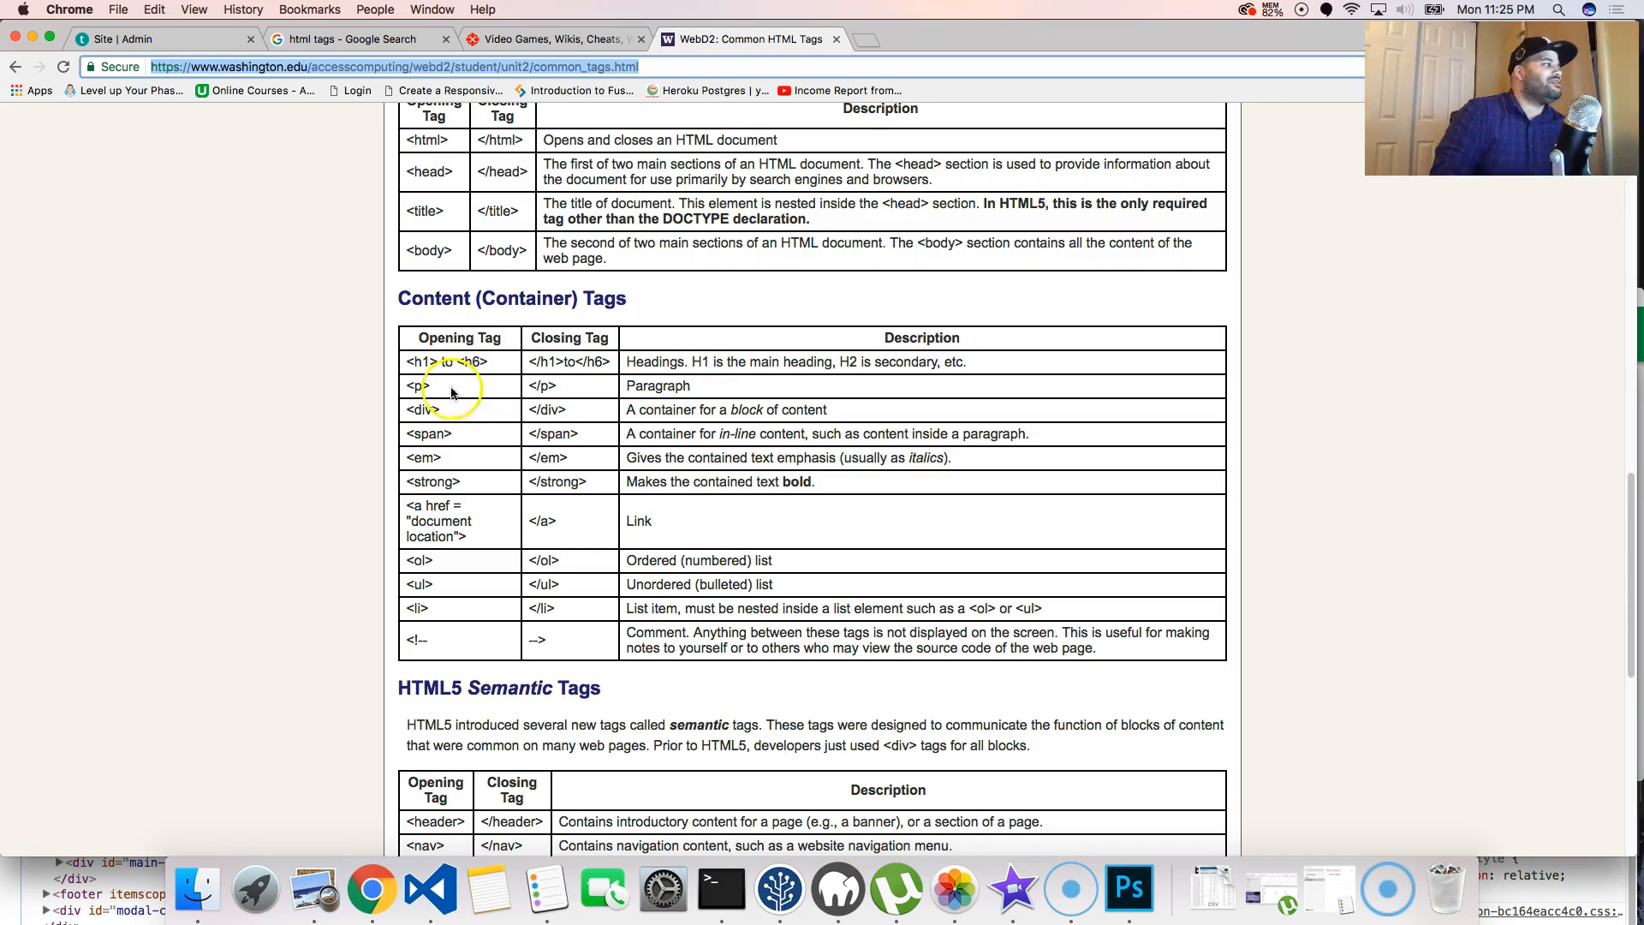
mouse_move(524, 430)
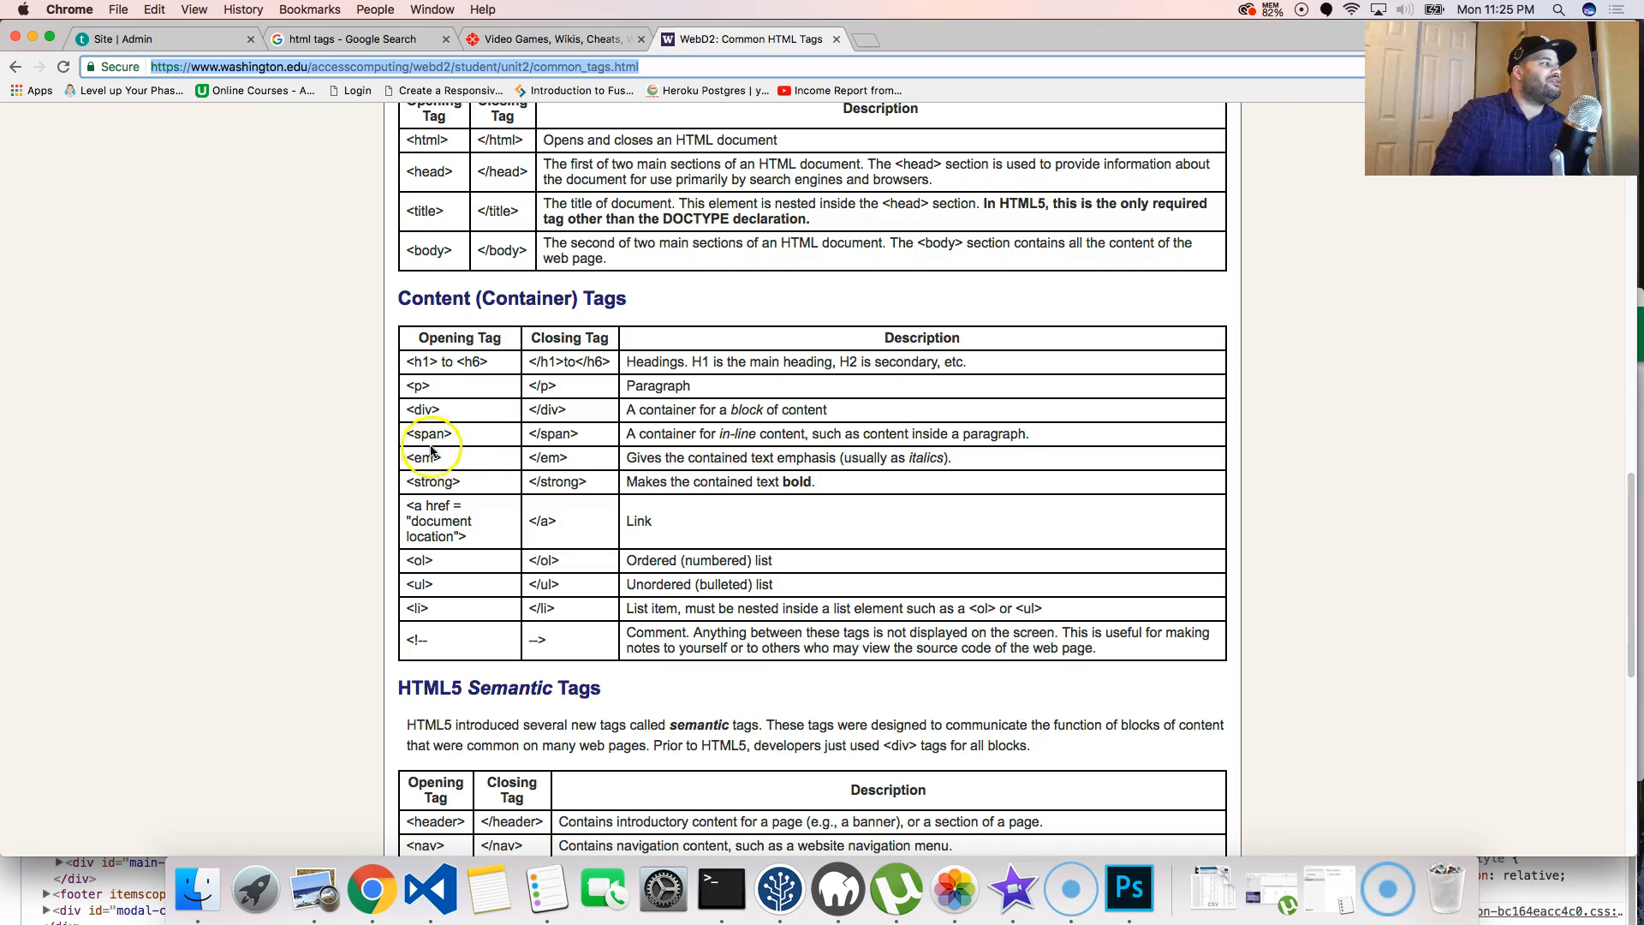
mouse_move(425, 457)
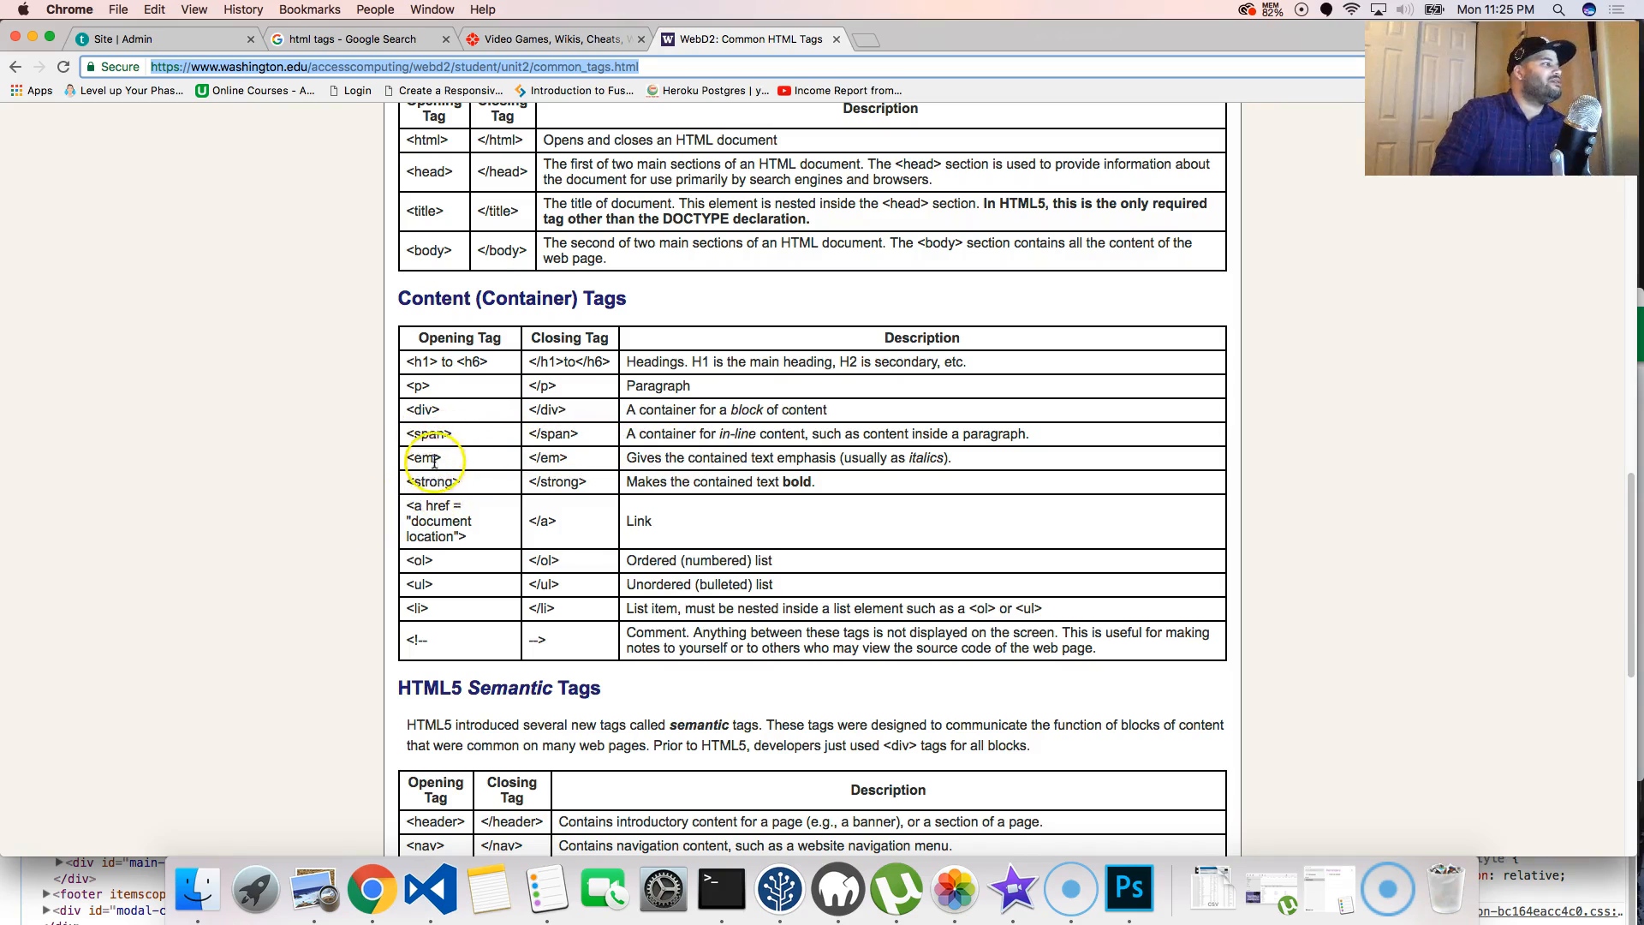
mouse_move(716, 463)
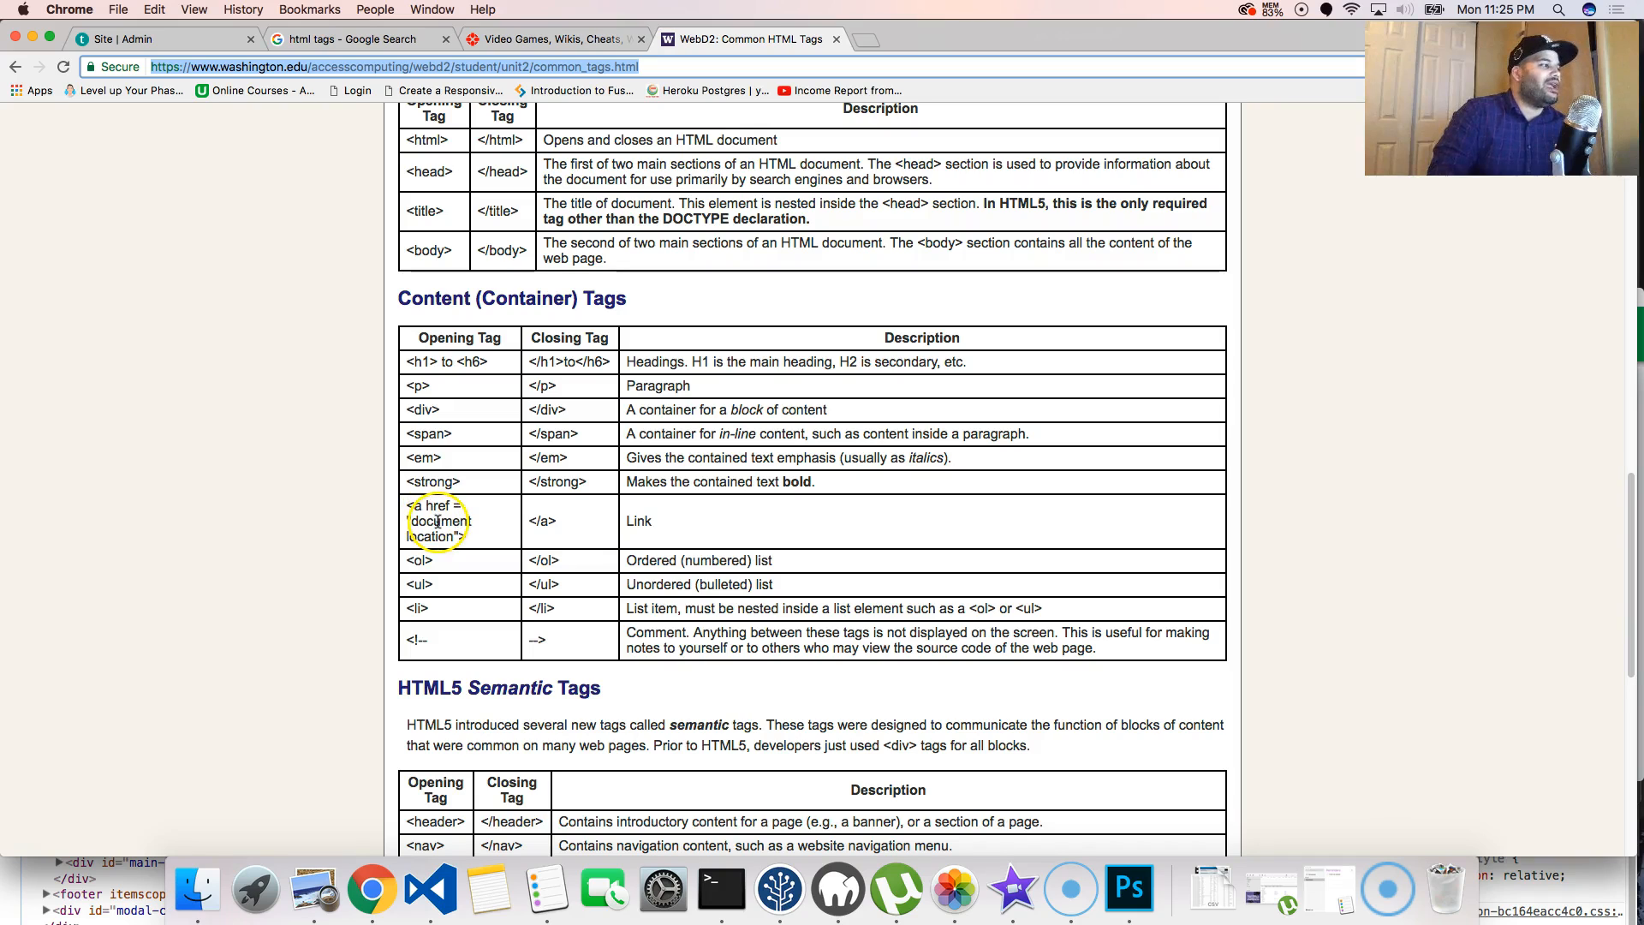
mouse_move(606, 514)
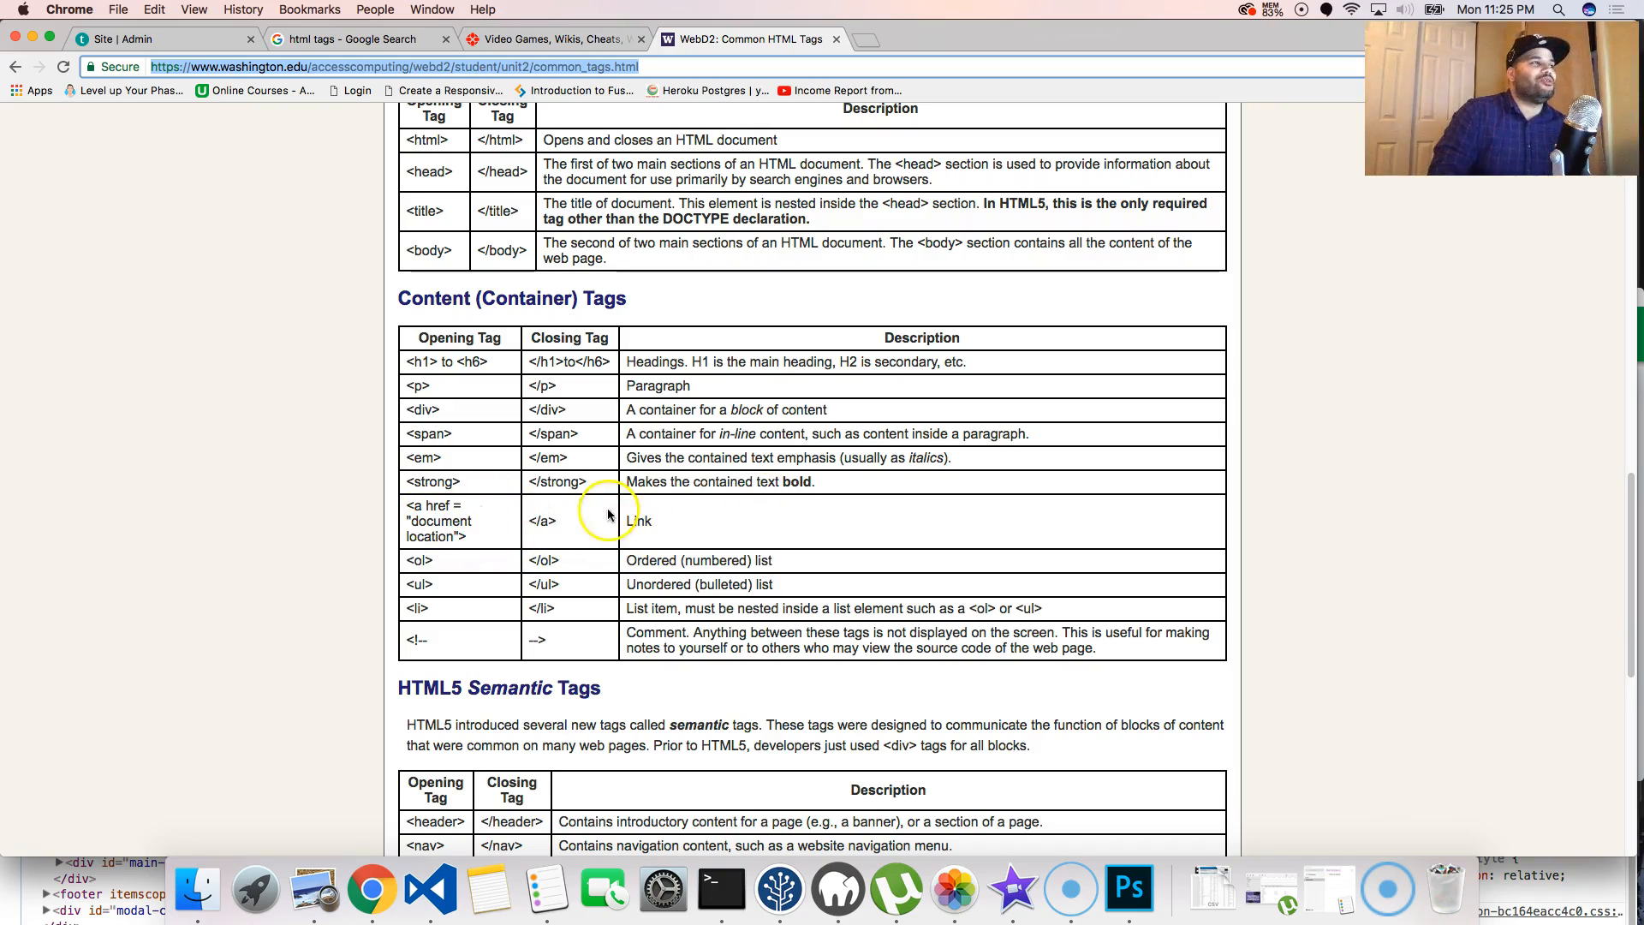
mouse_move(856, 482)
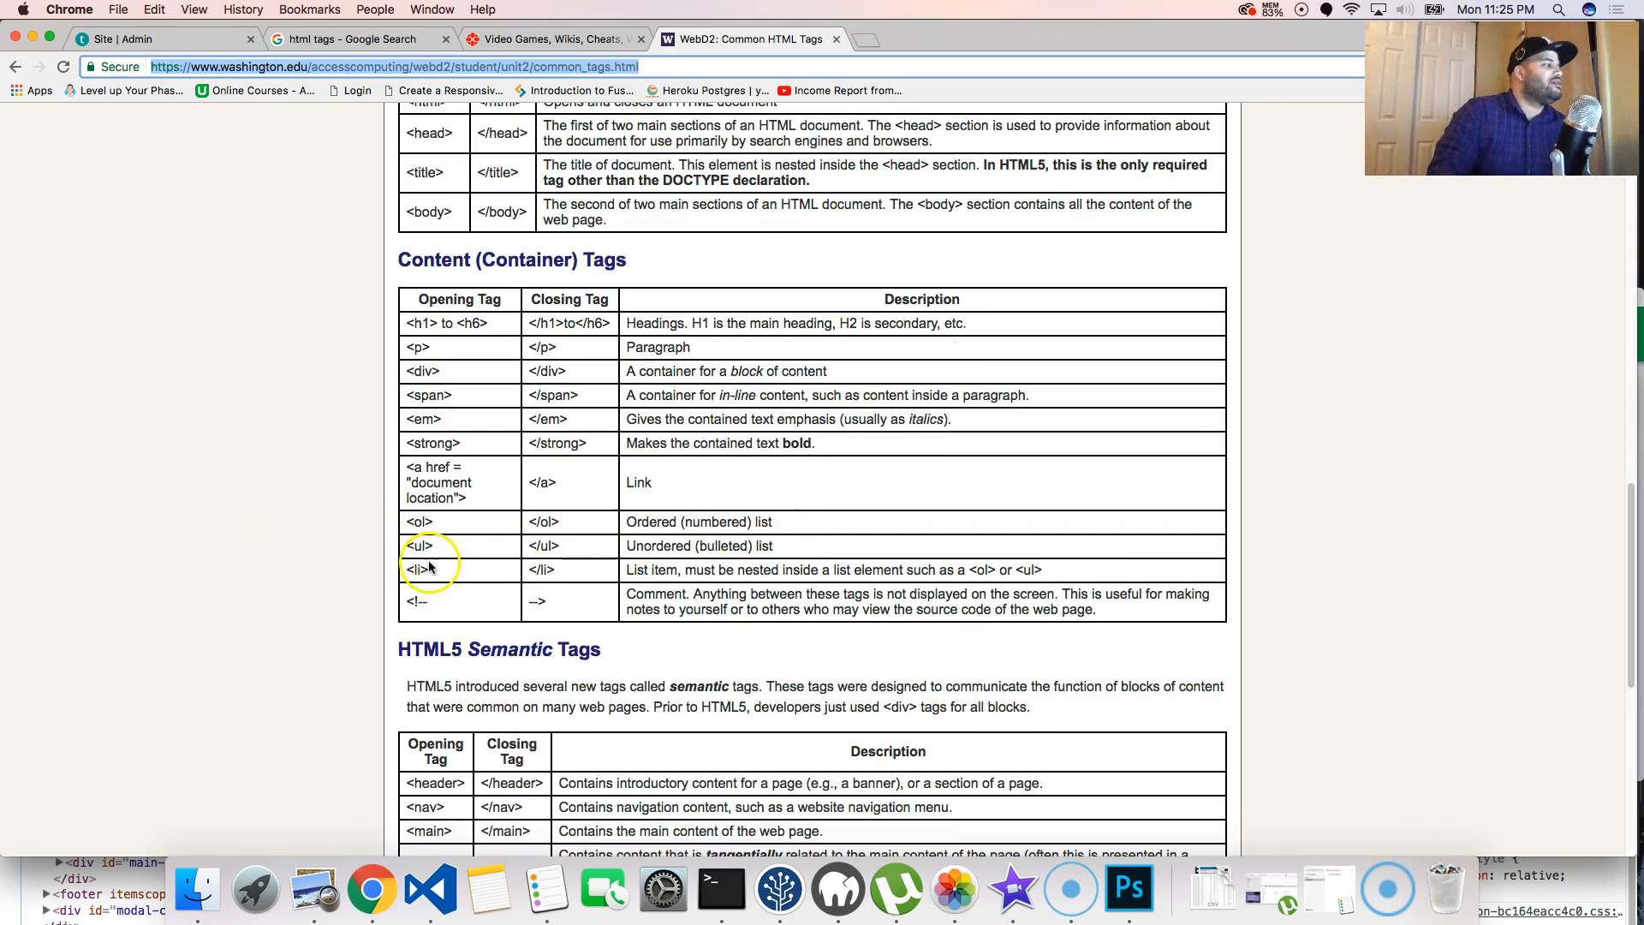
Scroll down to the HTML5 Semantic Tags and Empty (Non-Container) Tags tables.
scroll(down, 3)
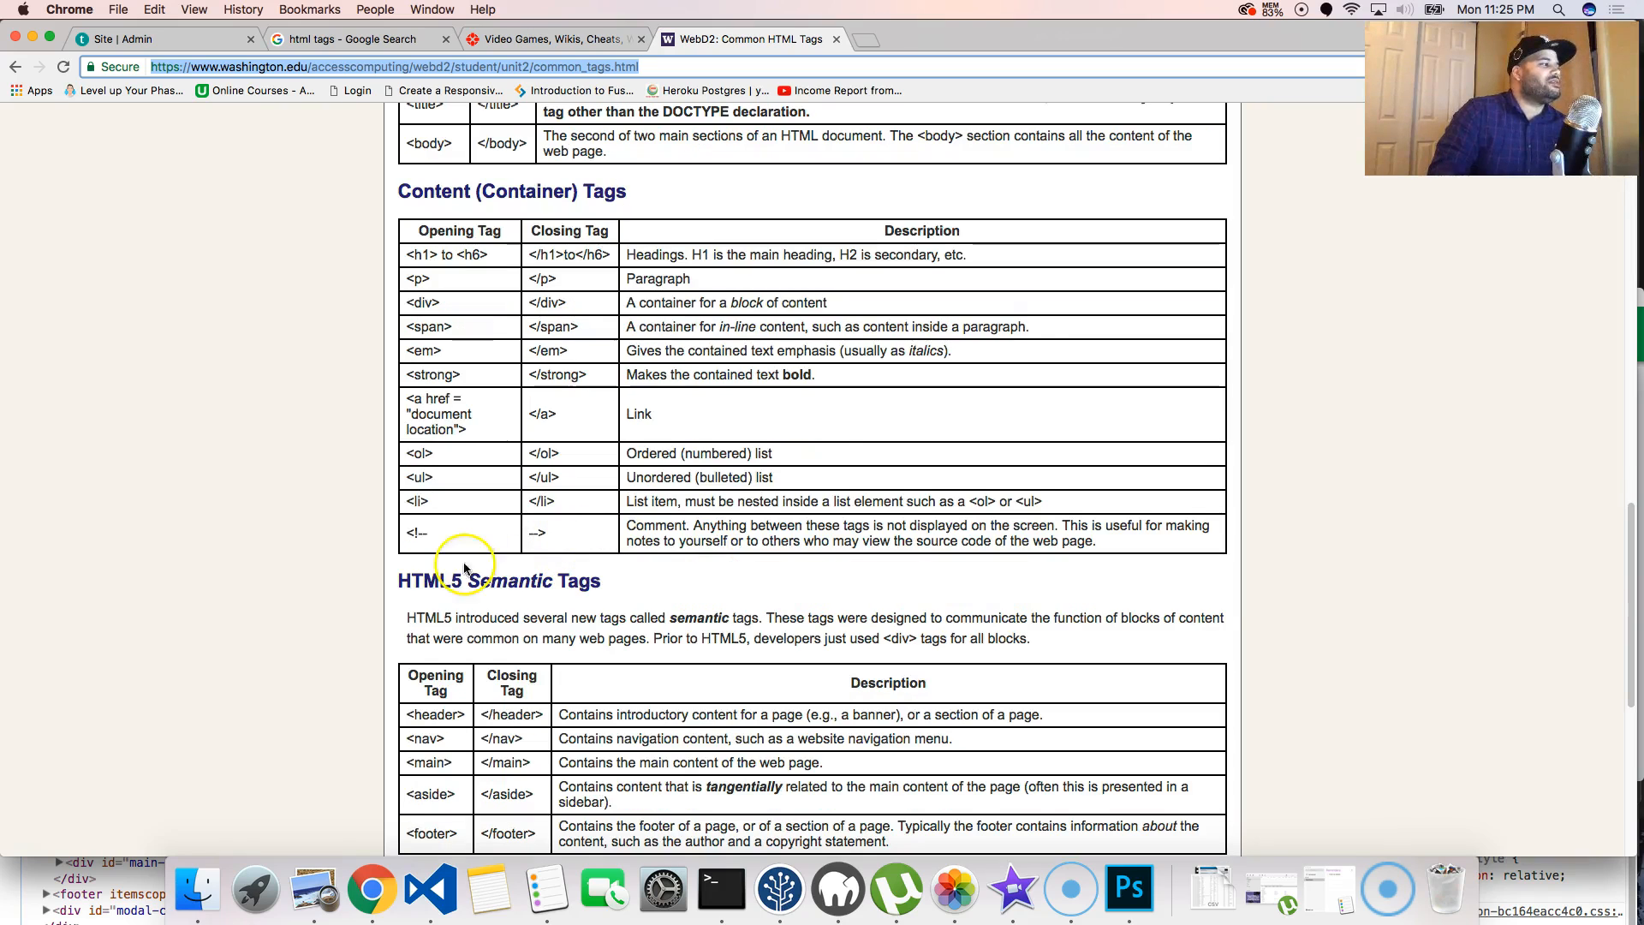
mouse_move(668, 514)
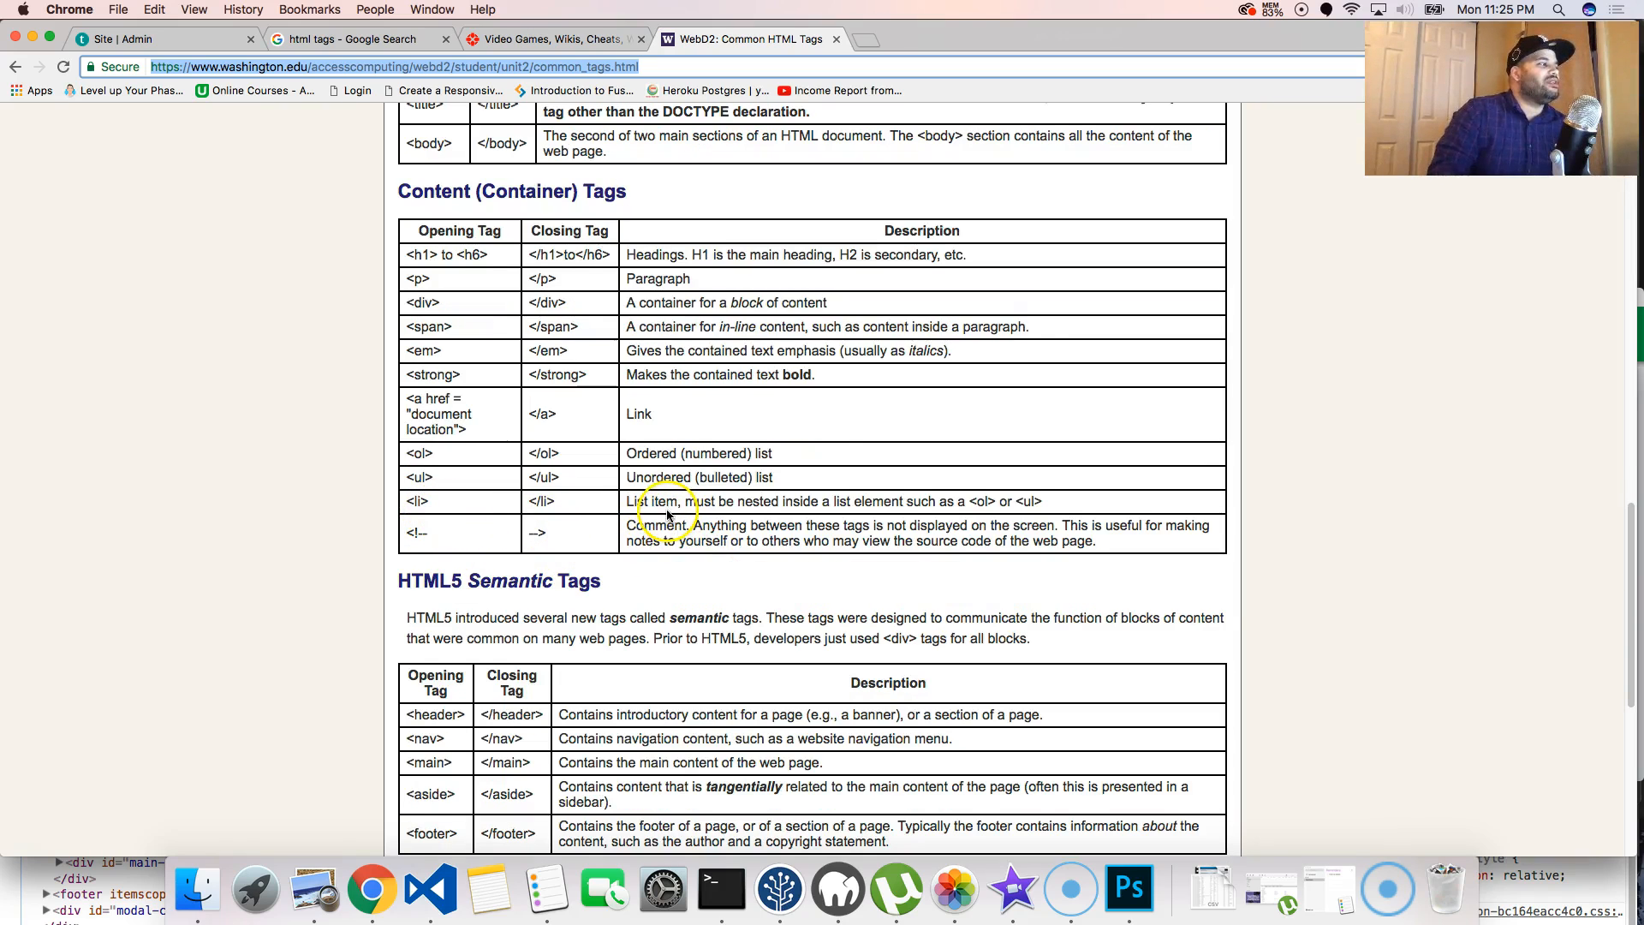
scroll(down, 3)
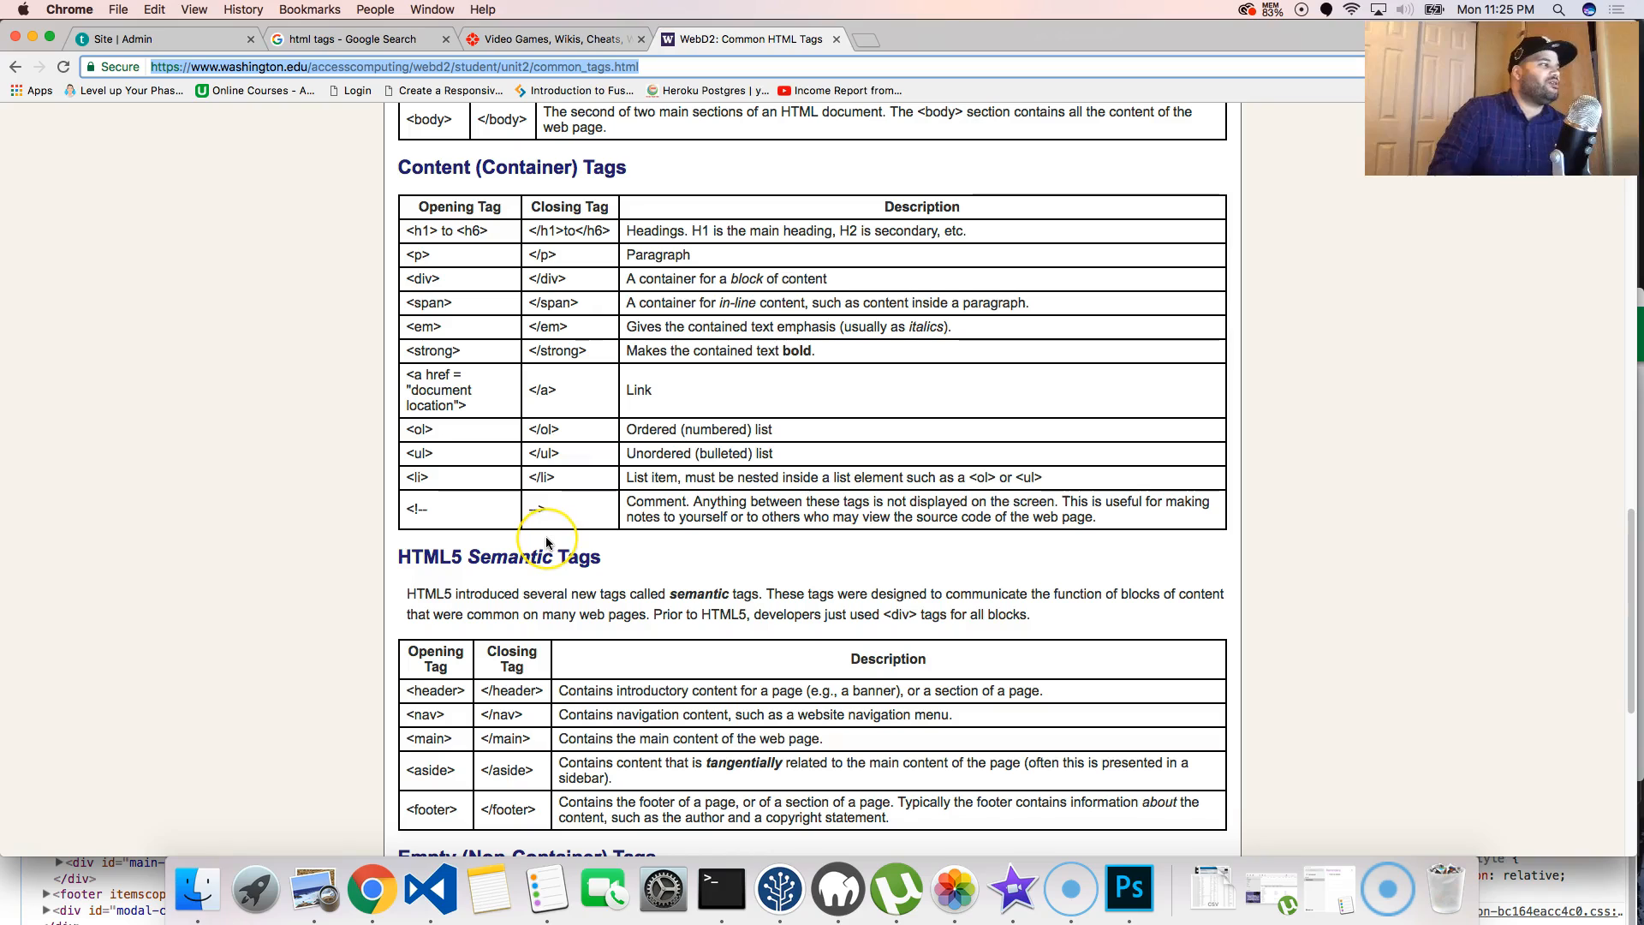
mouse_move(545, 536)
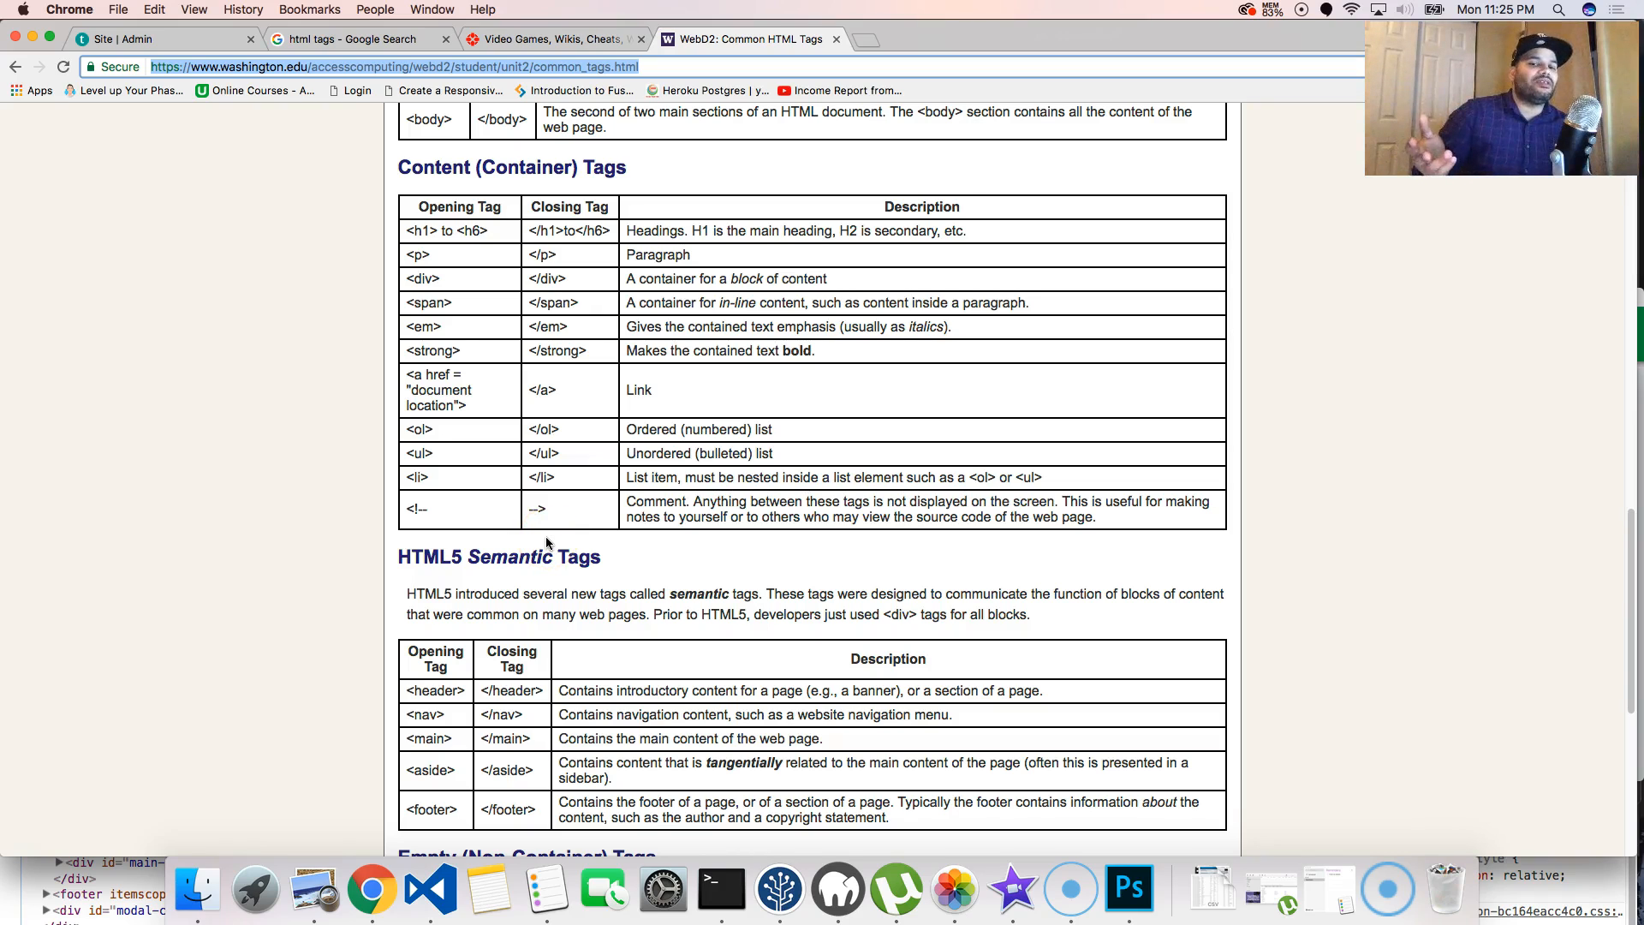
scroll(down, 3)
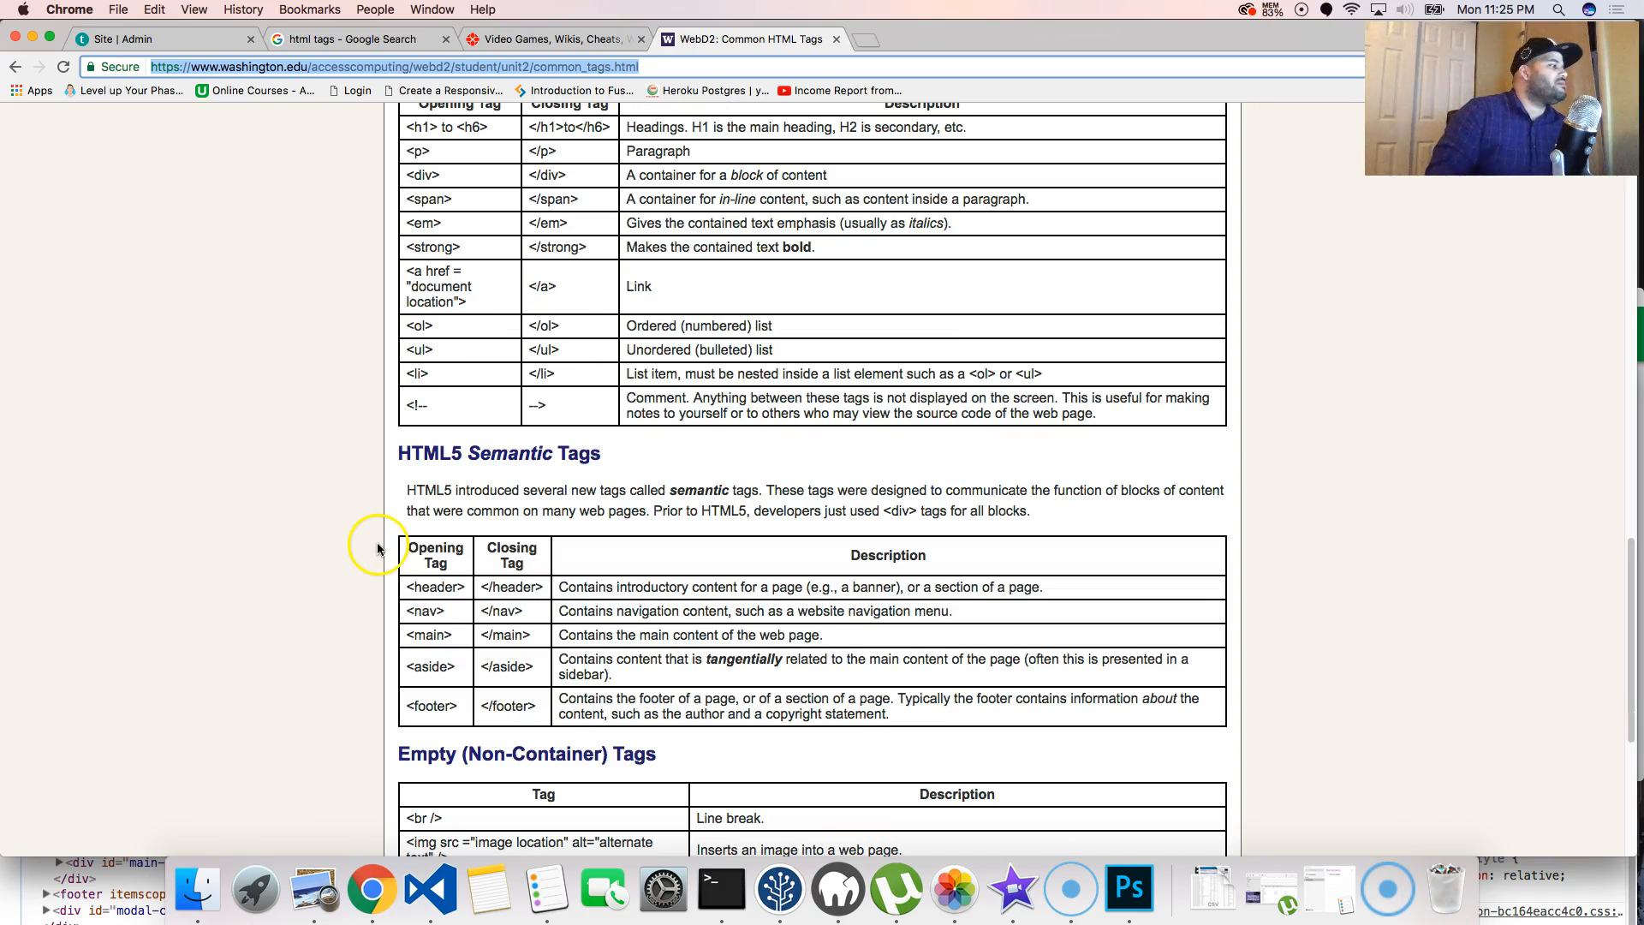
scroll(down, 3)
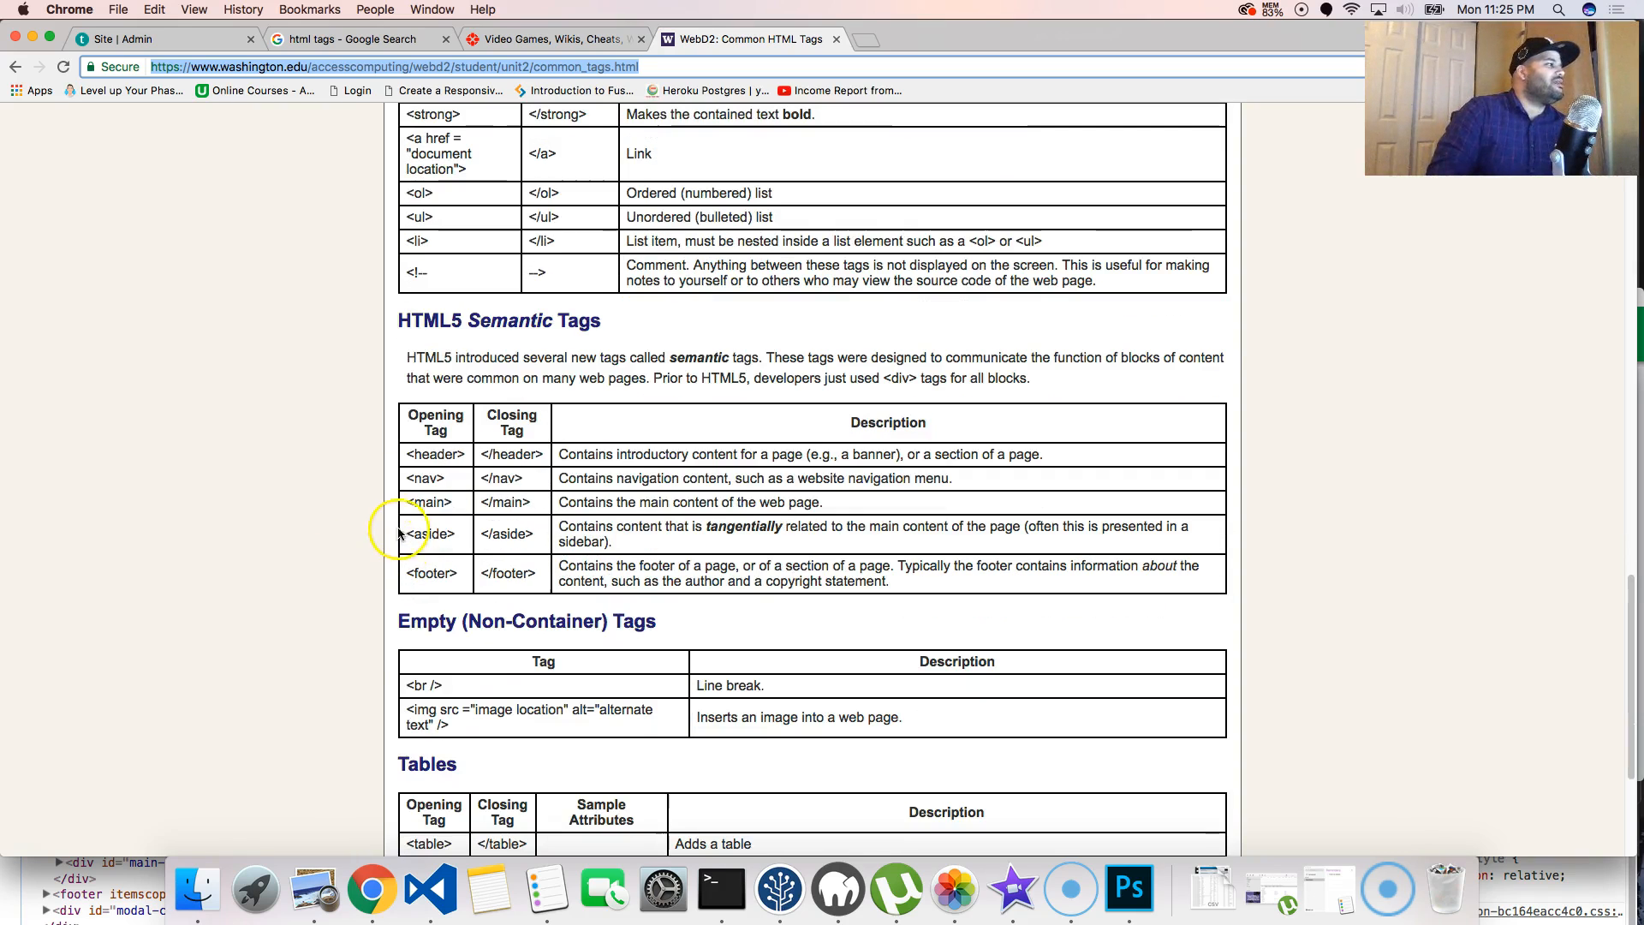
mouse_move(451, 478)
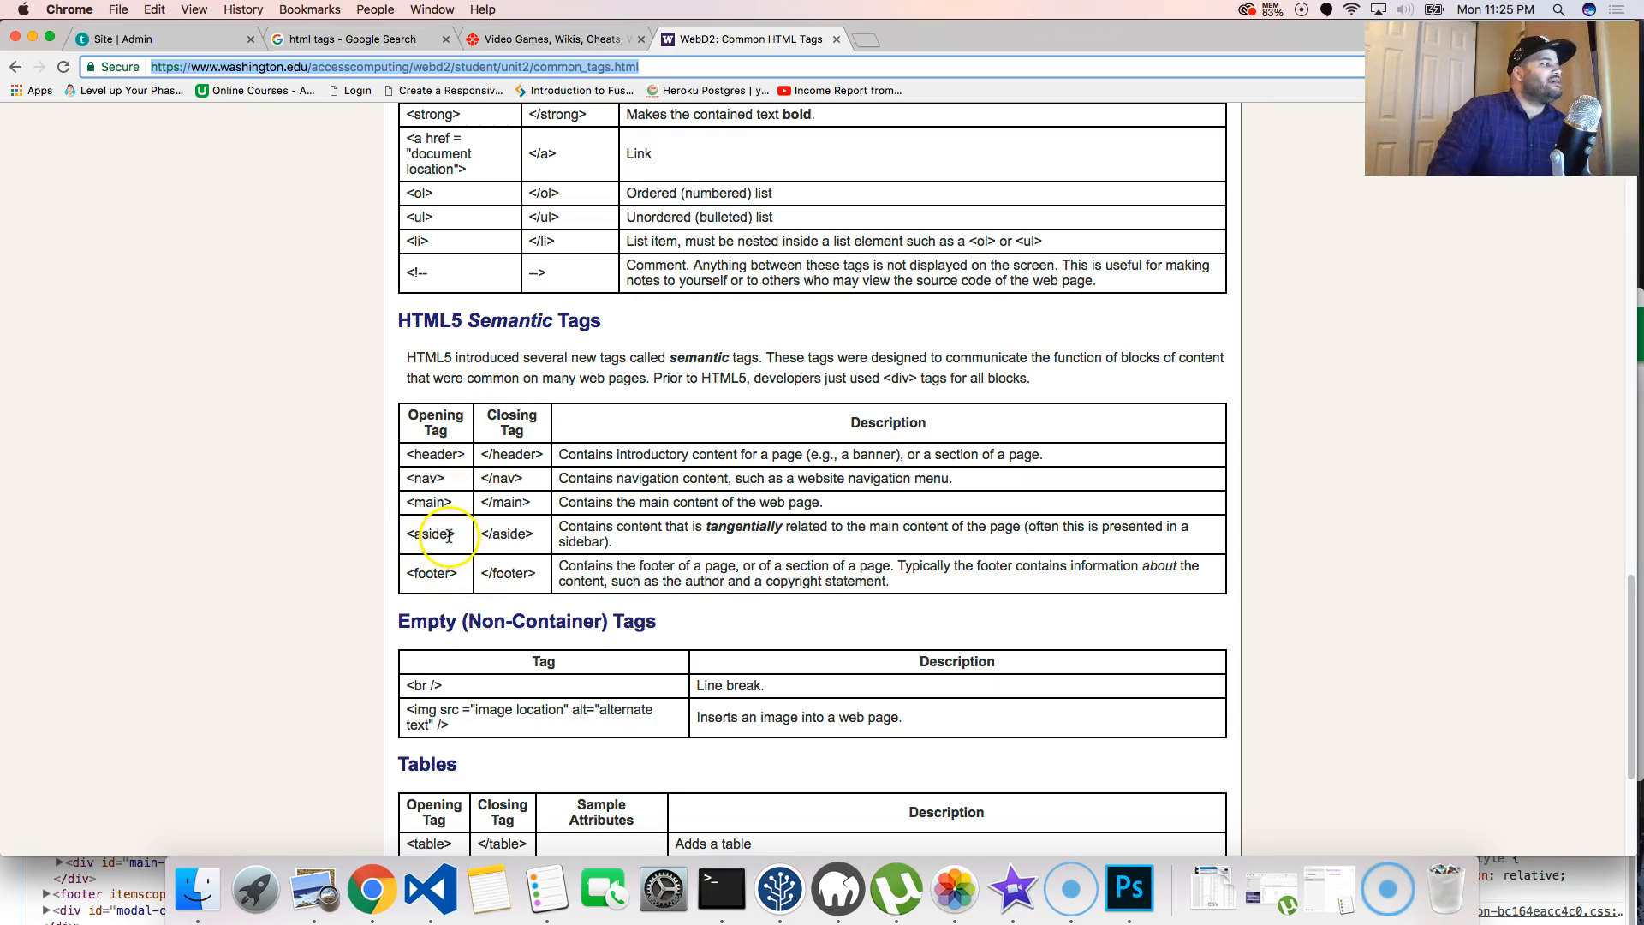
scroll(down, 3)
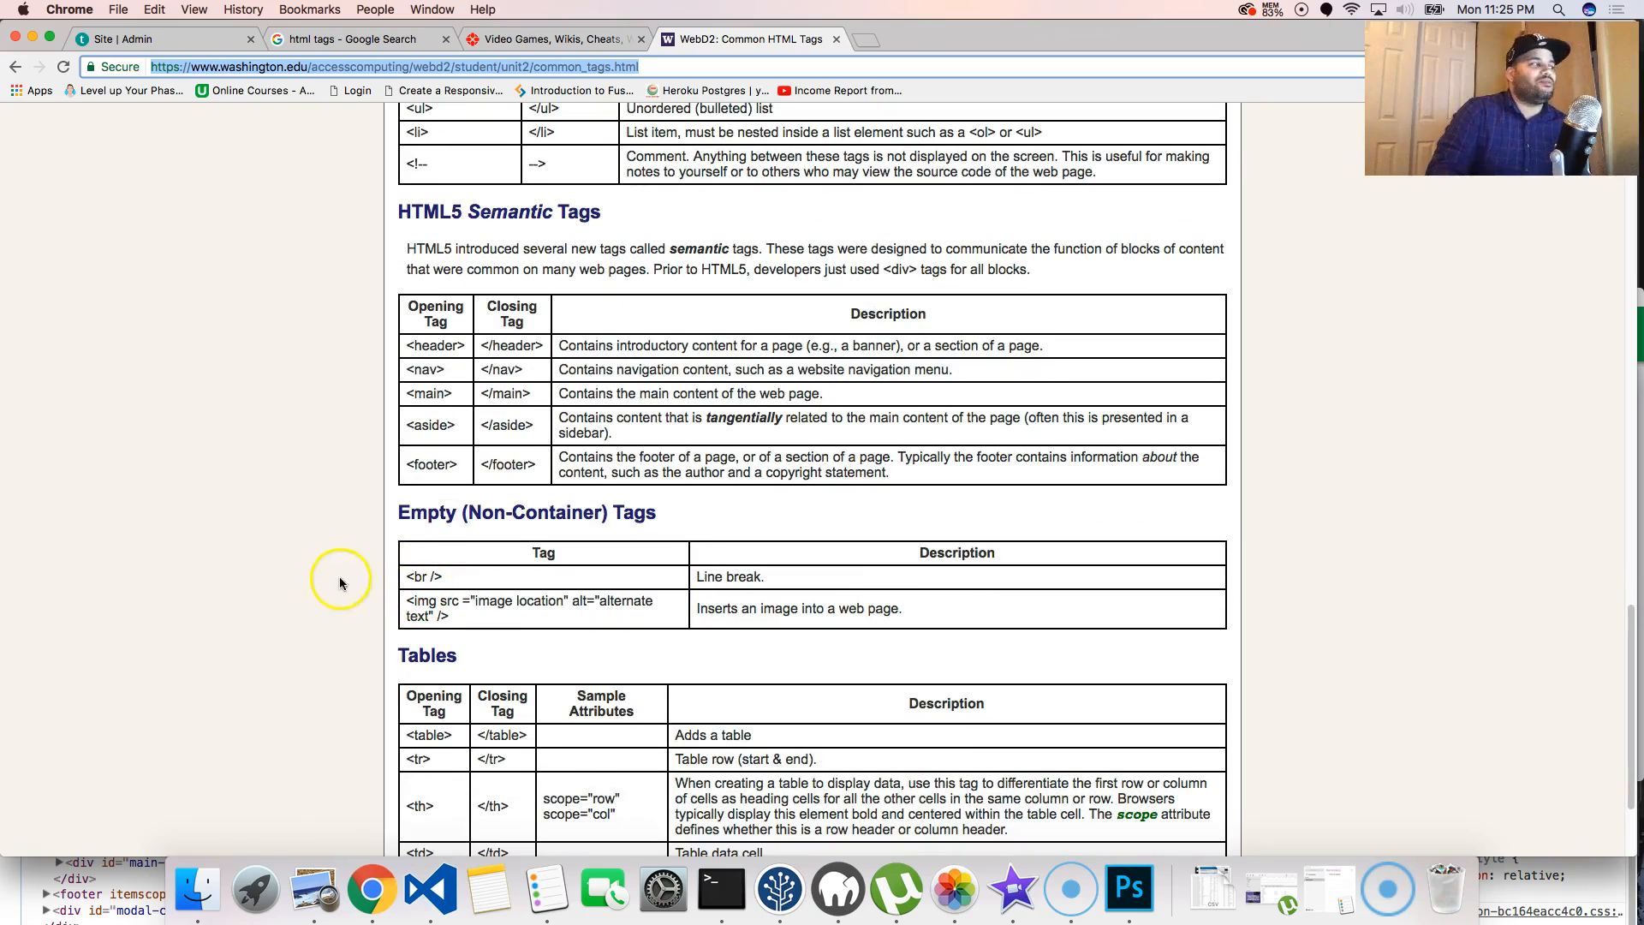
mouse_move(430, 606)
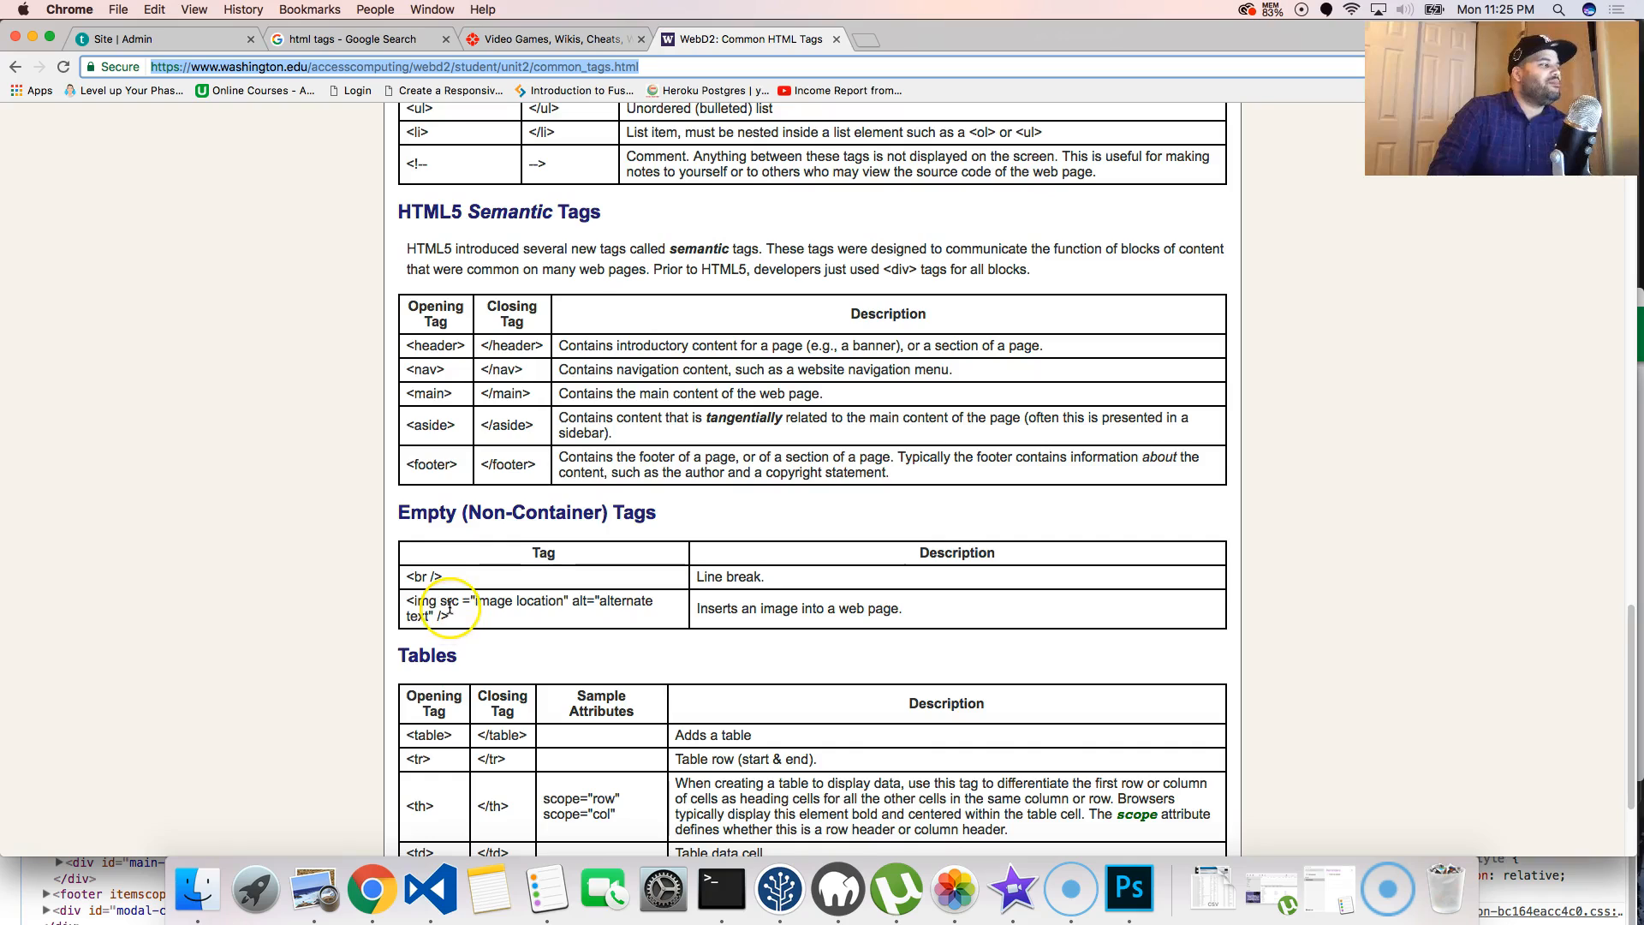
Scroll to the page bottom to show the Tables section and copyright footer.
scroll(down, 3)
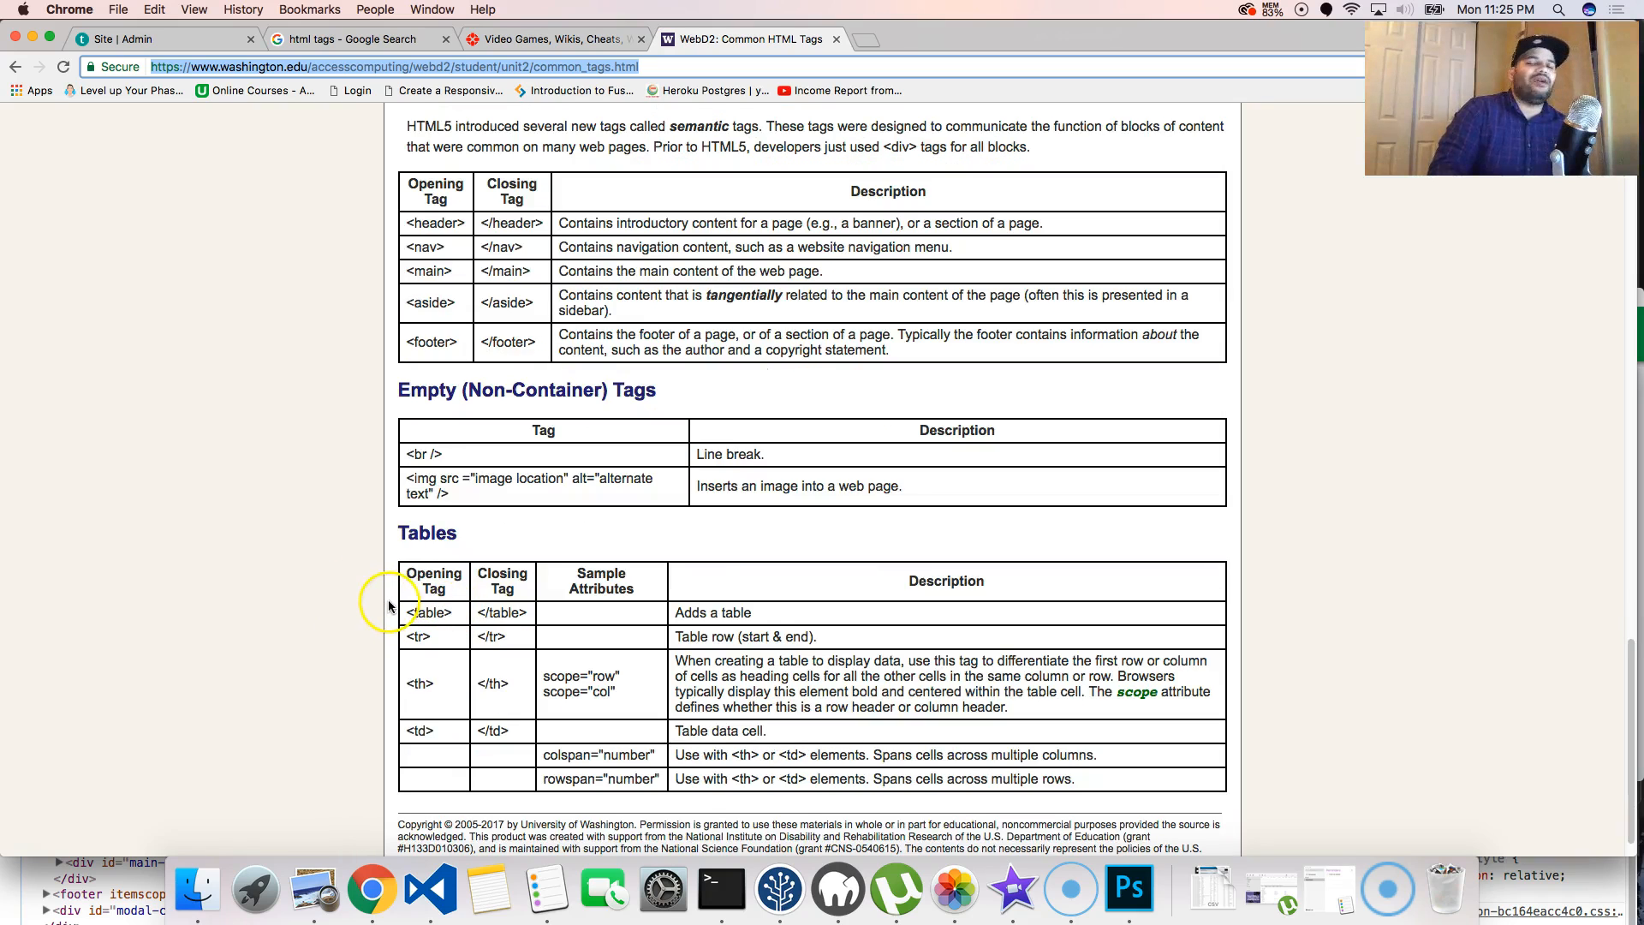
mouse_move(1132, 643)
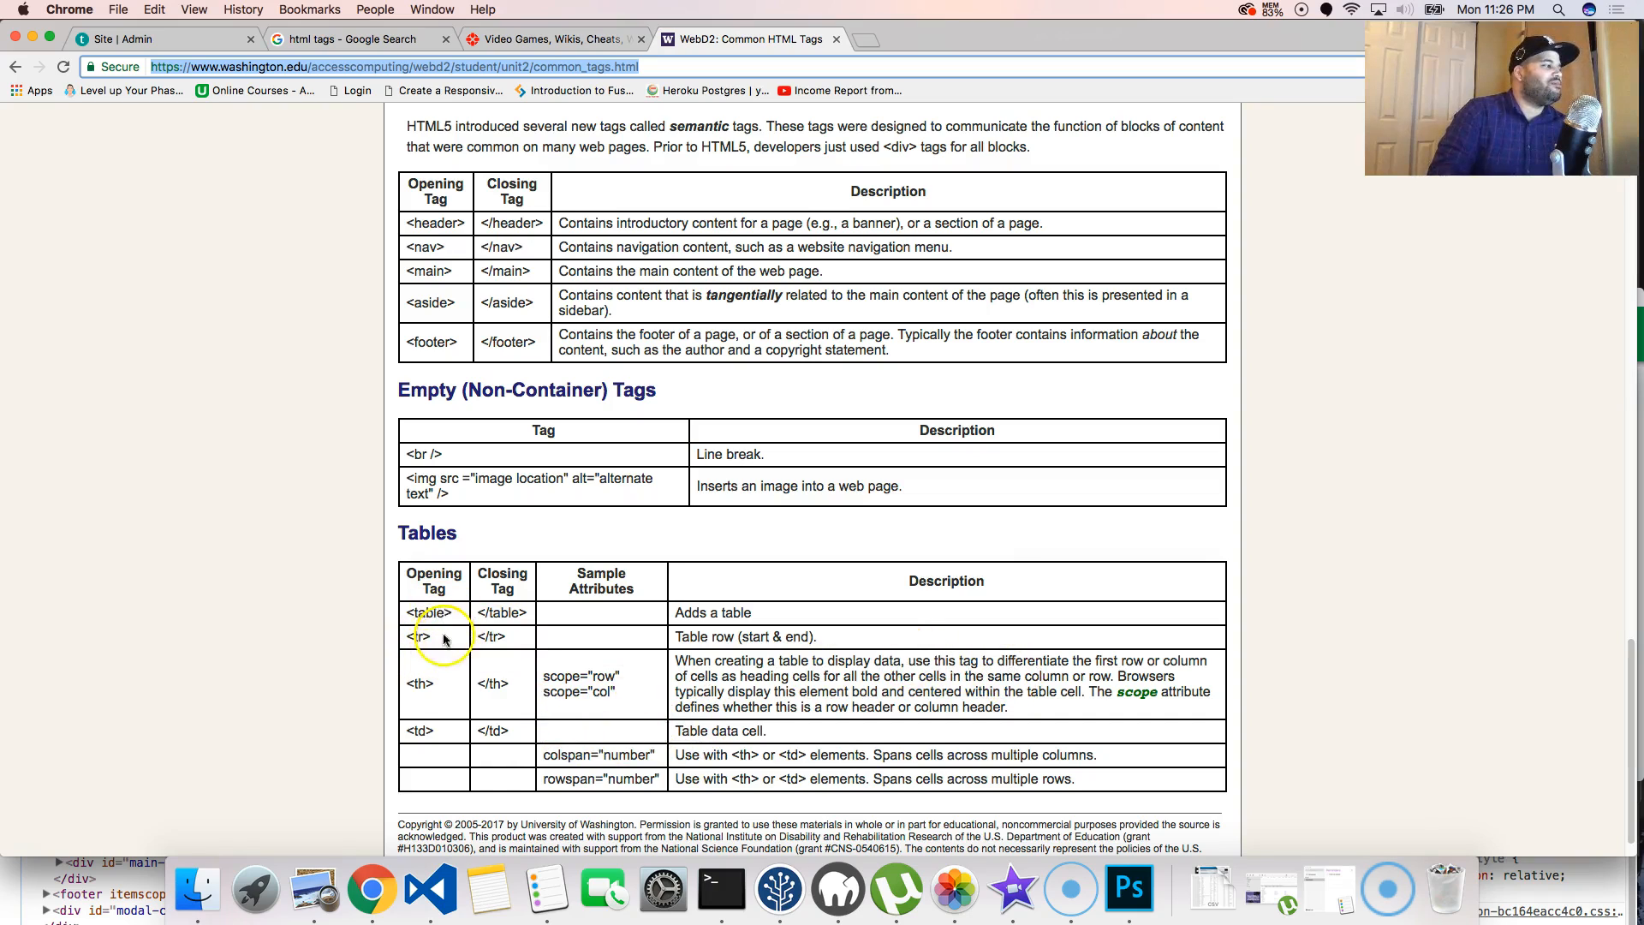
mouse_move(451, 725)
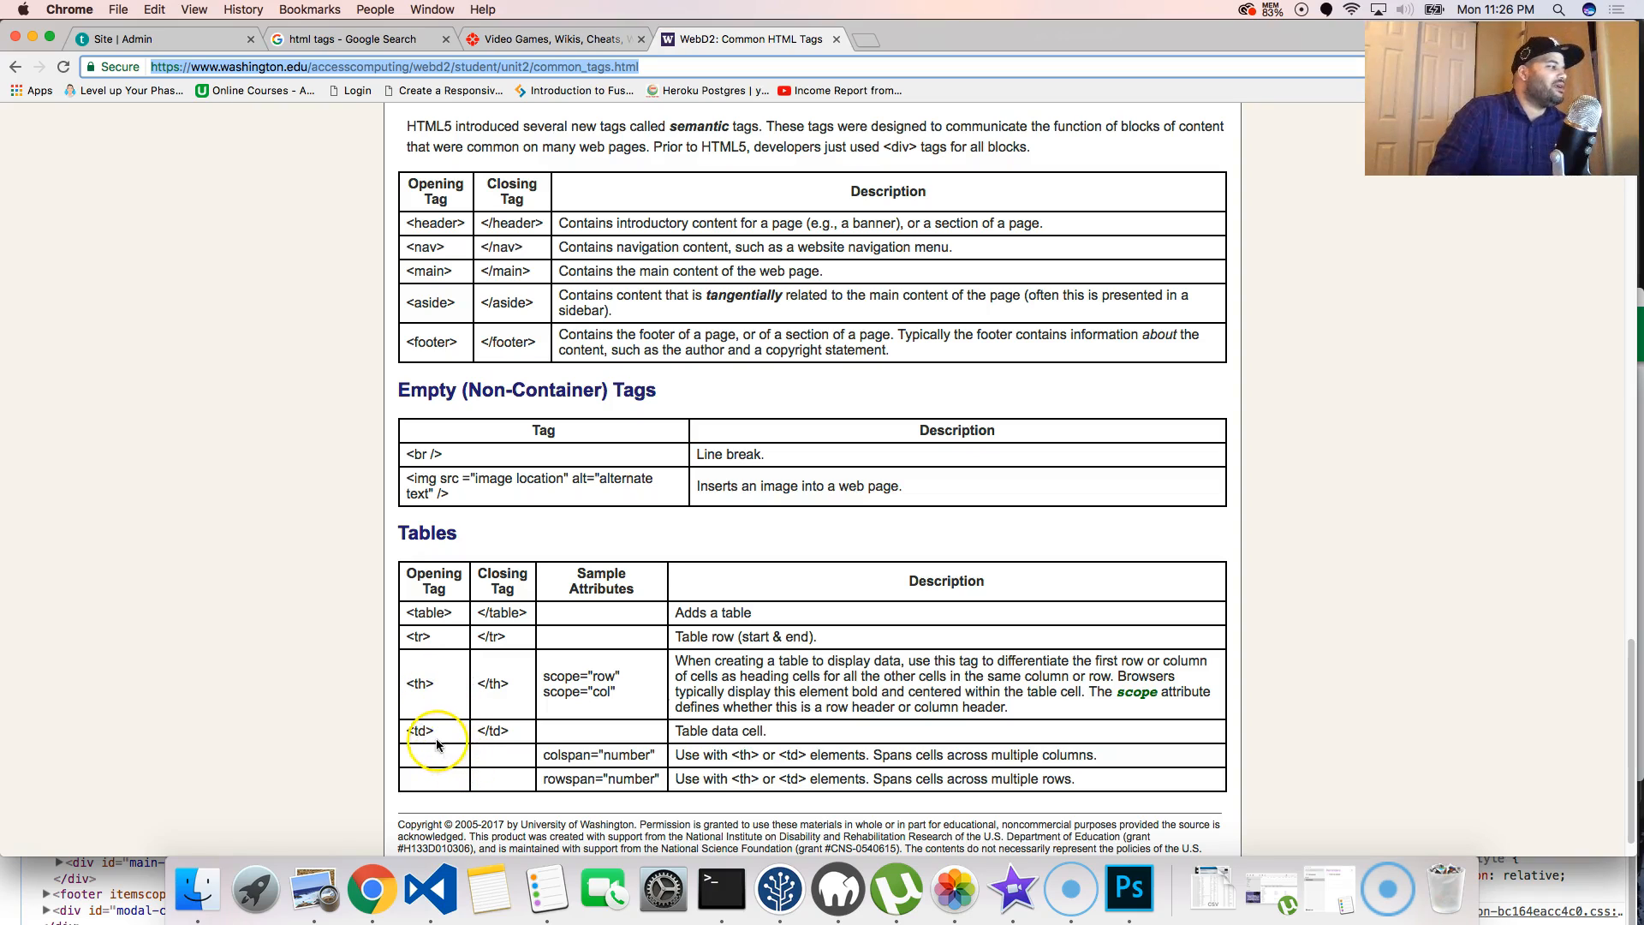
mouse_move(760, 731)
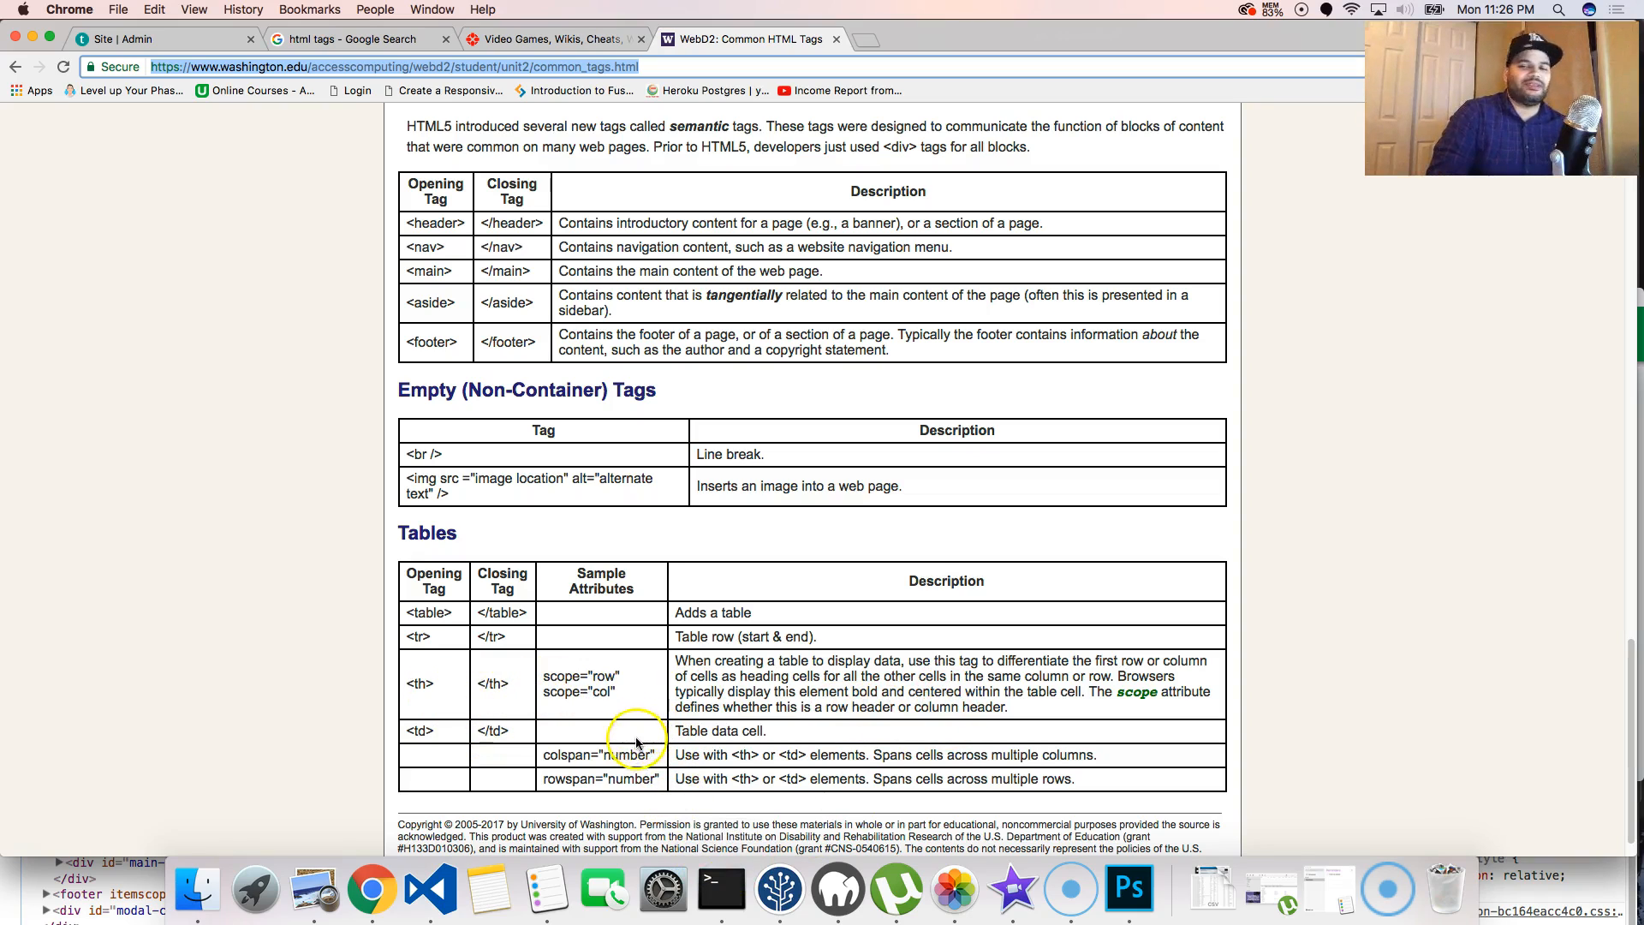
mouse_move(411, 636)
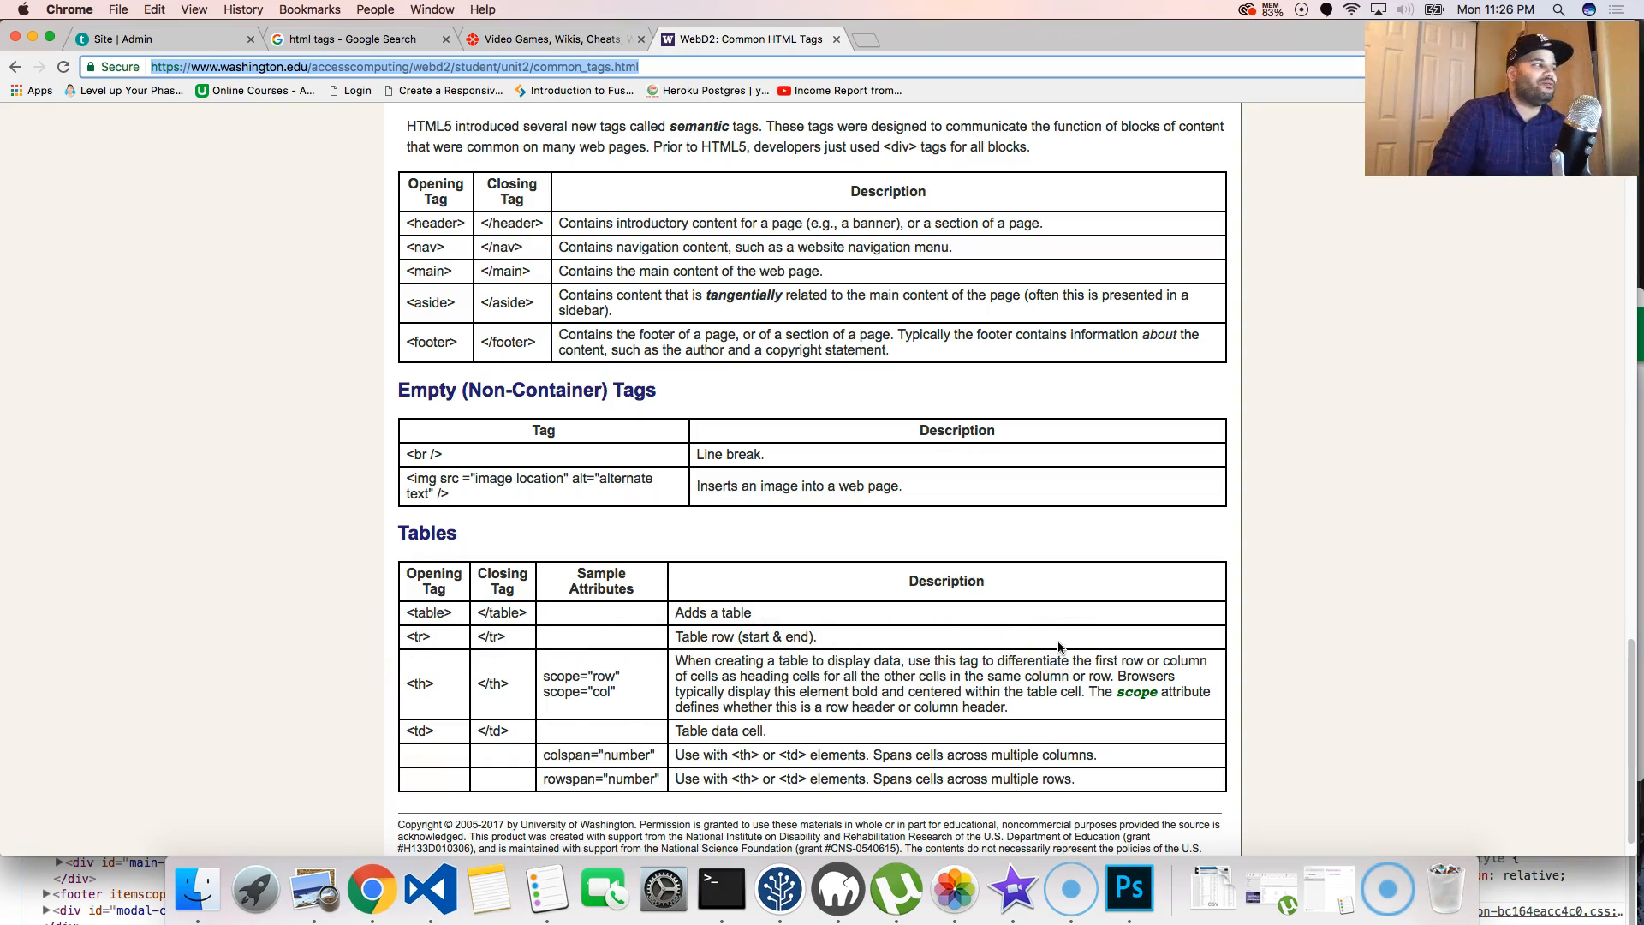
mouse_move(384, 846)
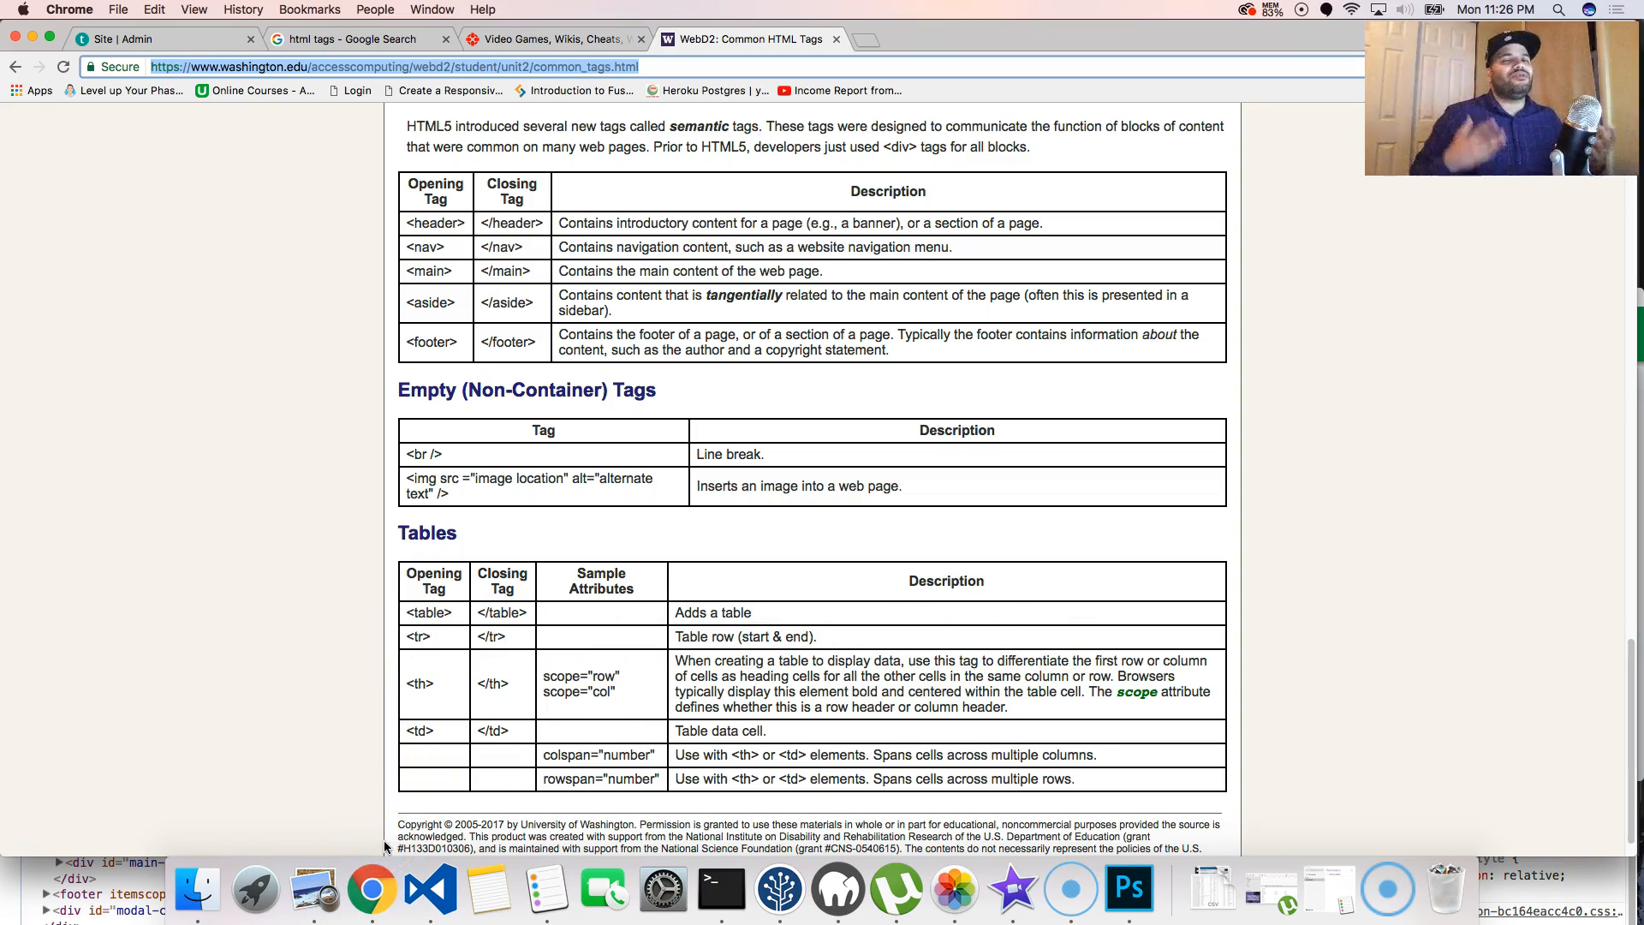